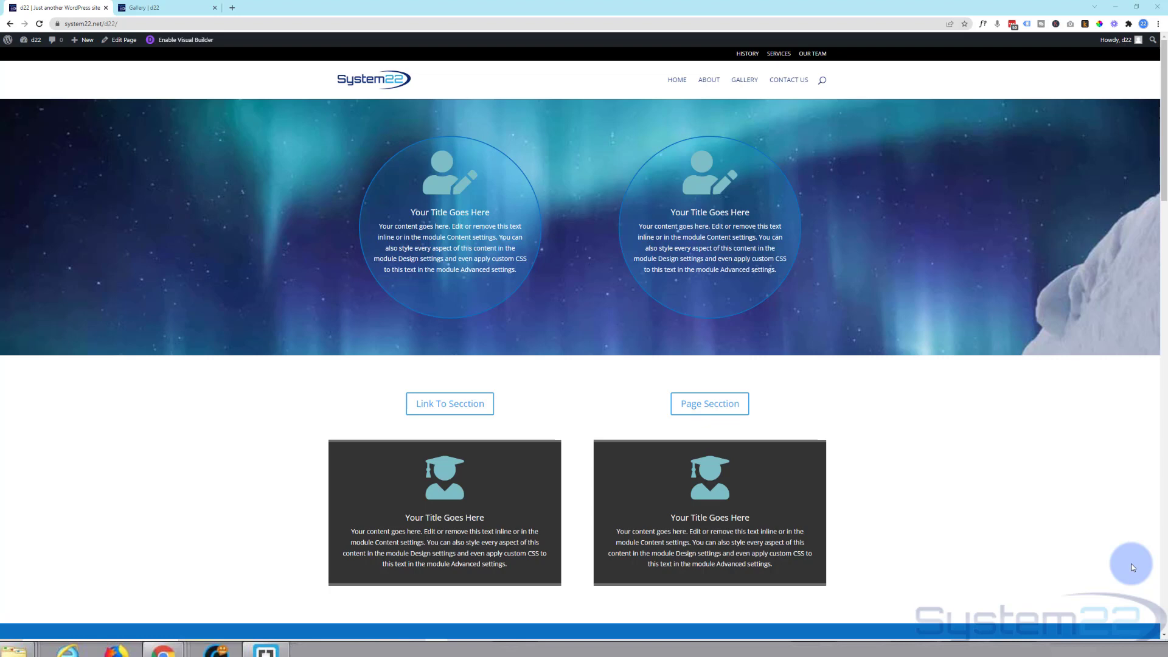
{"action": "mouse_move", "coordinate": [1118, 561]}
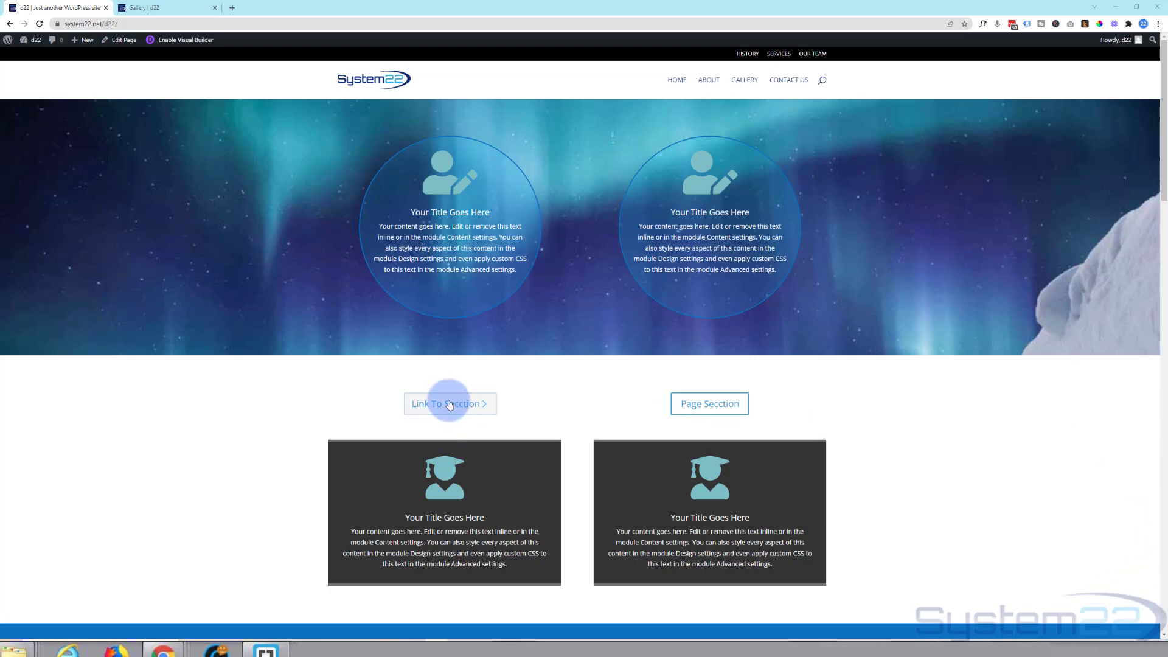
- Follow the home page's Page Section button to the Gallery page and scroll through its image grid
{"action": "left_click", "coordinate": [449, 404]}
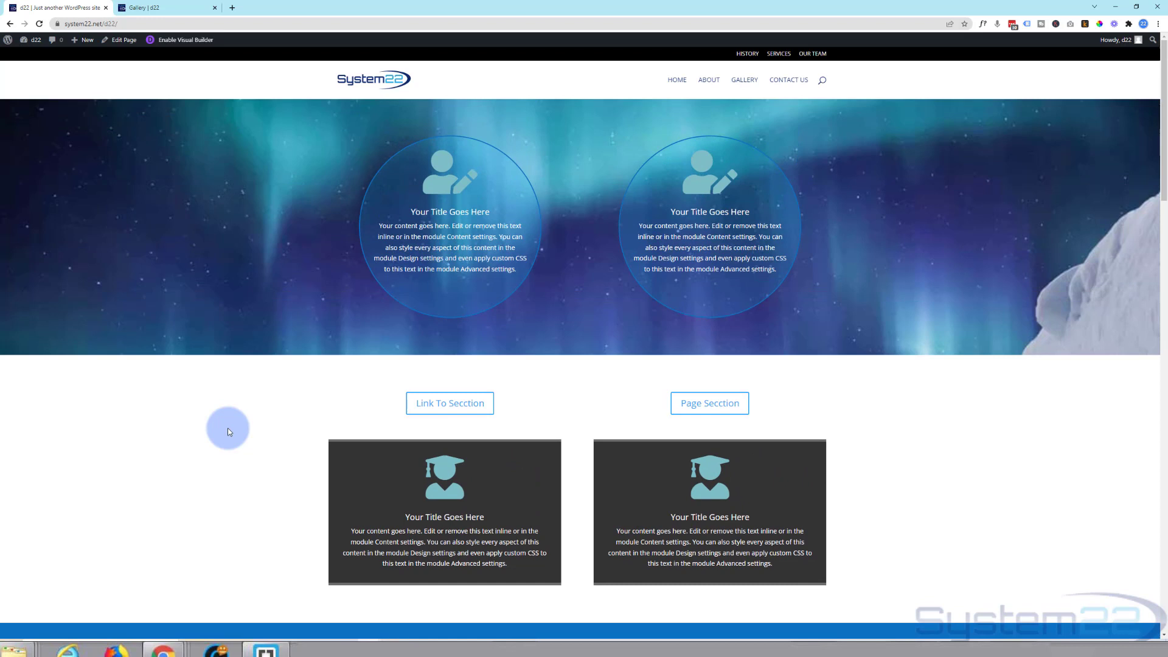
{"action": "mouse_move", "coordinate": [713, 409]}
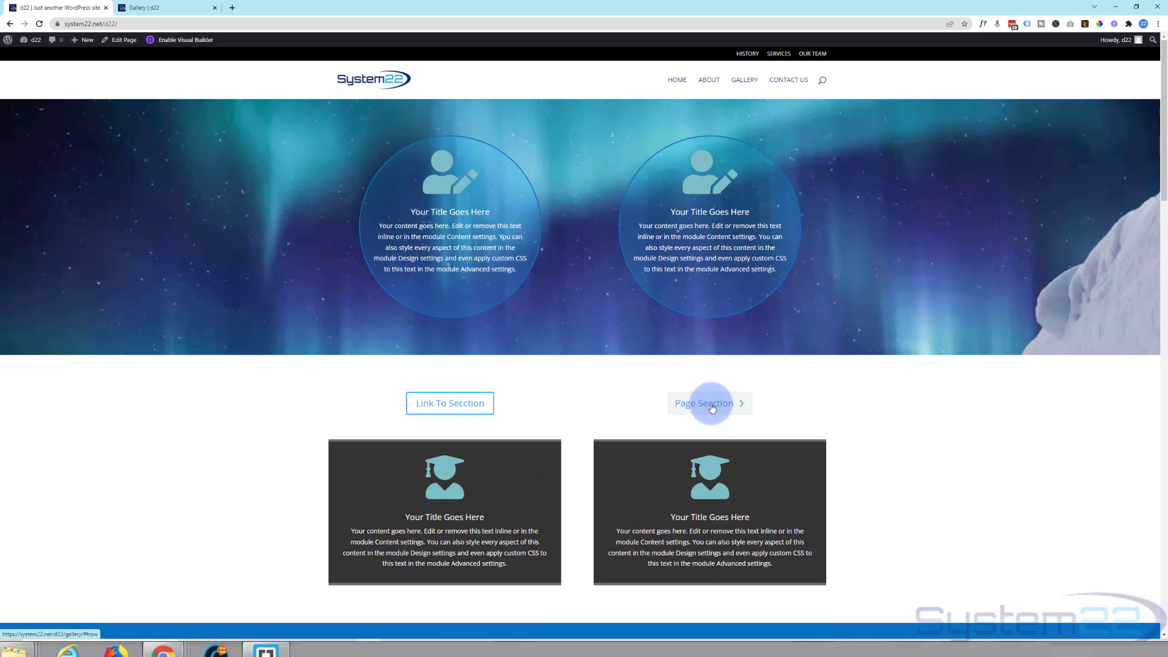
{"action": "left_click", "coordinate": [708, 403]}
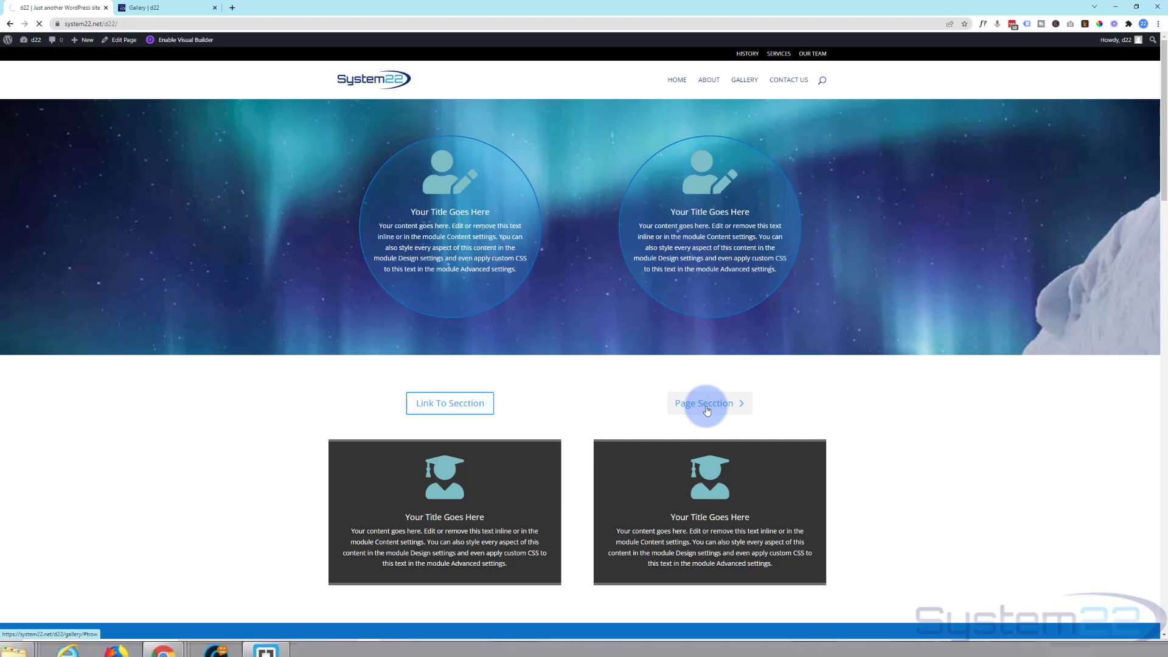
{"action": "left_click", "coordinate": [707, 403]}
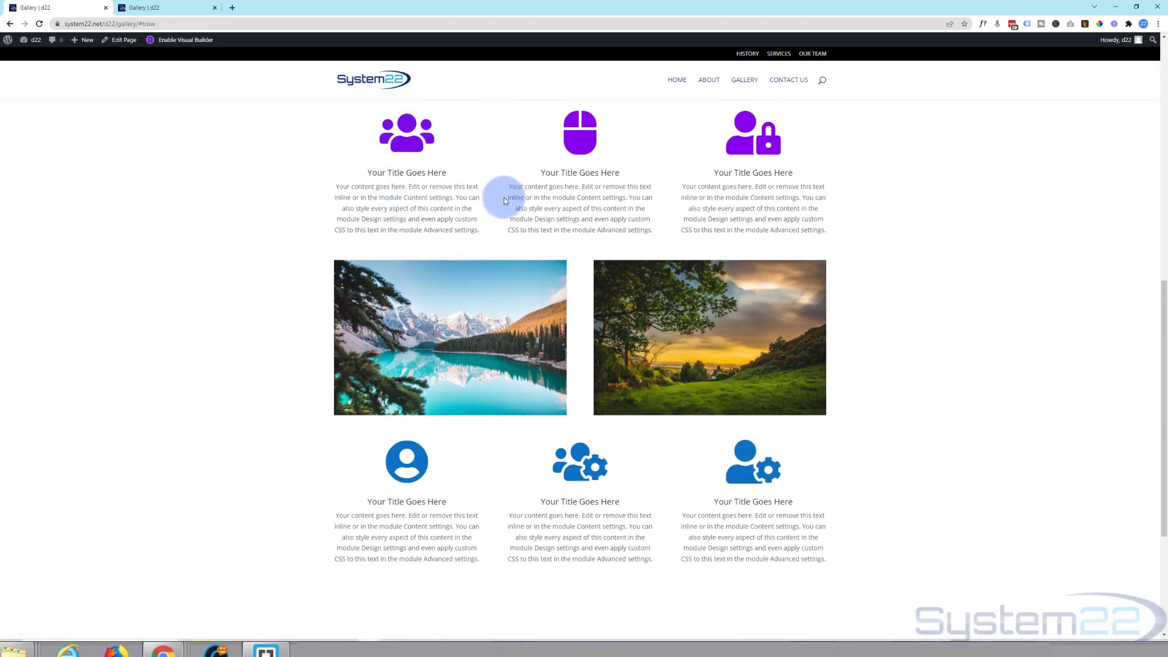
{"action": "scroll", "scroll_direction": "down", "scroll_amount": 3}
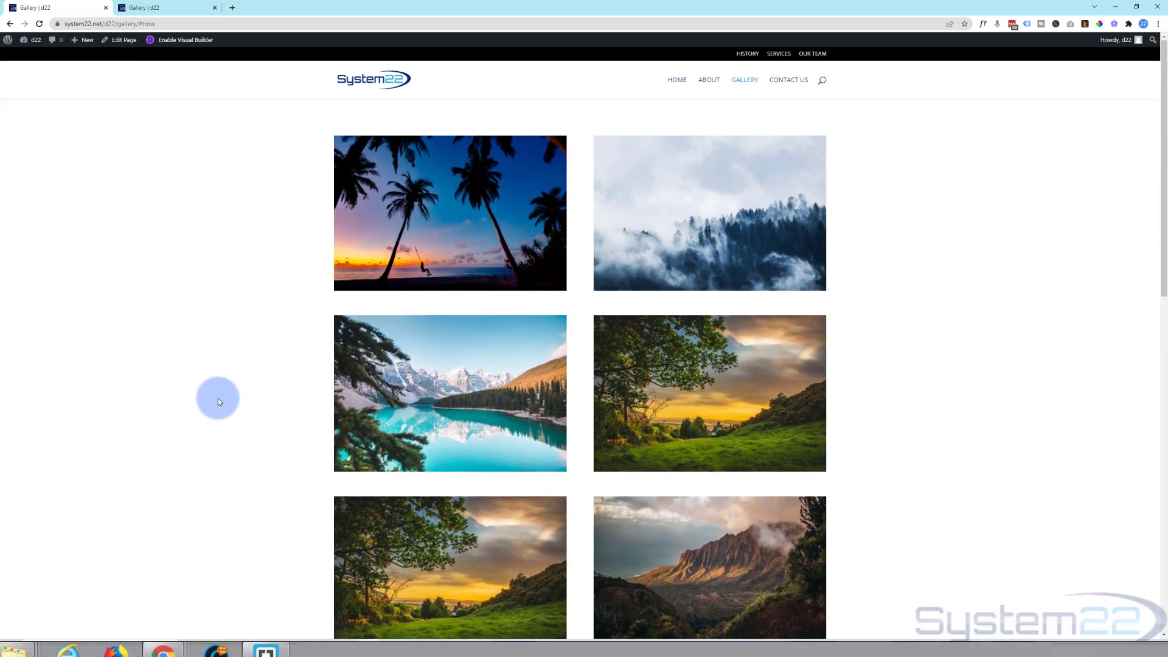
{"action": "scroll", "scroll_direction": "down", "scroll_amount": 3}
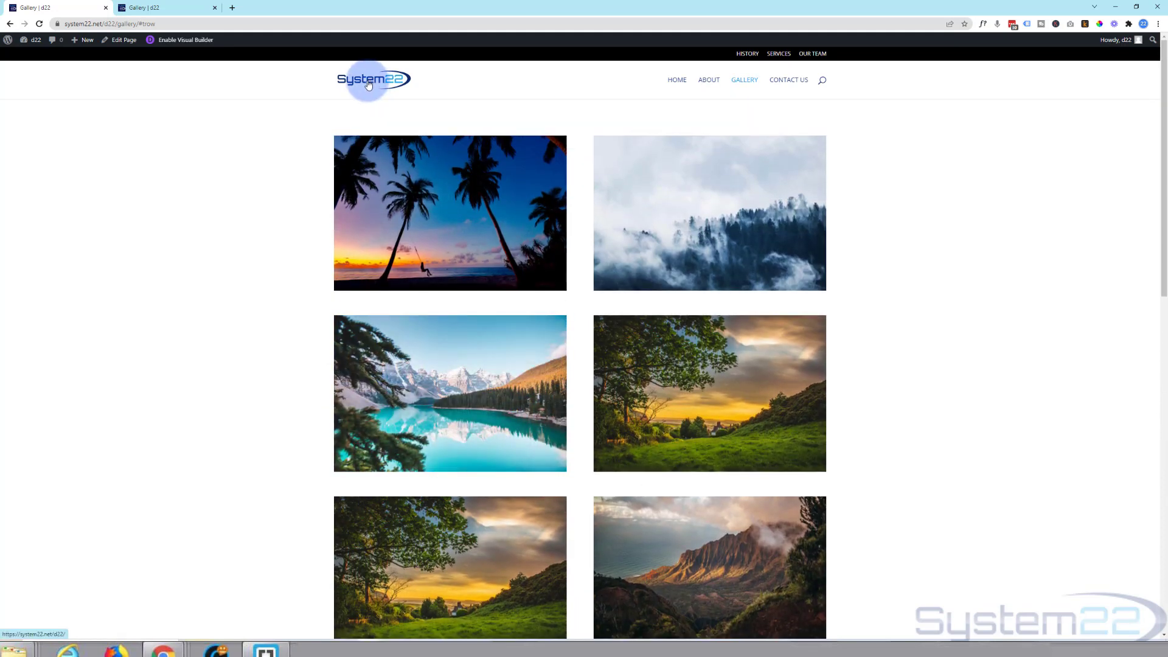
- Return to the home page, enable the Visual Builder, and scroll down to the blurb row
{"action": "left_click", "coordinate": [369, 82]}
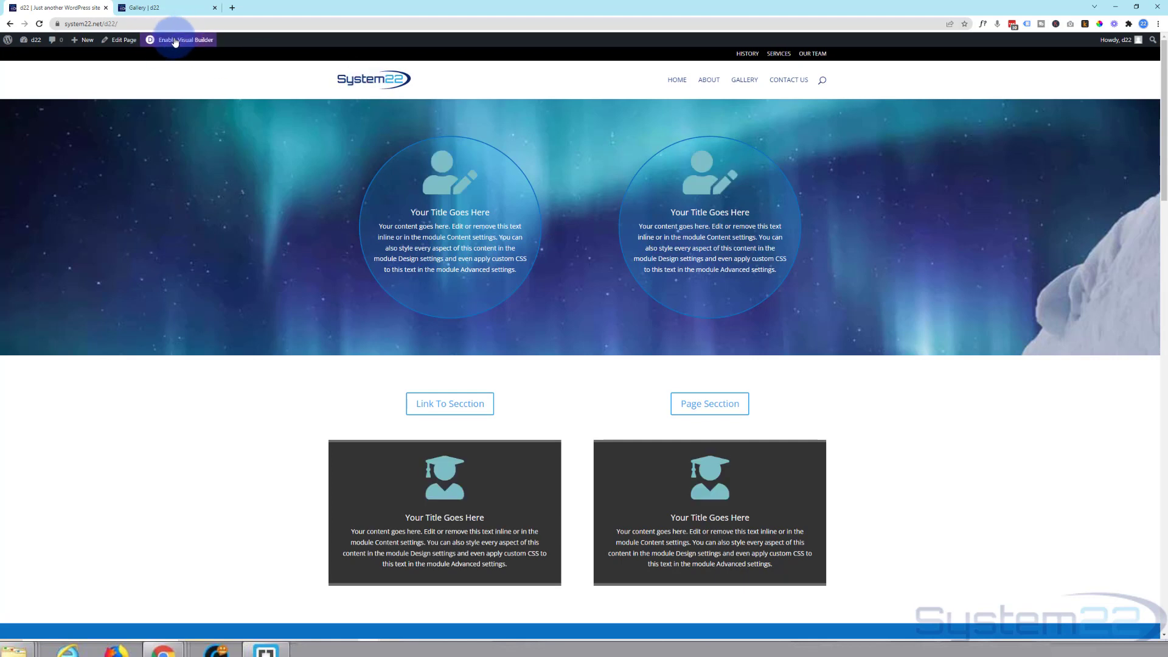
{"action": "left_click", "coordinate": [181, 39]}
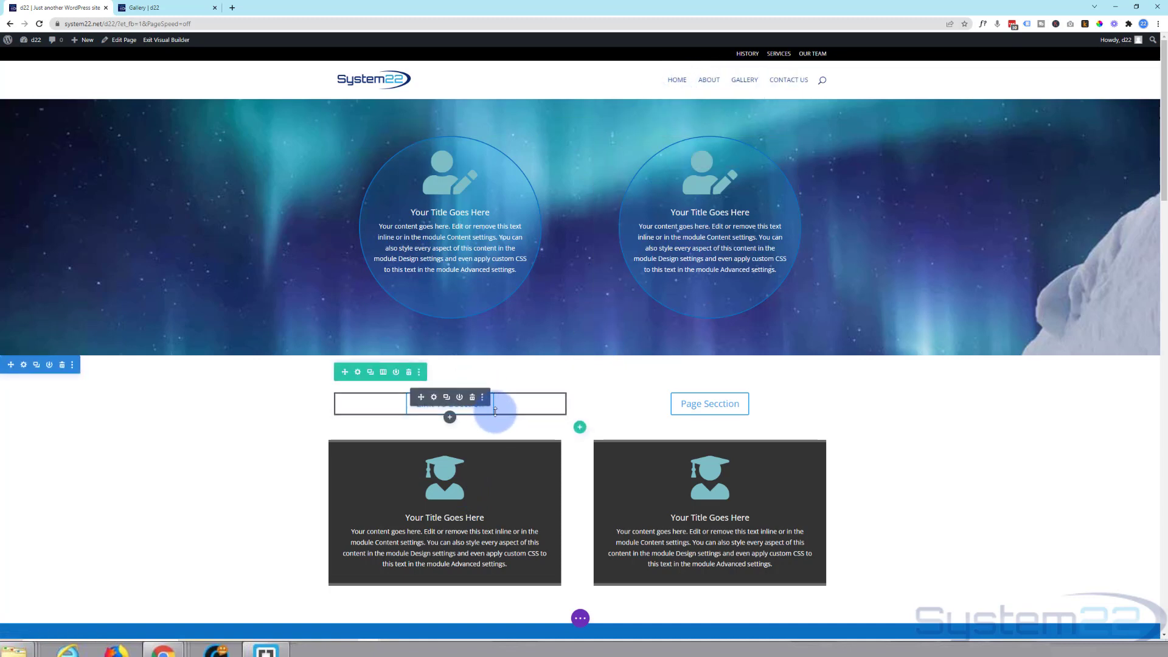
{"action": "mouse_move", "coordinate": [472, 397]}
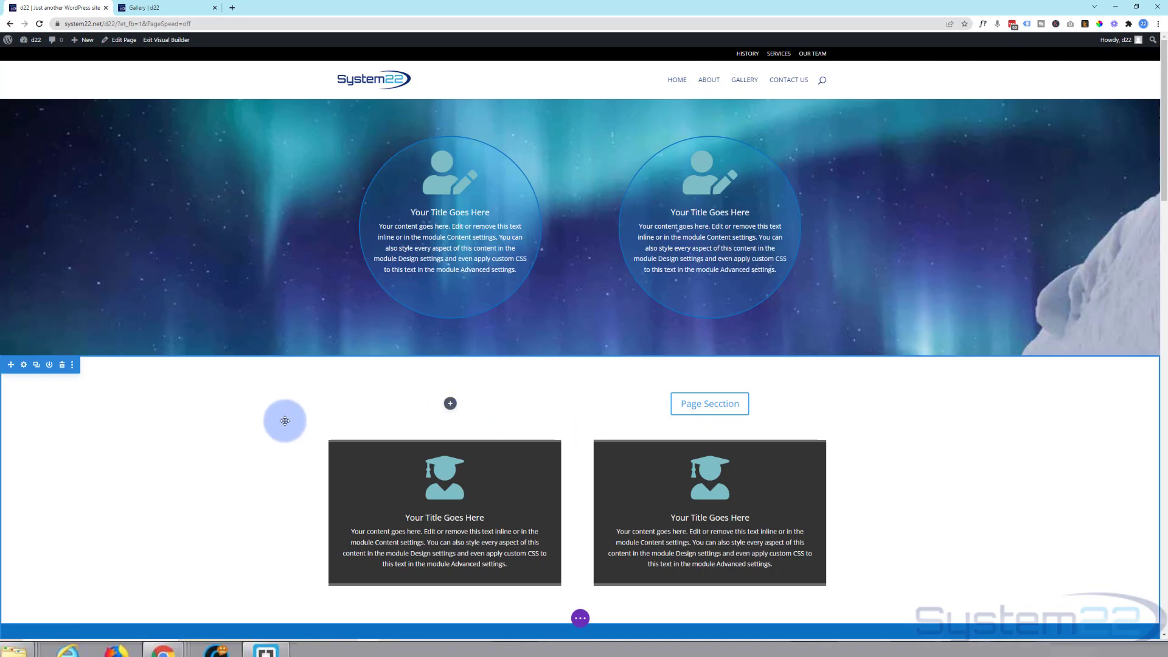
{"action": "scroll", "scroll_direction": "down", "scroll_amount": 3}
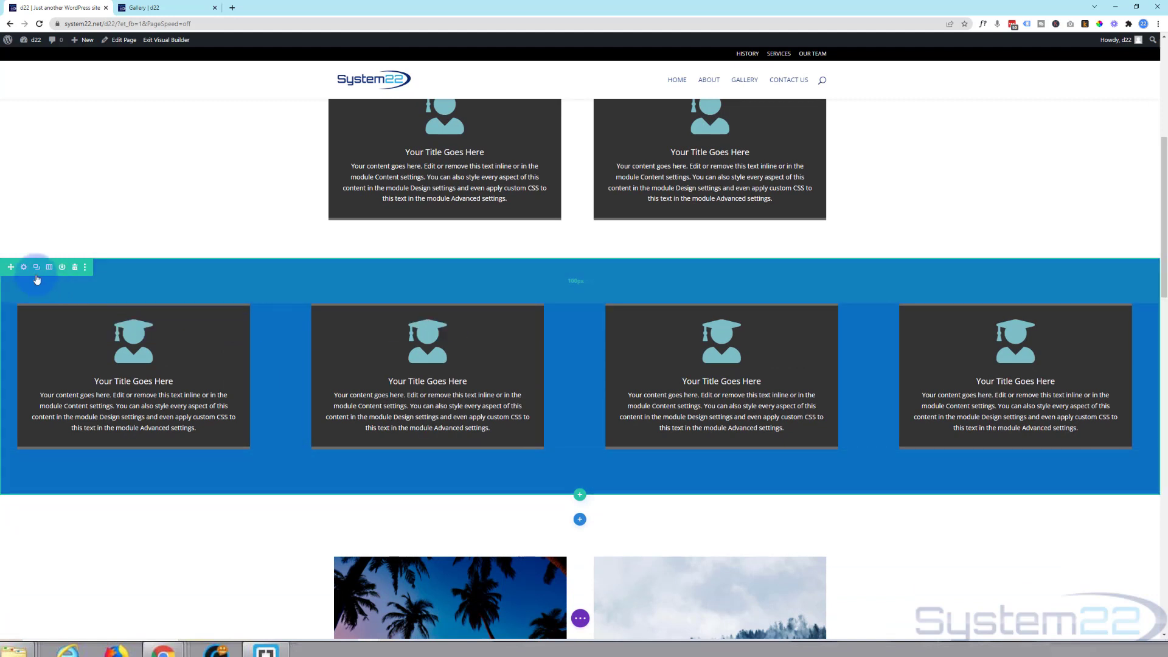
{"action": "mouse_move", "coordinate": [24, 268]}
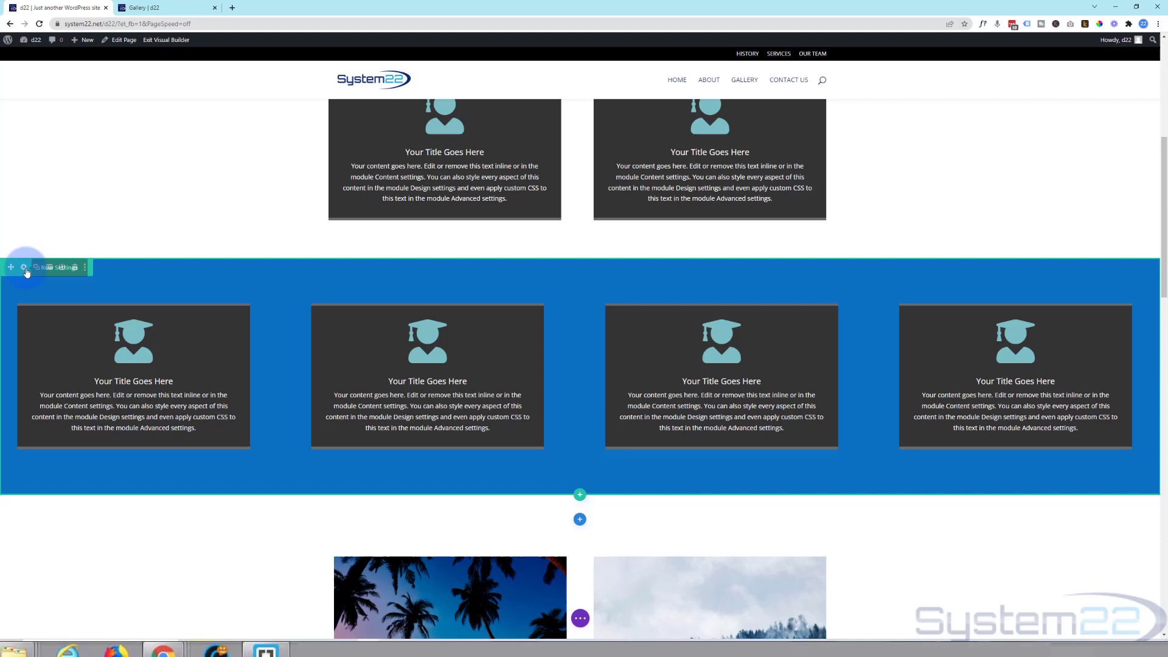
{"action": "mouse_move", "coordinate": [86, 372]}
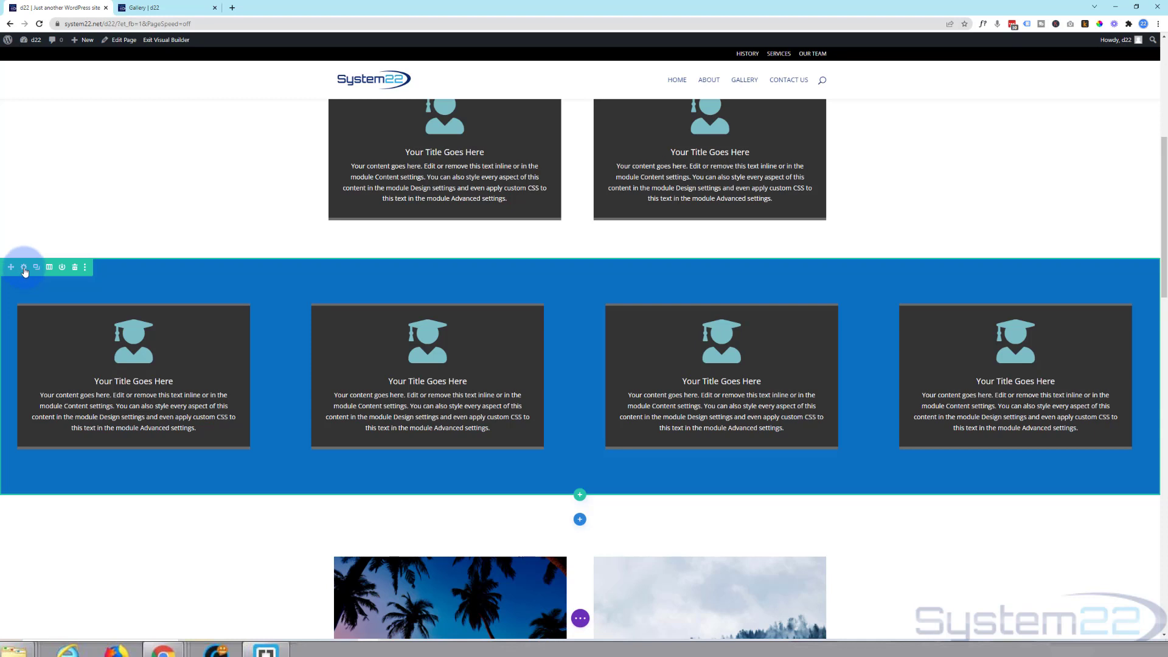
- Give the four-blurb row the CSS ID 'brow' in its Advanced settings and save
{"action": "left_click", "coordinate": [24, 268]}
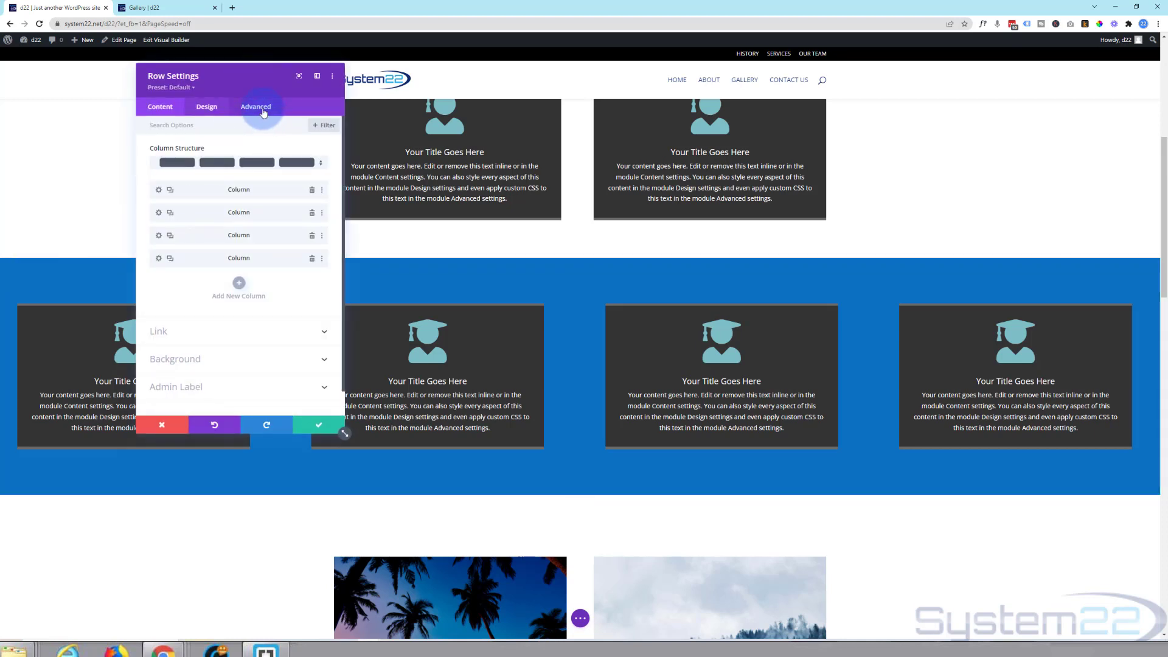
{"action": "left_click", "coordinate": [255, 106]}
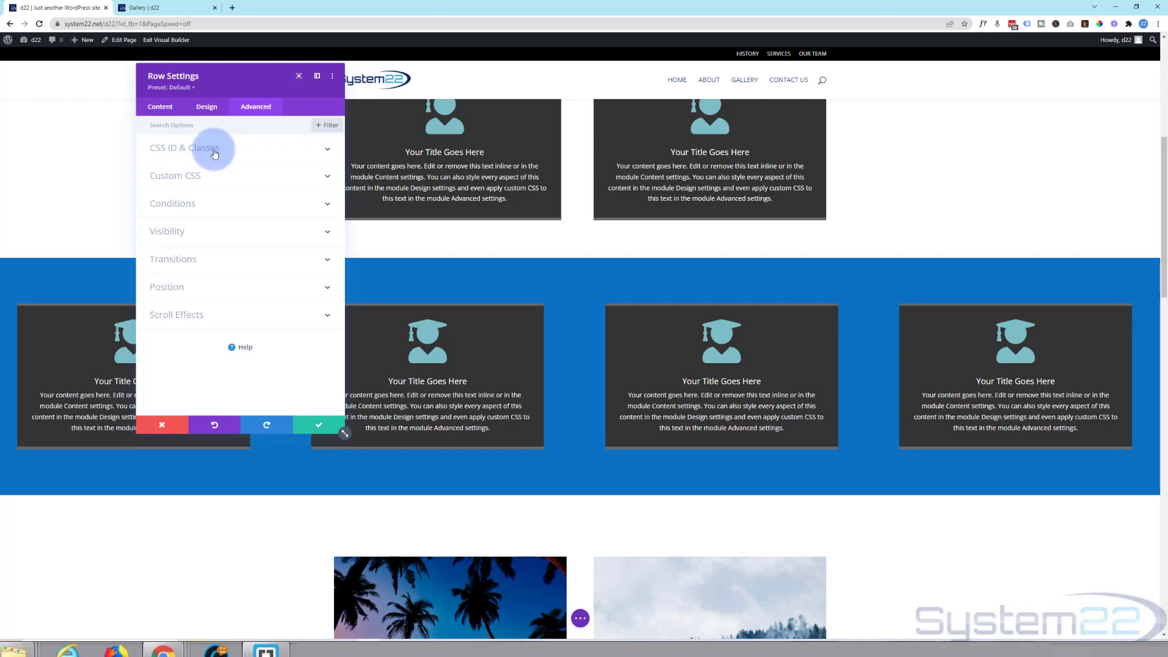
{"action": "left_click", "coordinate": [184, 148]}
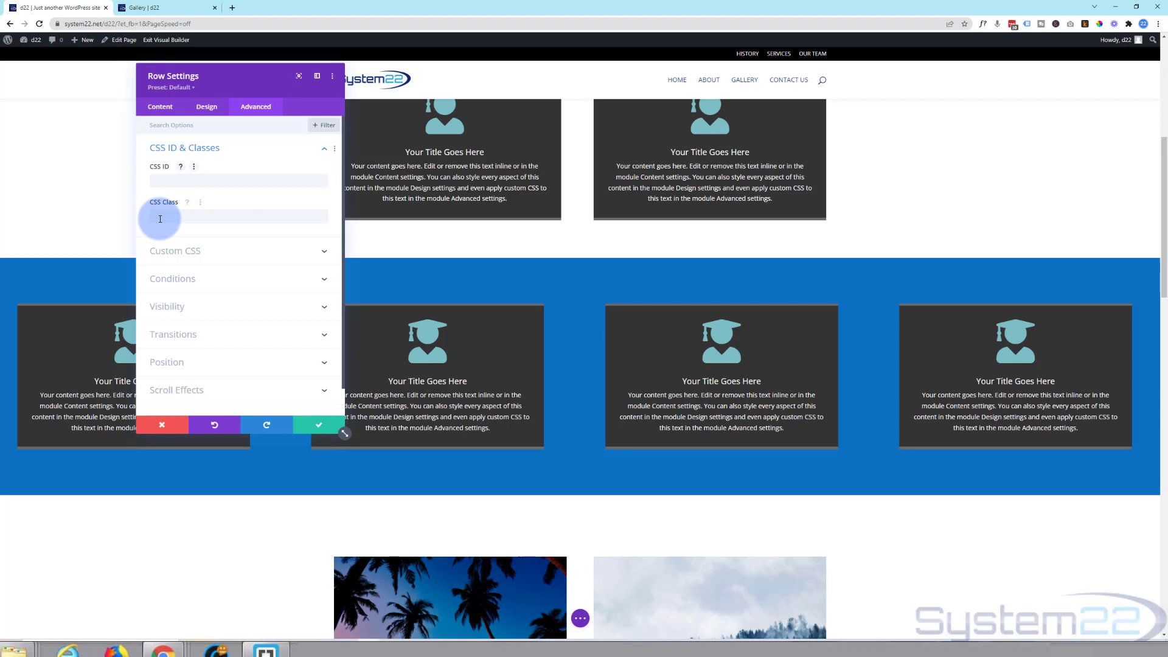
{"action": "left_click", "coordinate": [238, 180]}
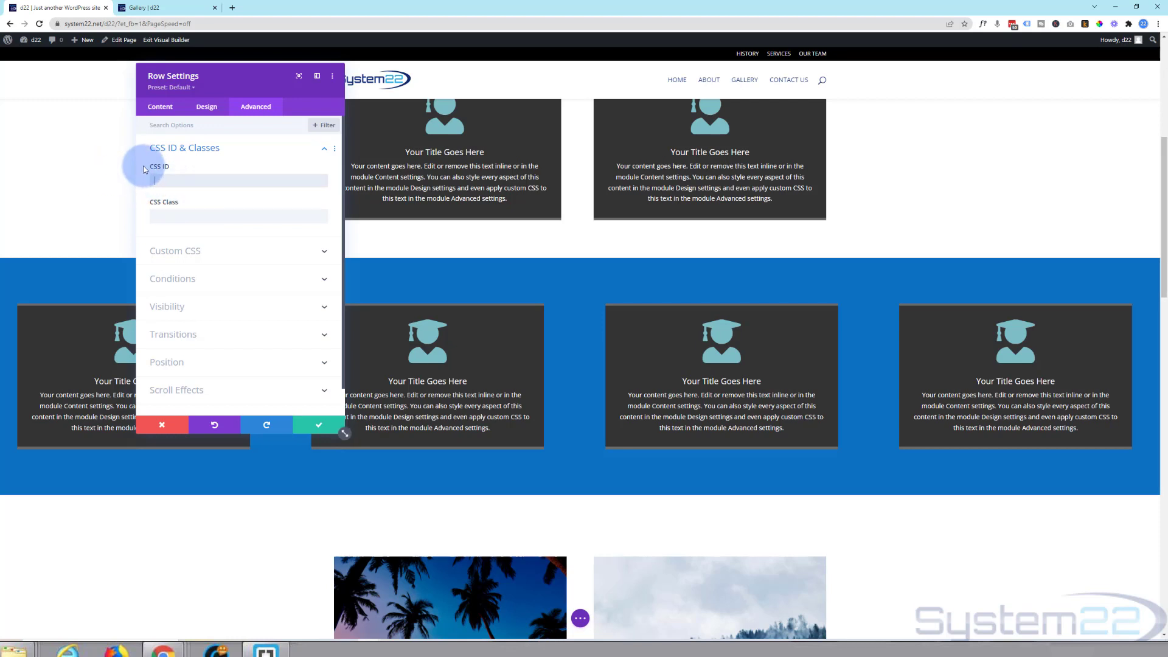
{"action": "type", "text": "bird"}
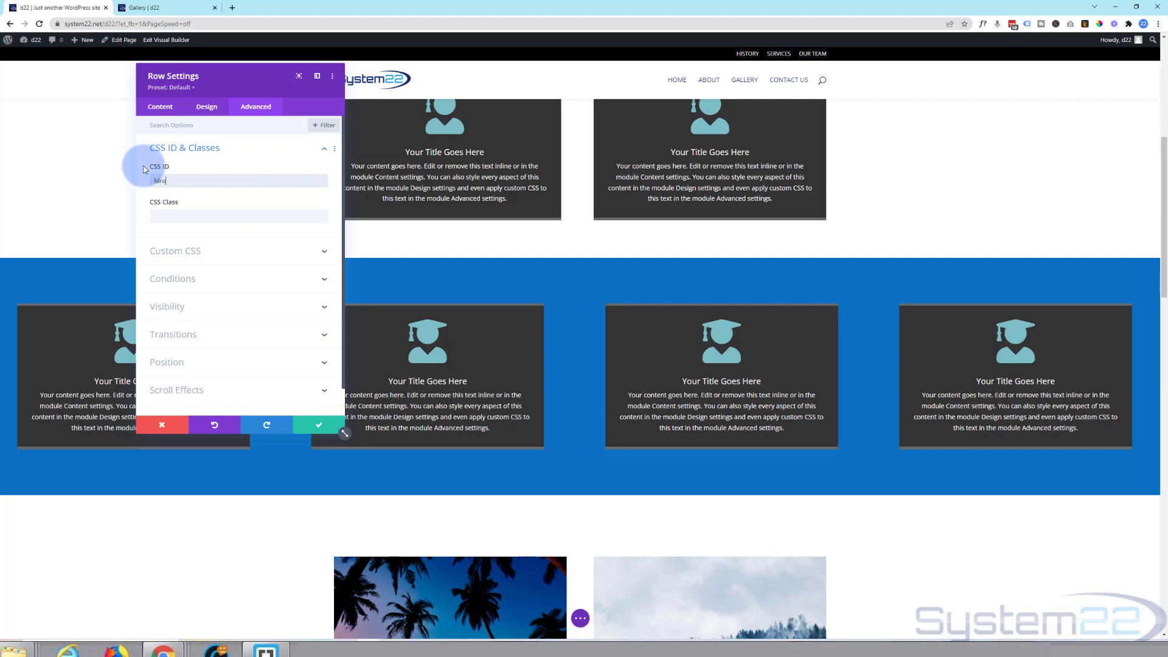
{"action": "type", "text": "w"}
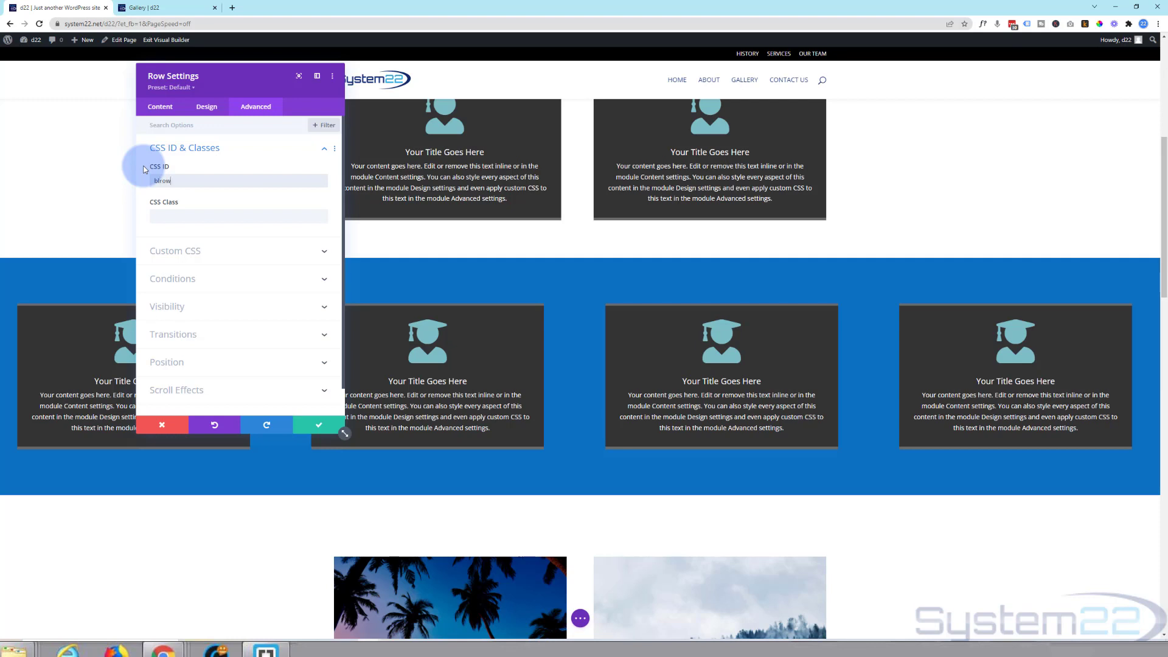
{"action": "left_click", "coordinate": [183, 181]}
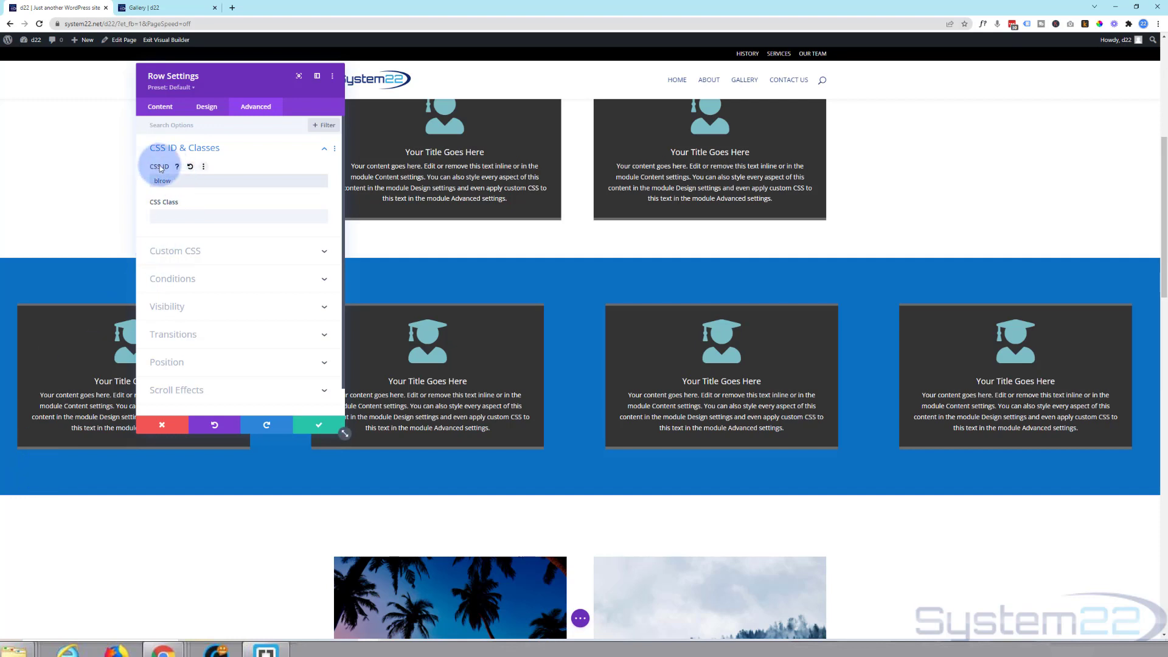
{"action": "left_click", "coordinate": [172, 181]}
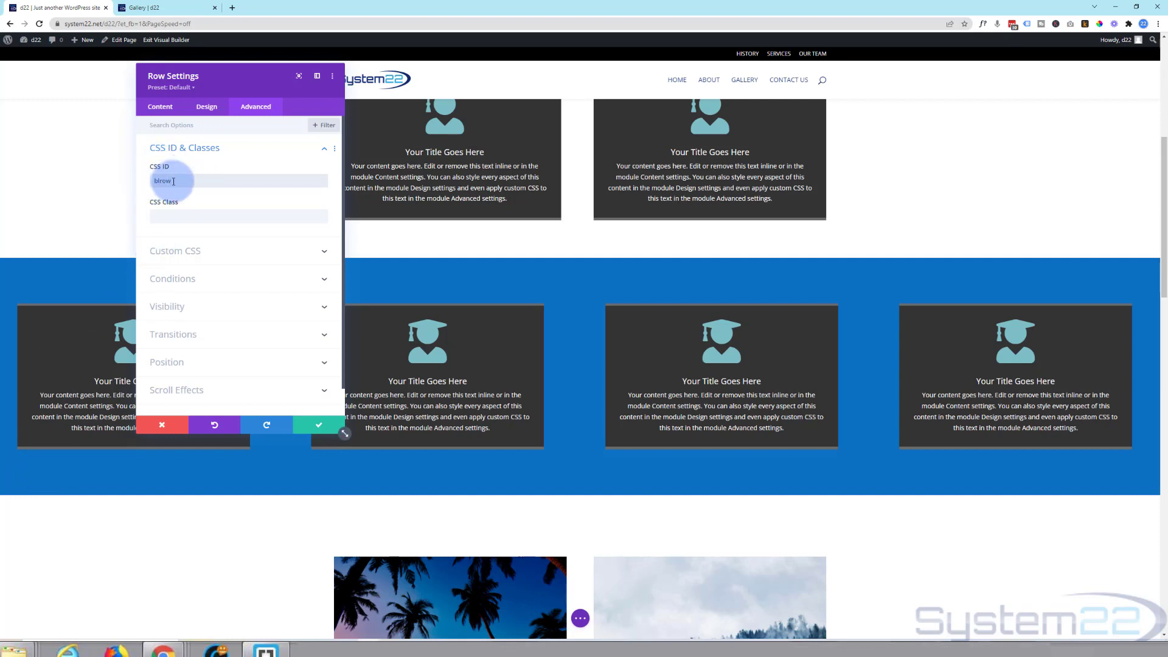
{"action": "left_click", "coordinate": [318, 424]}
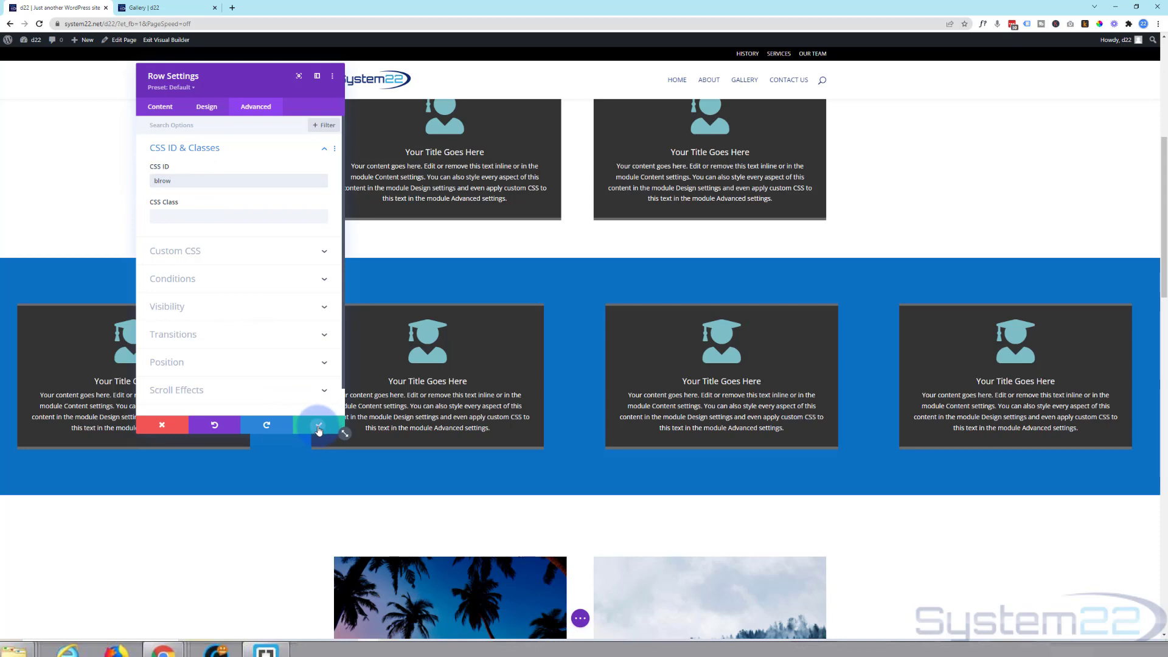
{"action": "left_click", "coordinate": [319, 425]}
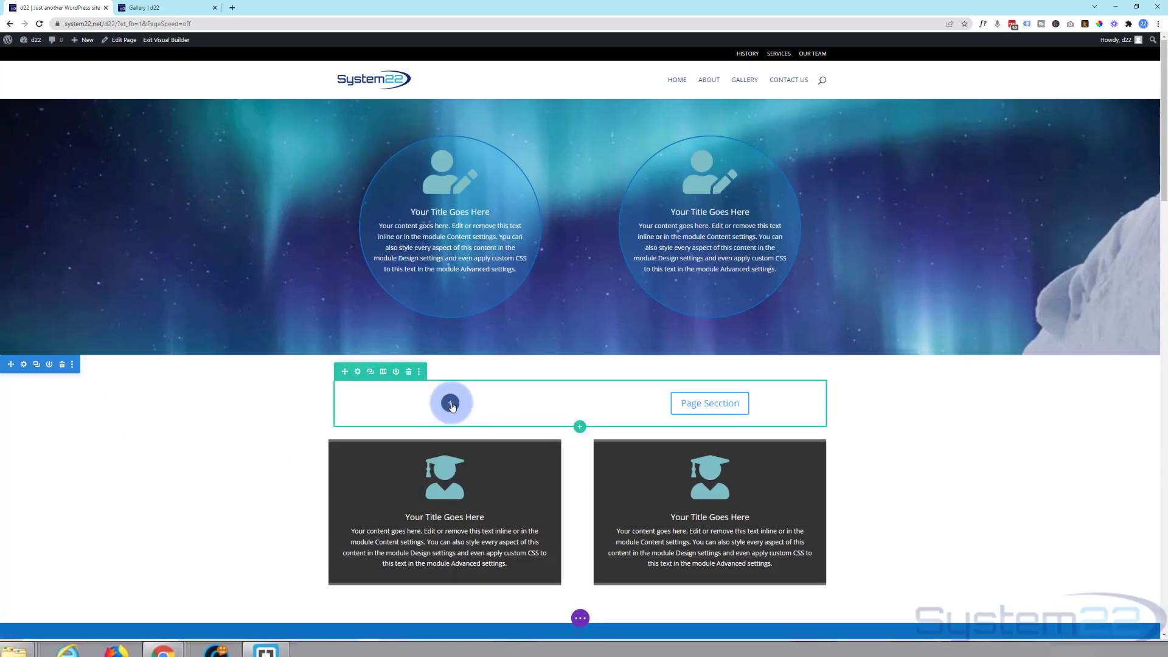
- Add a button module labelled 'To Row Link' to the emptied column
{"action": "left_click", "coordinate": [451, 402]}
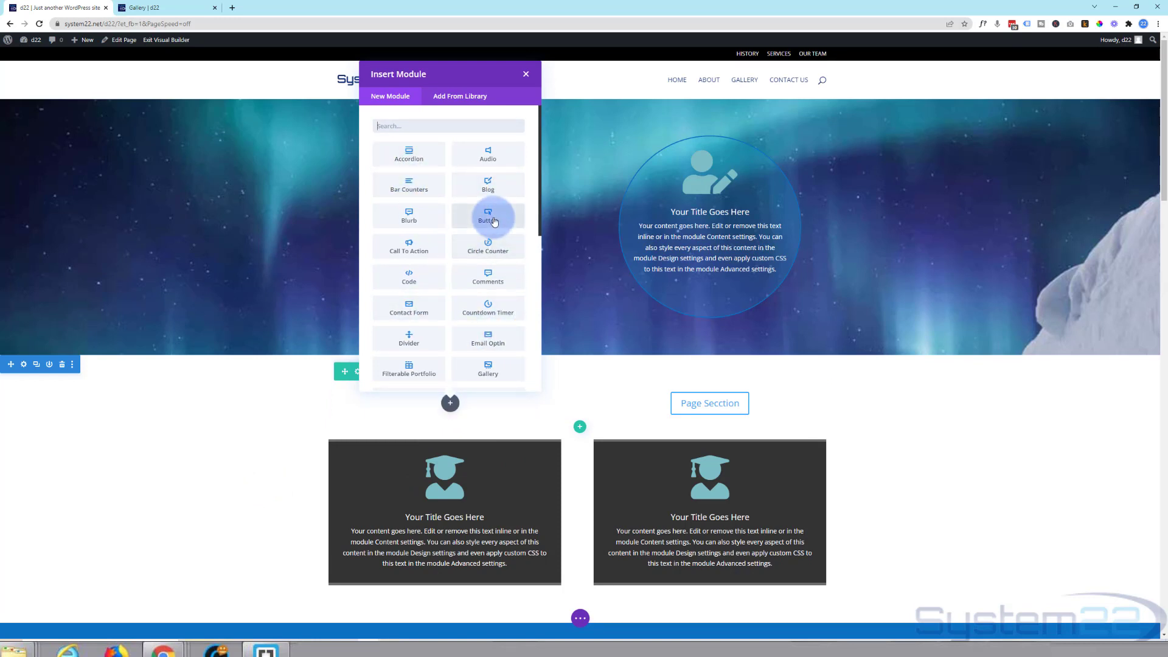
{"action": "left_click", "coordinate": [488, 216]}
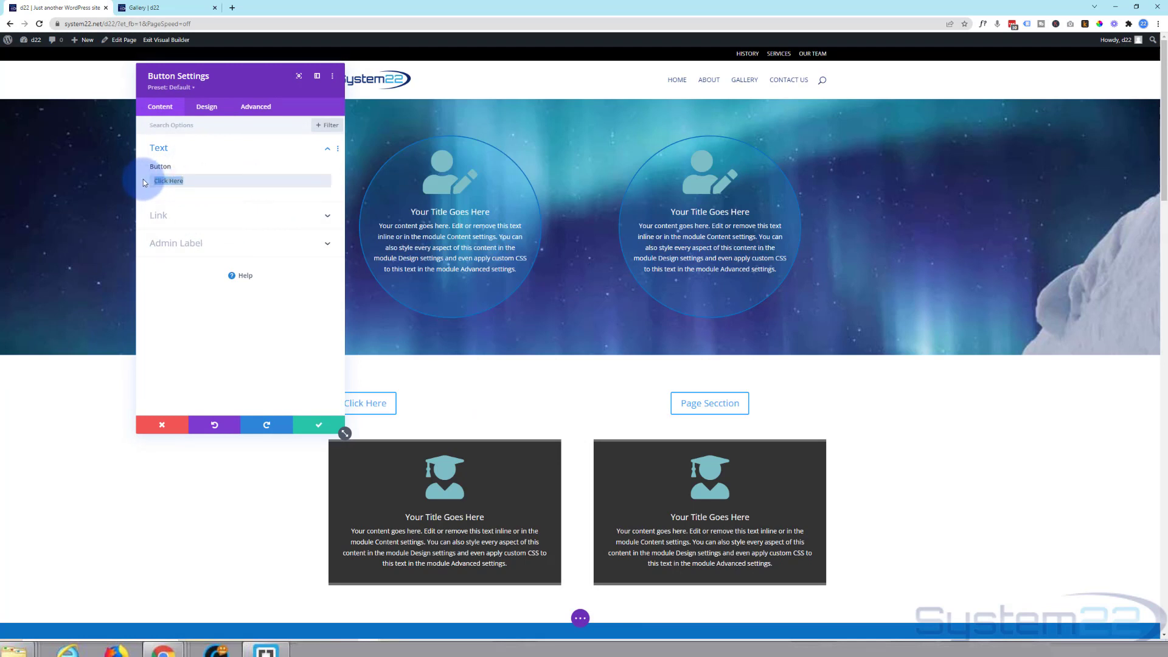
{"action": "type", "text": "To"}
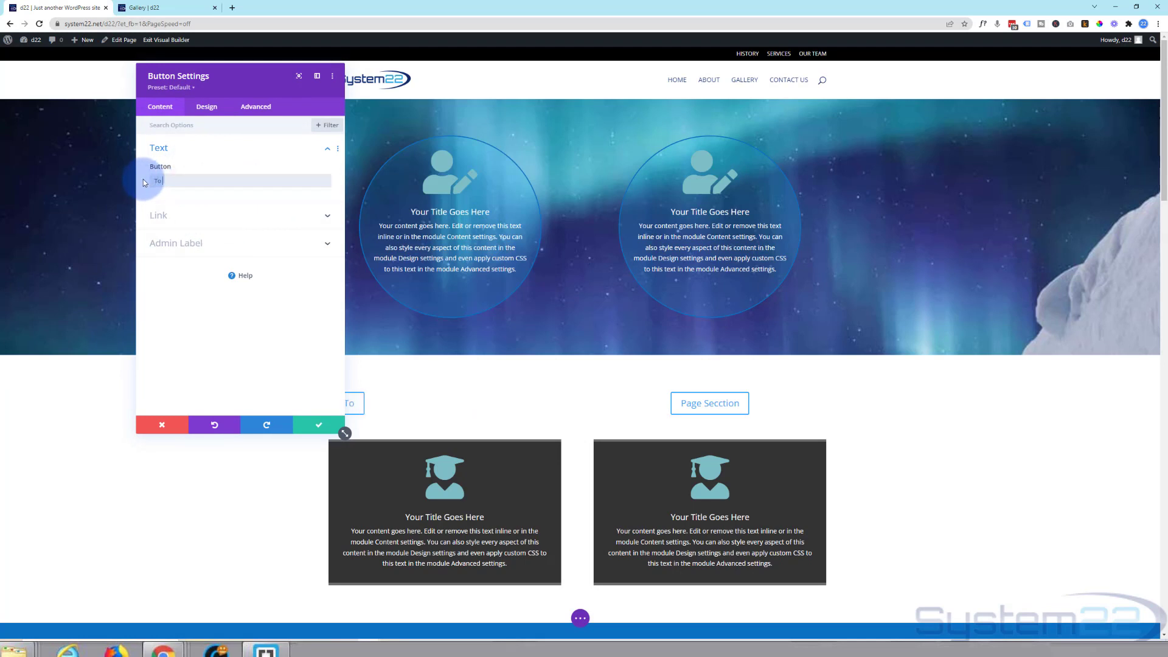
{"action": "type", "text": "R"}
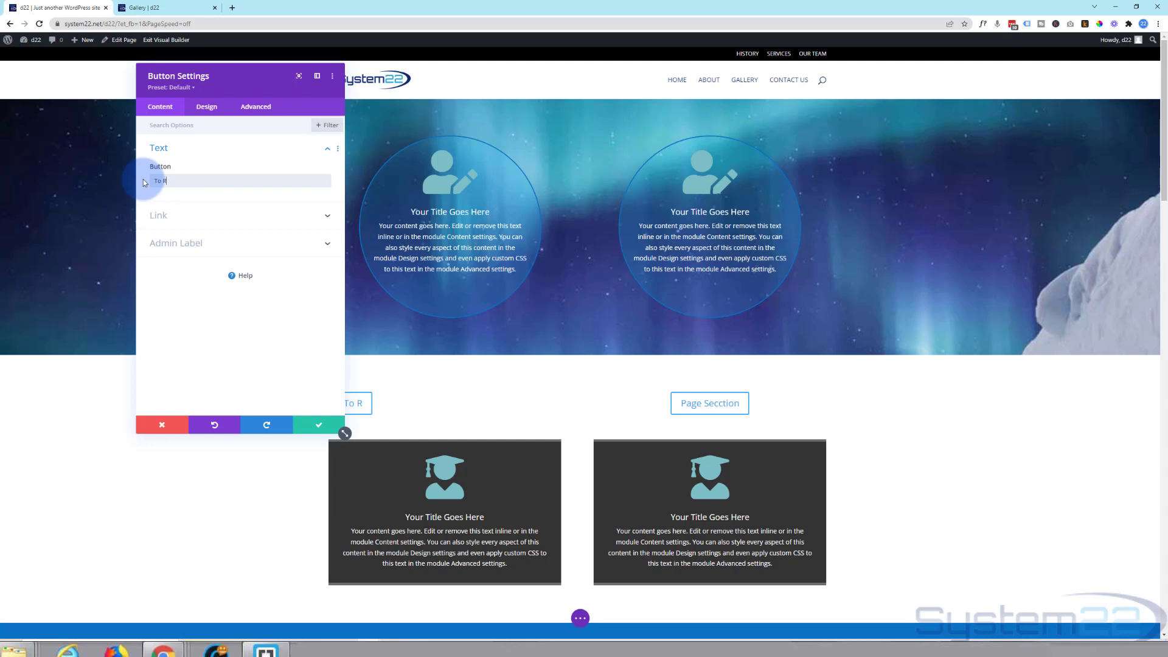
{"action": "type", "text": "ow Link"}
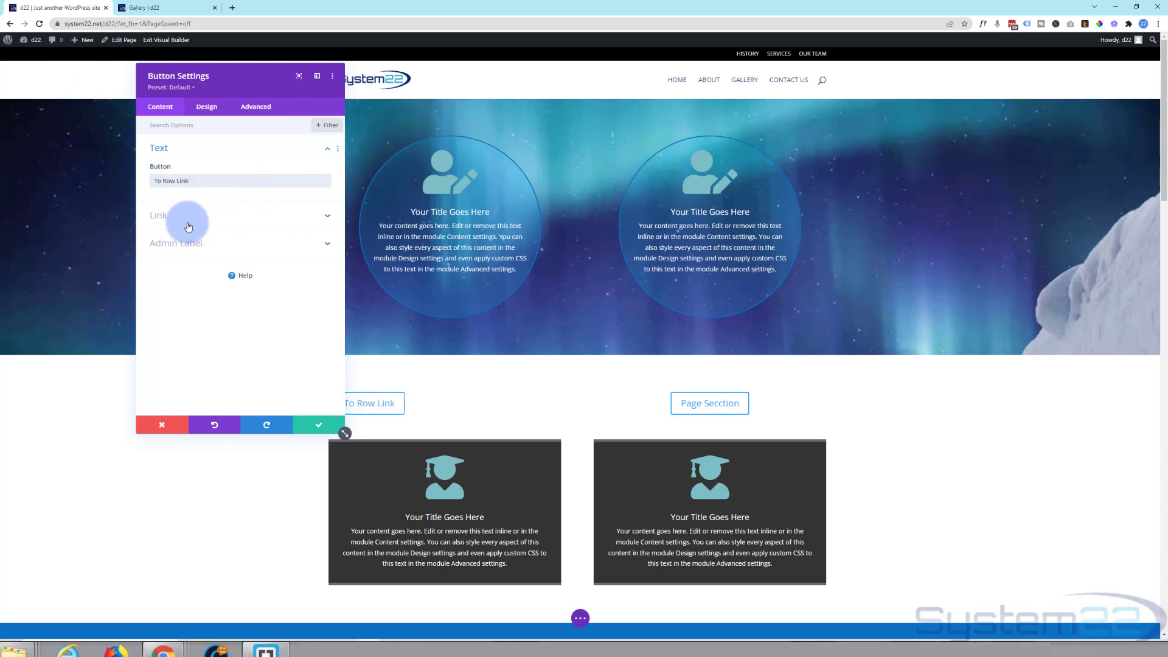
- Set the button's link URL to the '#brow' row anchor
{"action": "left_click", "coordinate": [158, 216]}
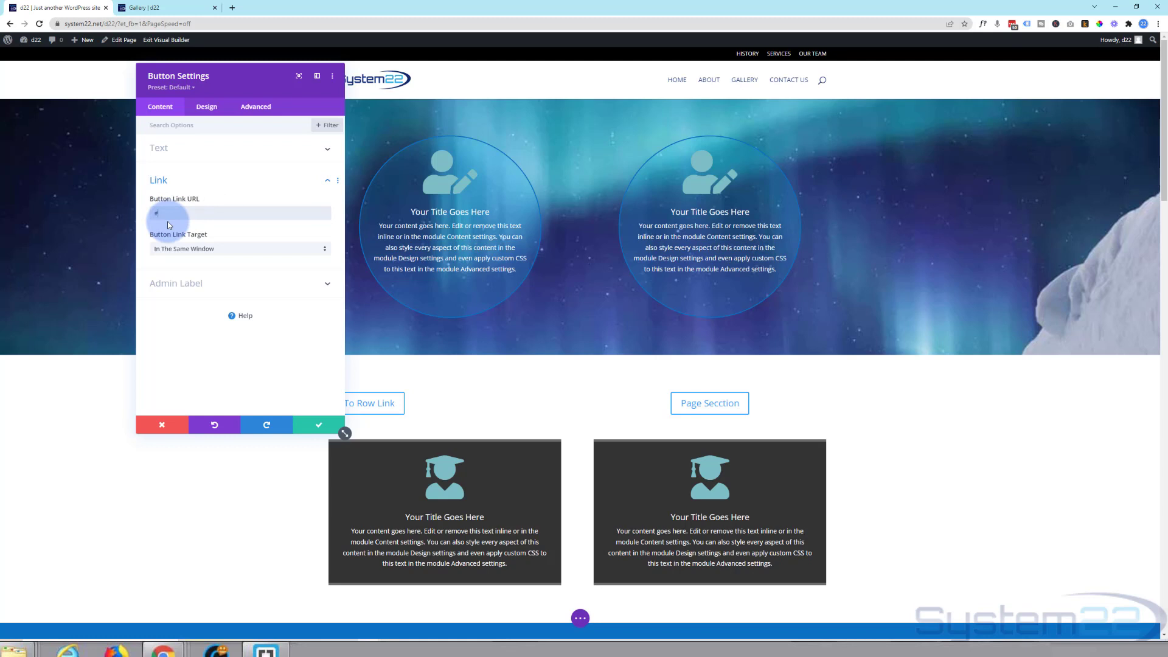
{"action": "type", "text": "#blrow"}
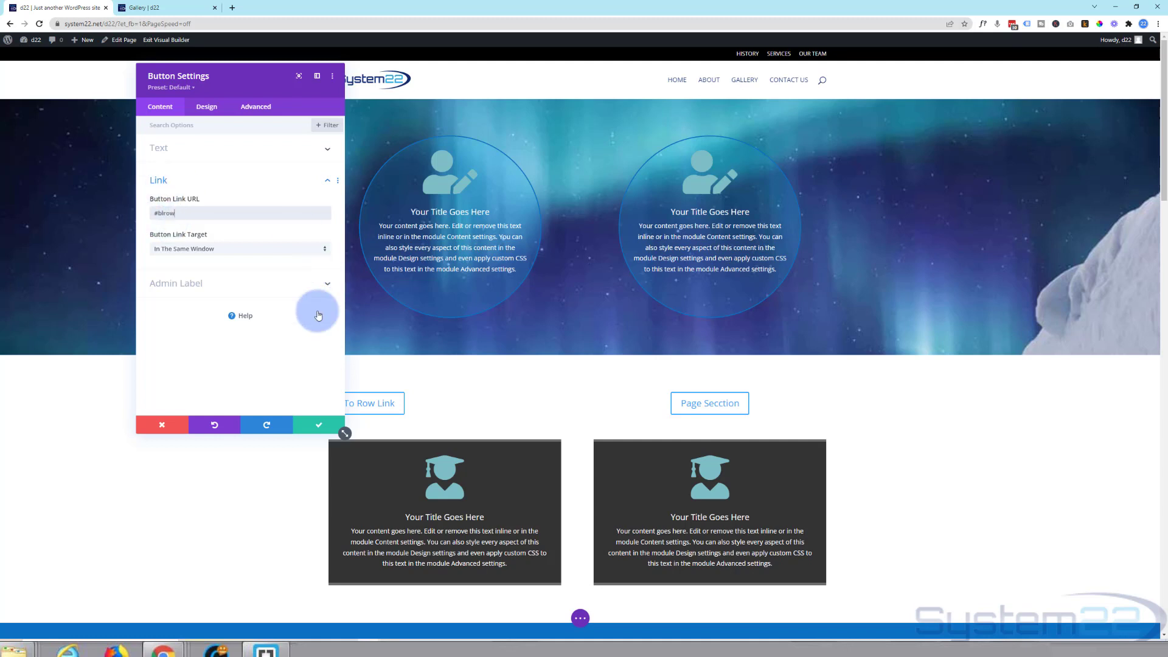
{"action": "mouse_move", "coordinate": [318, 425]}
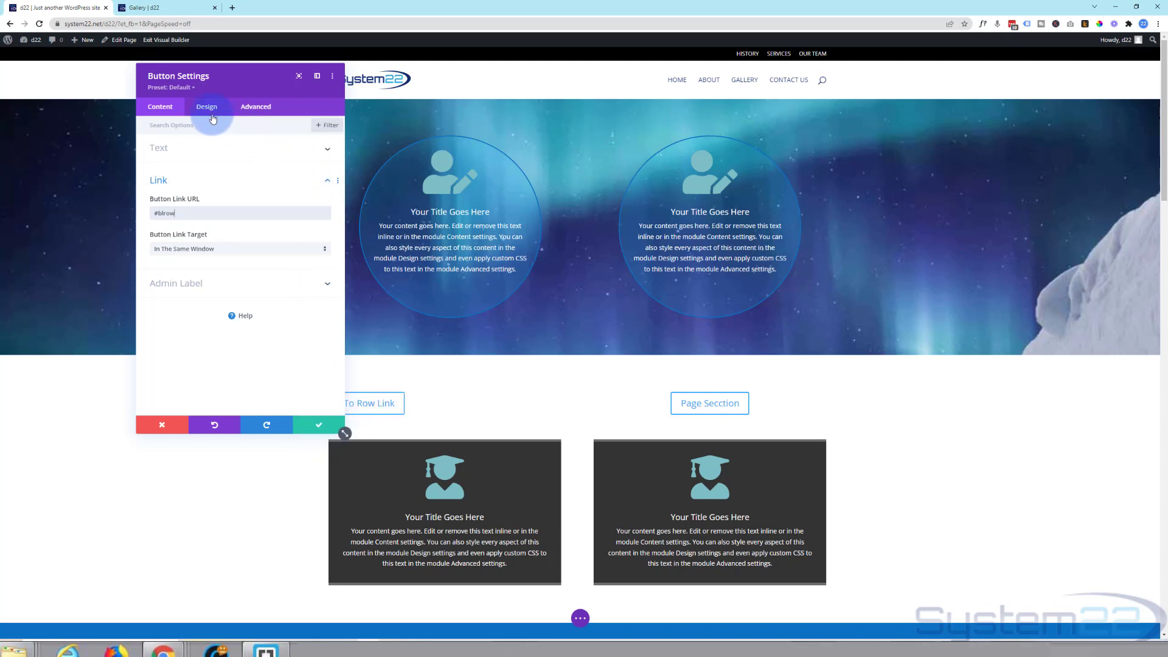
{"action": "left_click", "coordinate": [206, 106]}
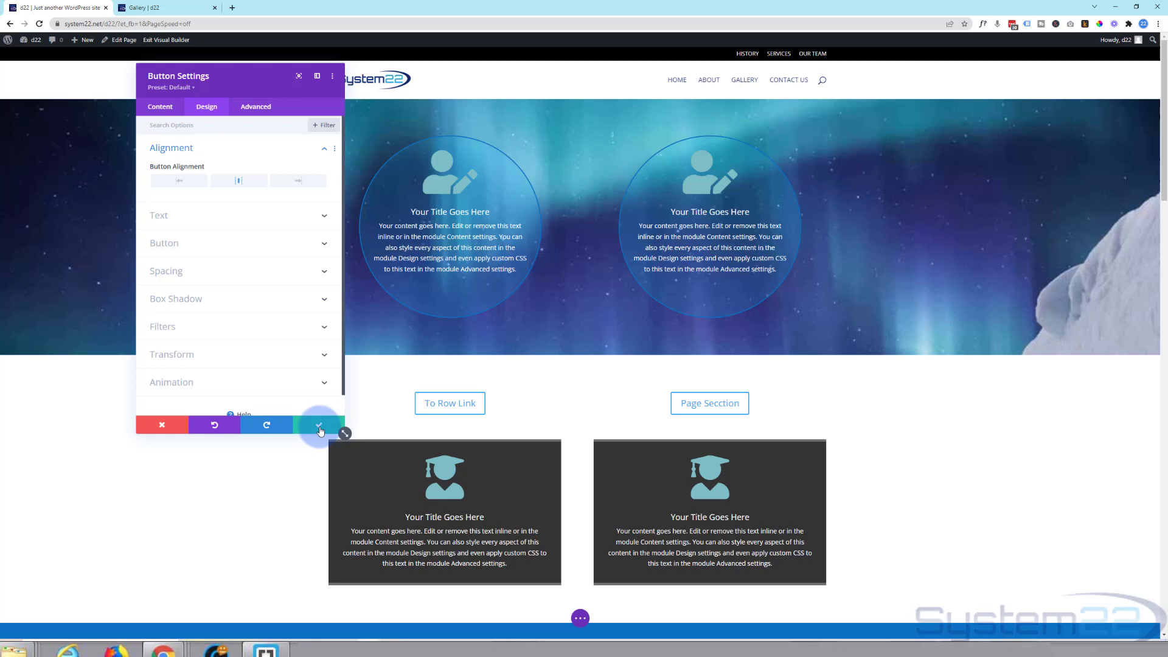
- Save the button and the home page, then exit the Visual Builder
{"action": "left_click", "coordinate": [317, 424]}
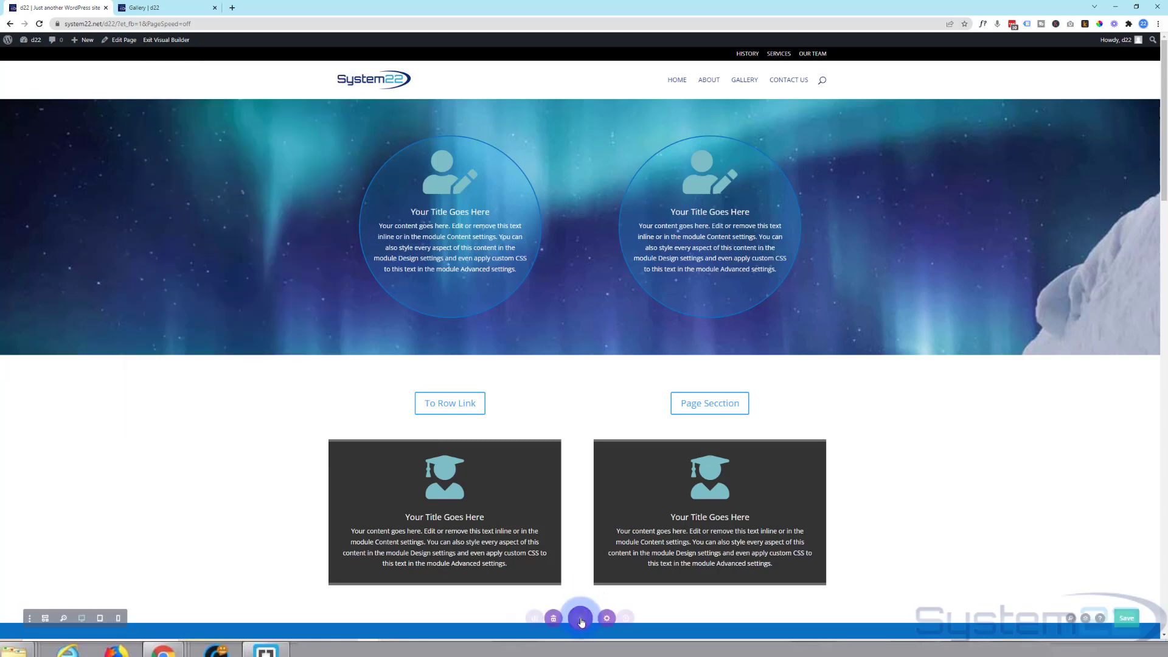
{"action": "left_click", "coordinate": [580, 619]}
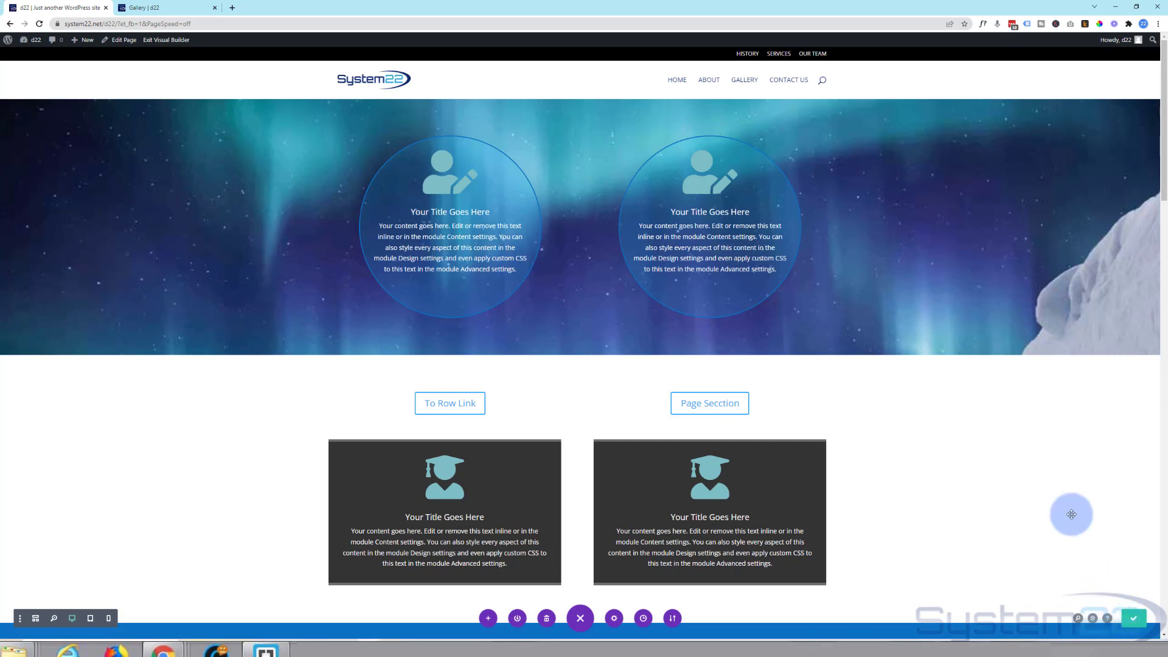
{"action": "left_click", "coordinate": [165, 57]}
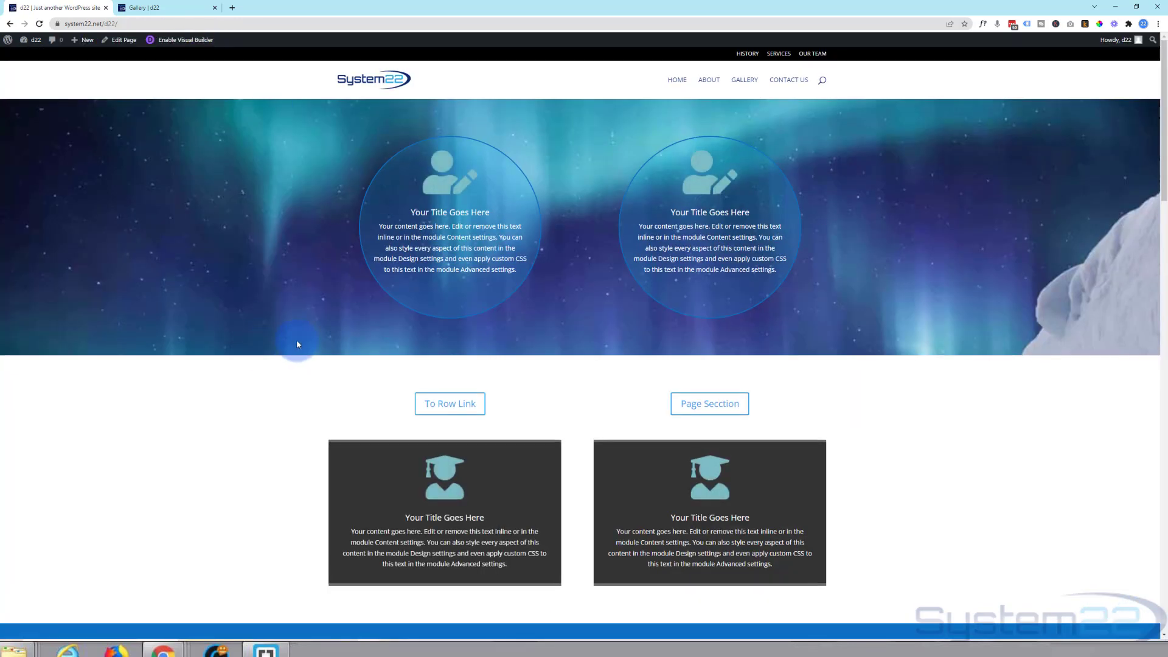
{"action": "mouse_move", "coordinate": [154, 629]}
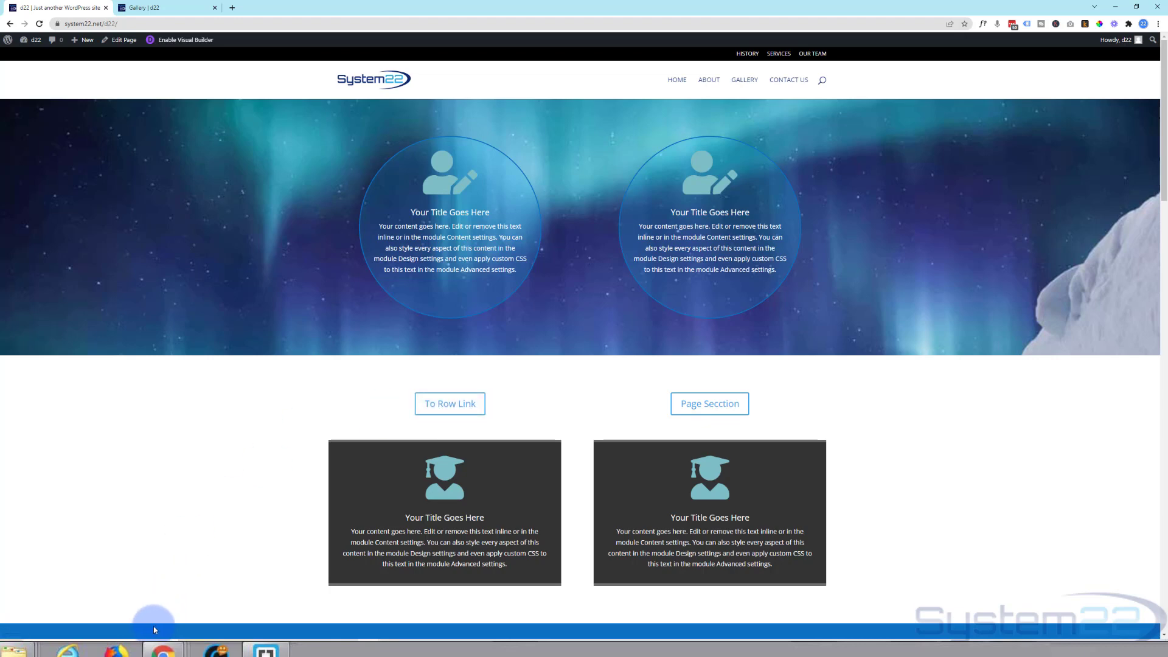
{"action": "mouse_move", "coordinate": [451, 409]}
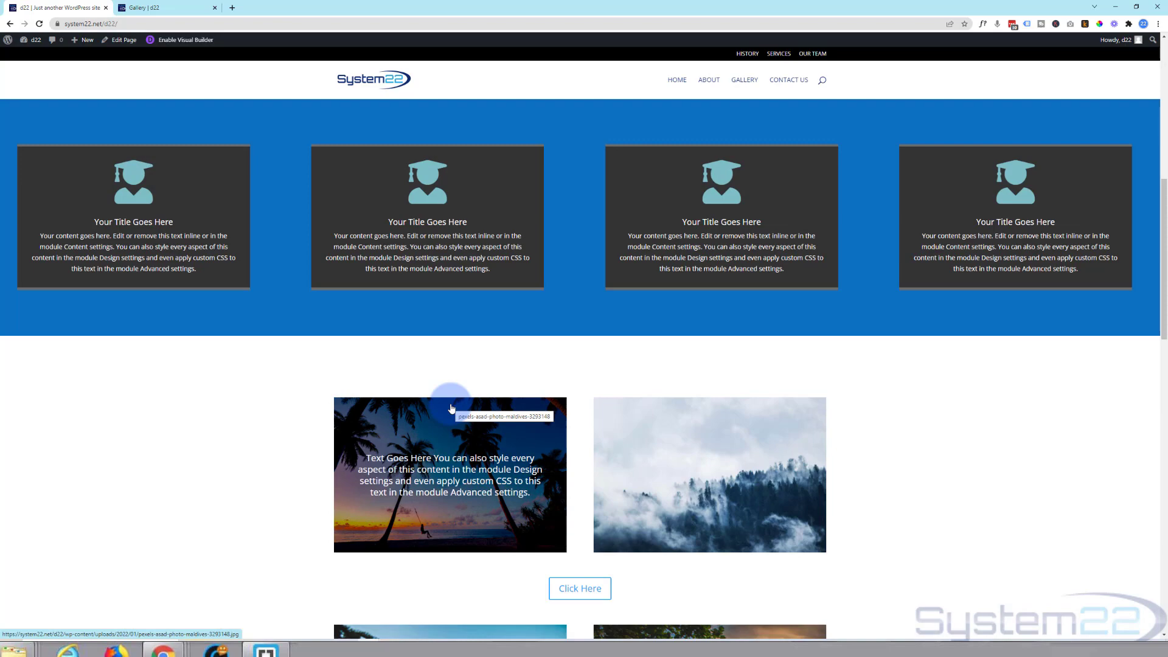
{"action": "scroll", "scroll_direction": "down", "scroll_amount": 3}
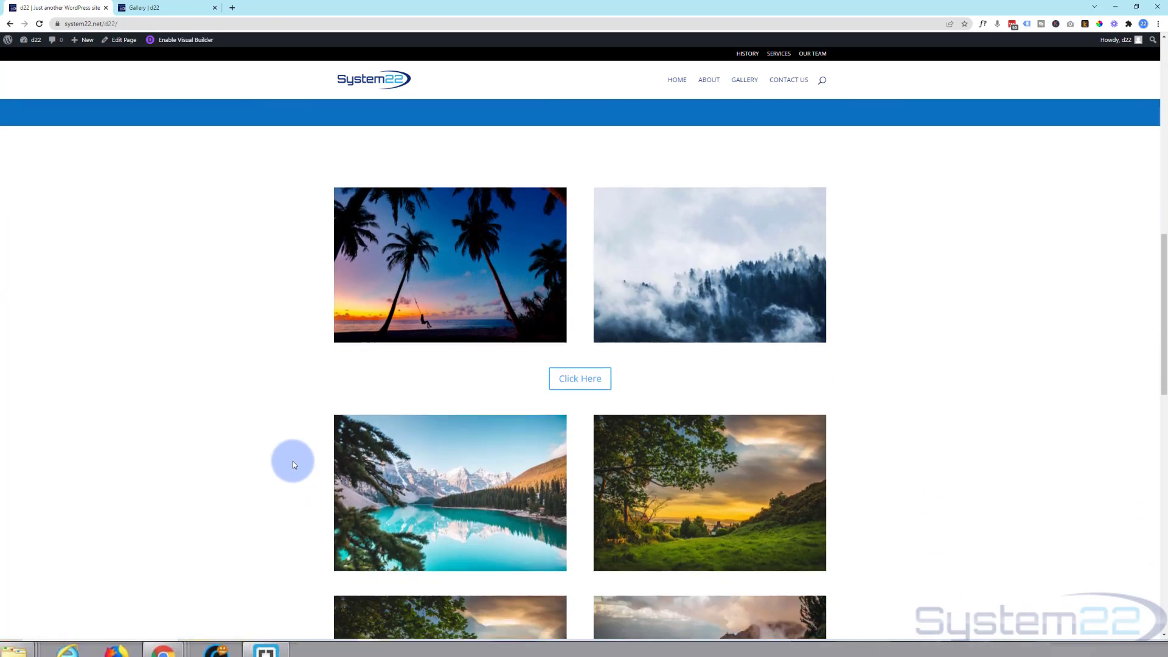
{"action": "scroll", "scroll_direction": "down", "scroll_amount": 3}
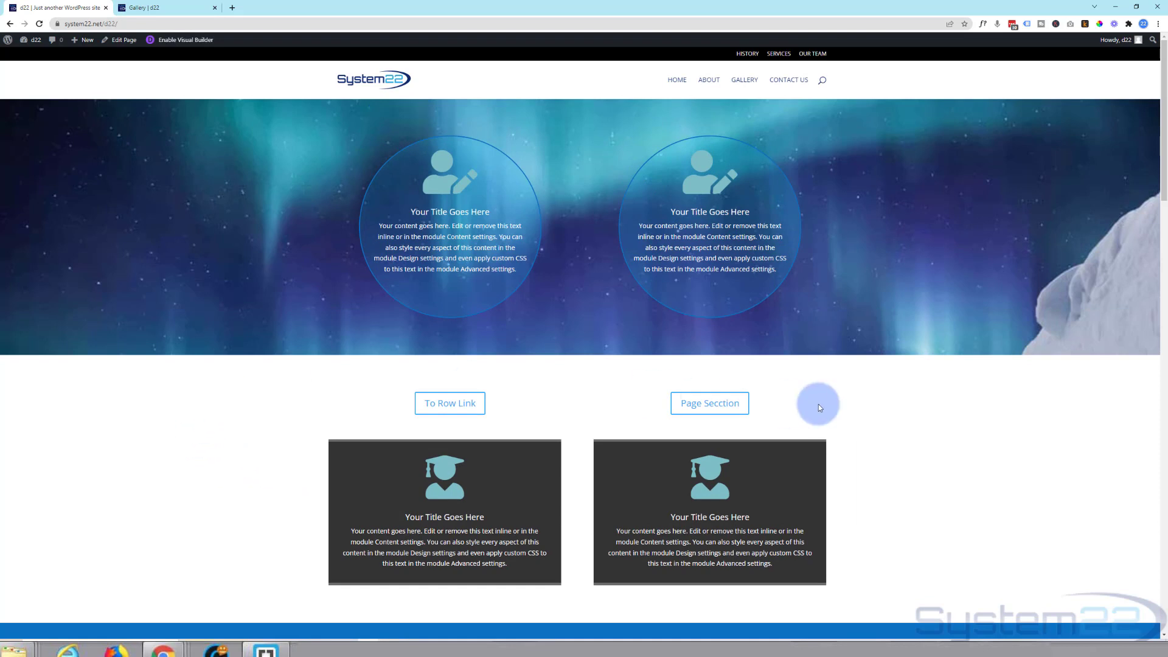
{"action": "mouse_move", "coordinate": [717, 408]}
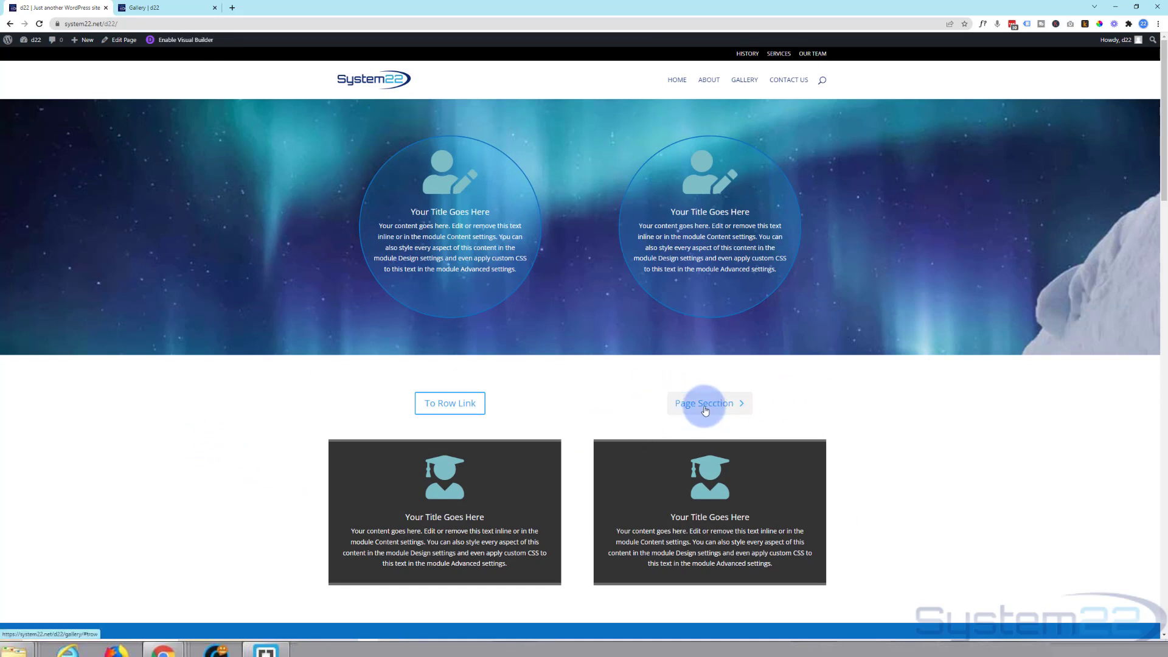
- Follow the Page Section button to the Gallery page and scroll down to its blue icon rows
{"action": "left_click", "coordinate": [709, 403]}
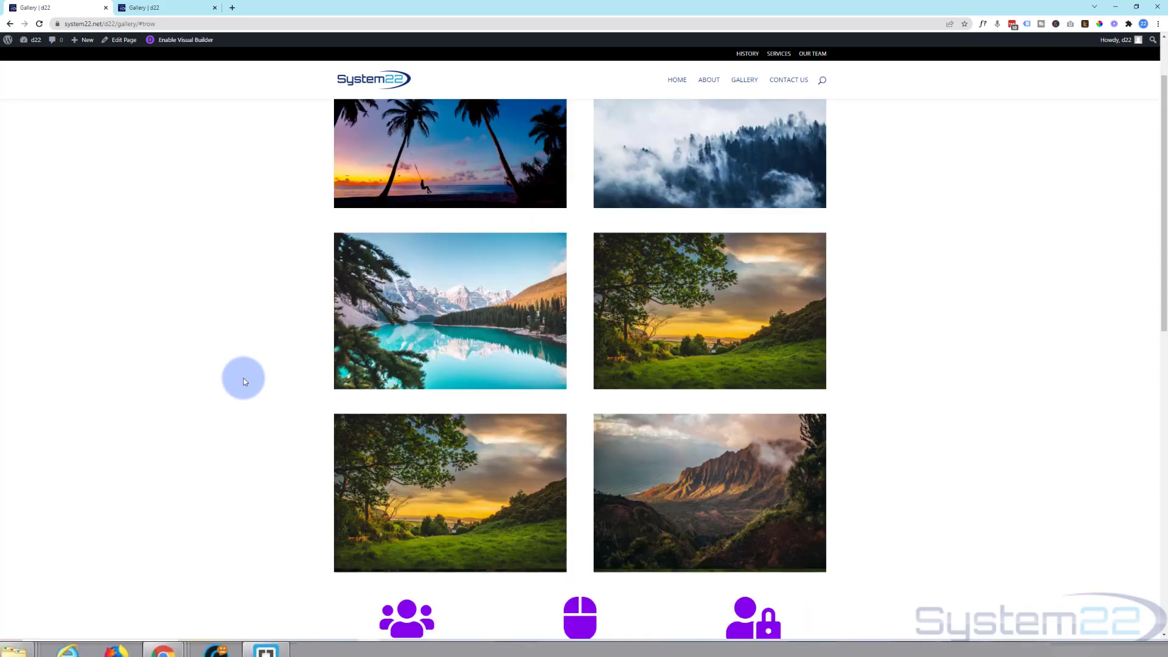
{"action": "scroll", "scroll_direction": "down", "scroll_amount": 3}
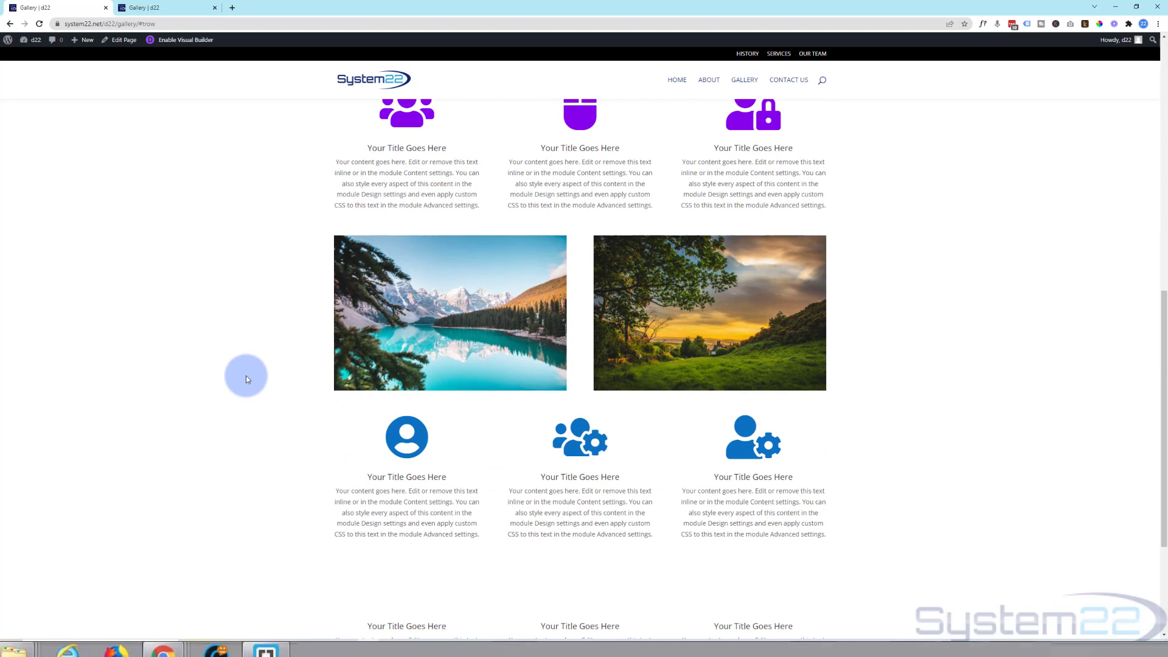
{"action": "scroll", "scroll_direction": "down", "scroll_amount": 3}
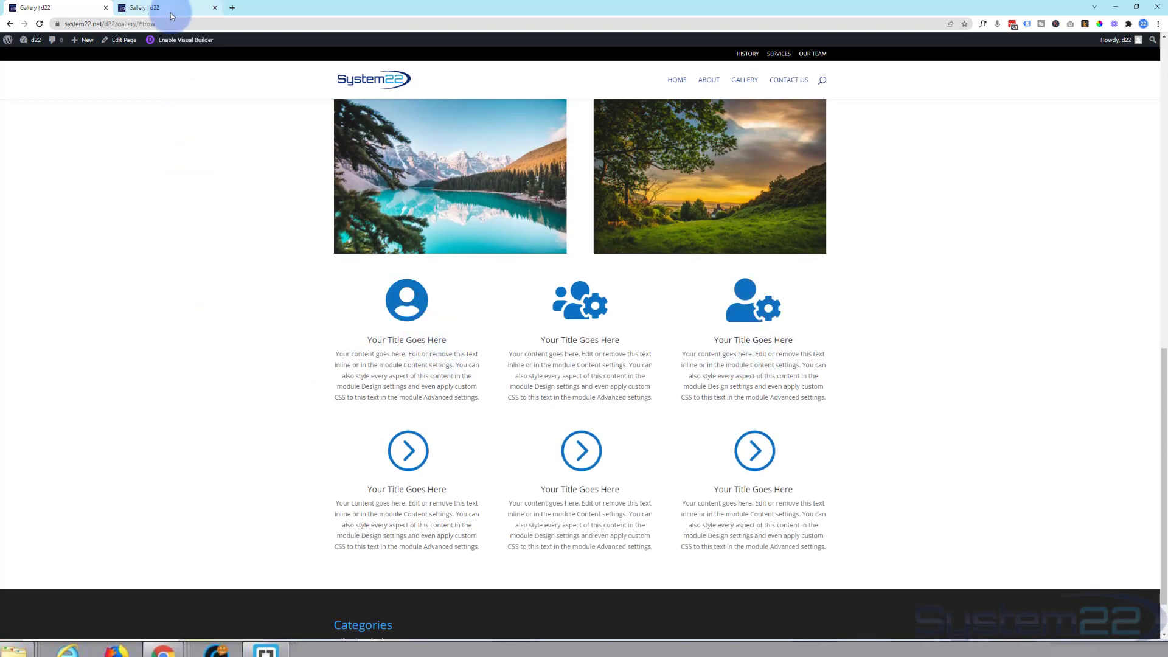
{"action": "left_click", "coordinate": [183, 39]}
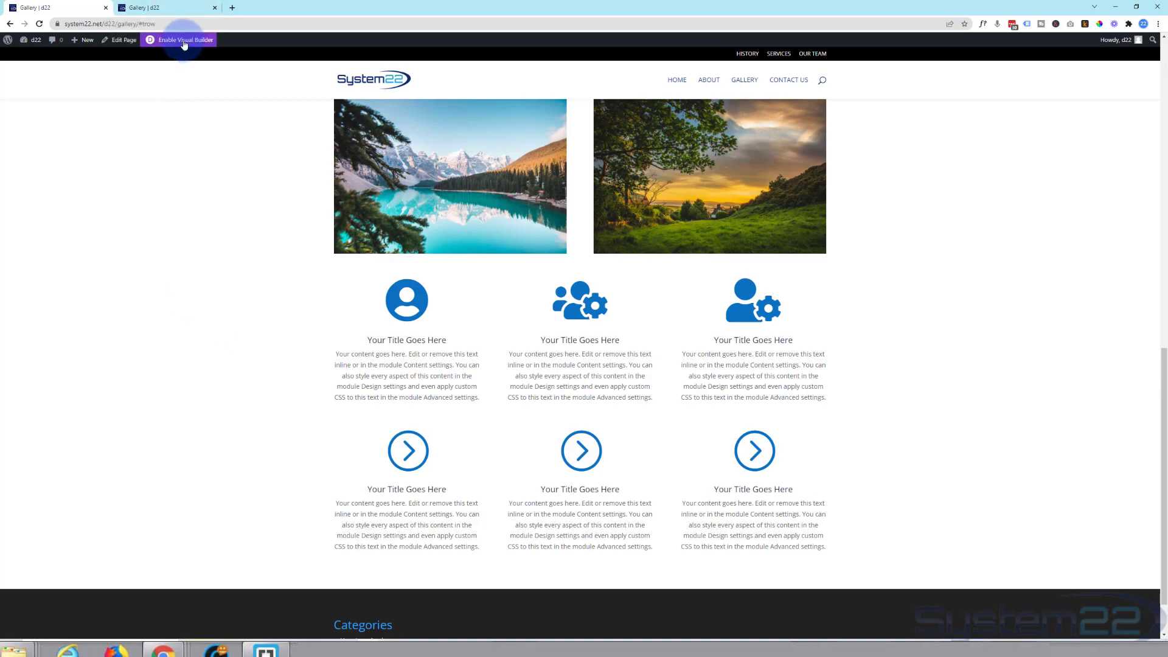
- Enable the Visual Builder on the Gallery page and scroll to the blue icon row
{"action": "left_click", "coordinate": [183, 39]}
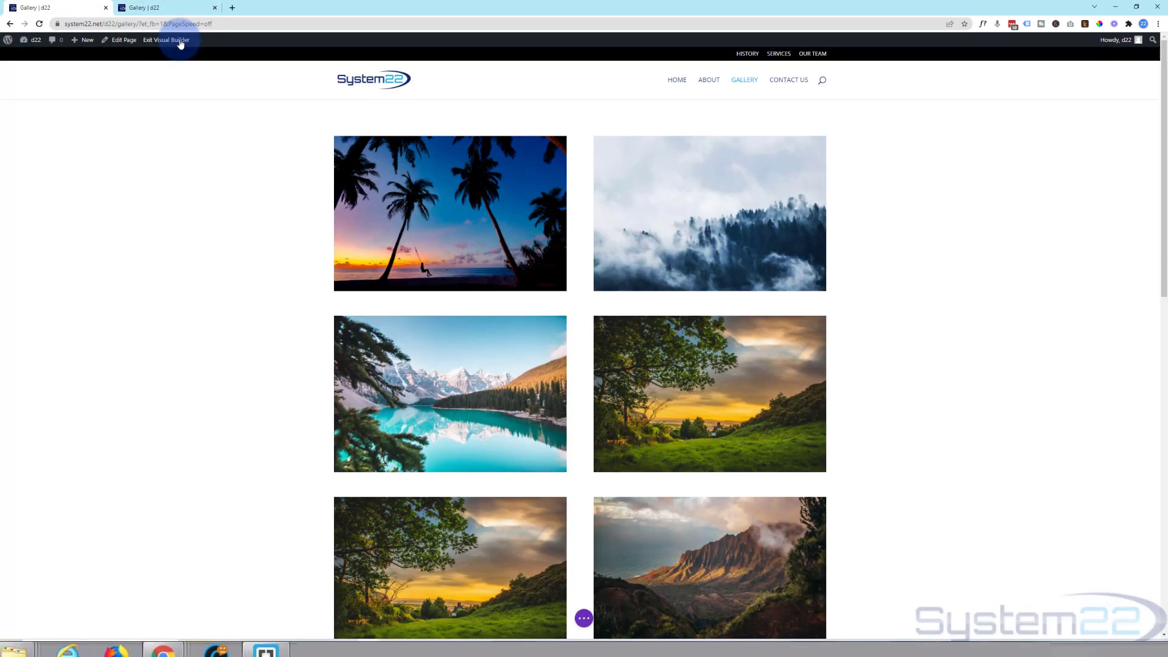
{"action": "scroll", "scroll_direction": "down", "scroll_amount": 3}
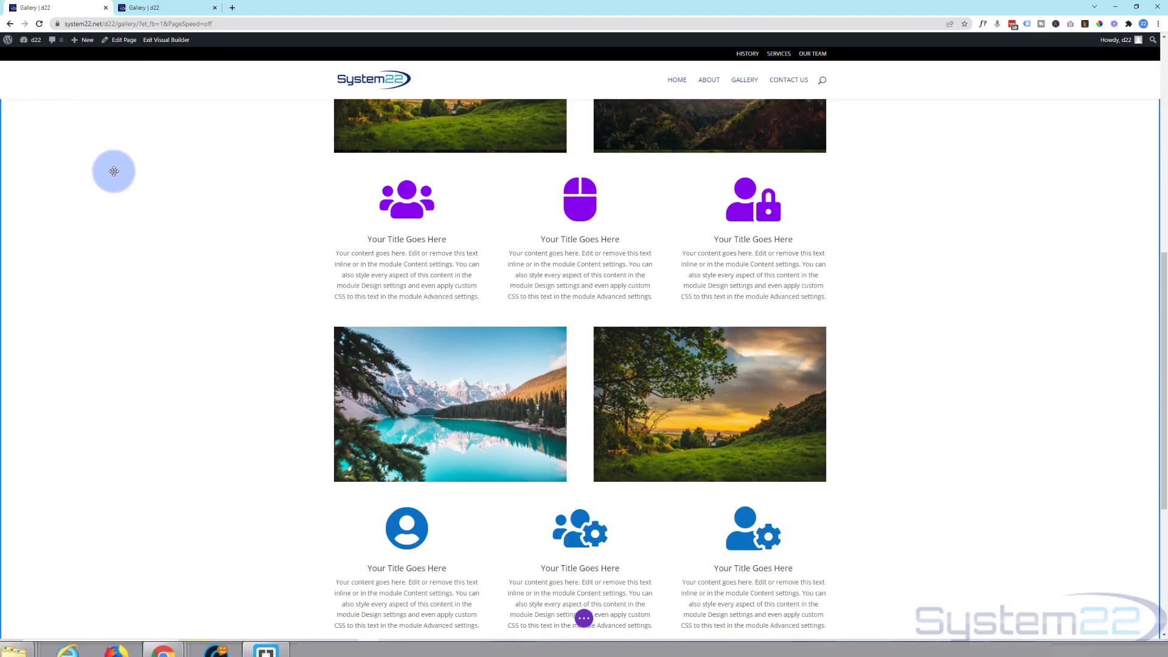
{"action": "scroll", "scroll_direction": "down", "scroll_amount": 3}
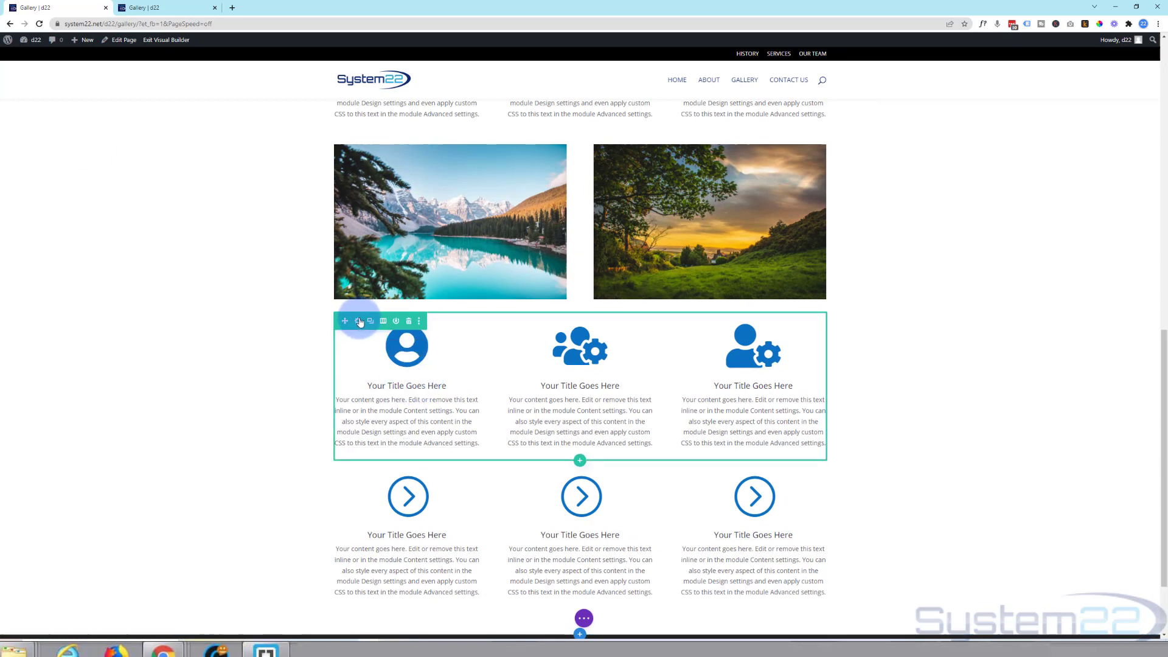
{"action": "mouse_move", "coordinate": [359, 322]}
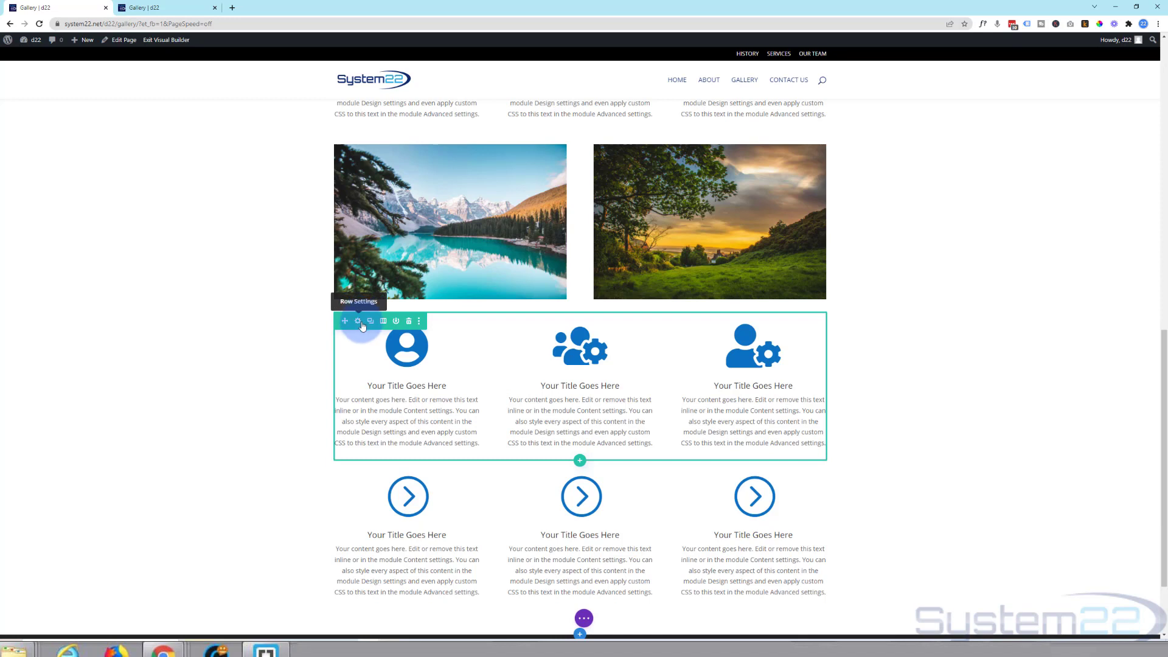
- Give the blue icon row the CSS ID 'blueicons' under Advanced settings and save
{"action": "left_click", "coordinate": [357, 321]}
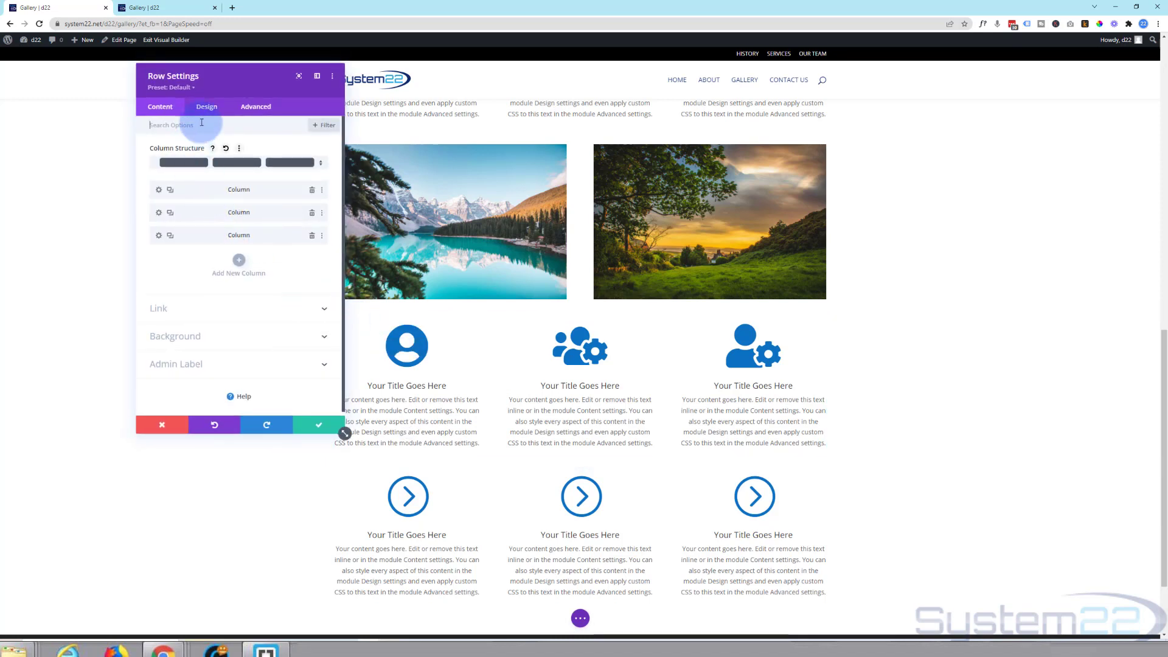
{"action": "left_click", "coordinate": [255, 107]}
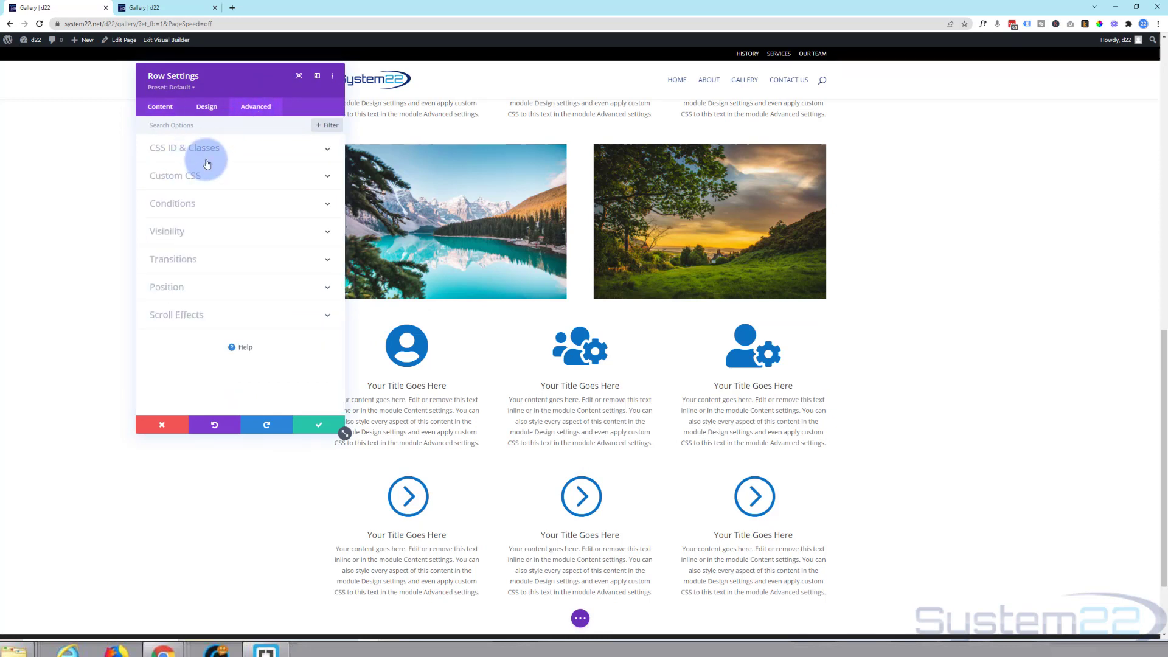
{"action": "left_click", "coordinate": [185, 148]}
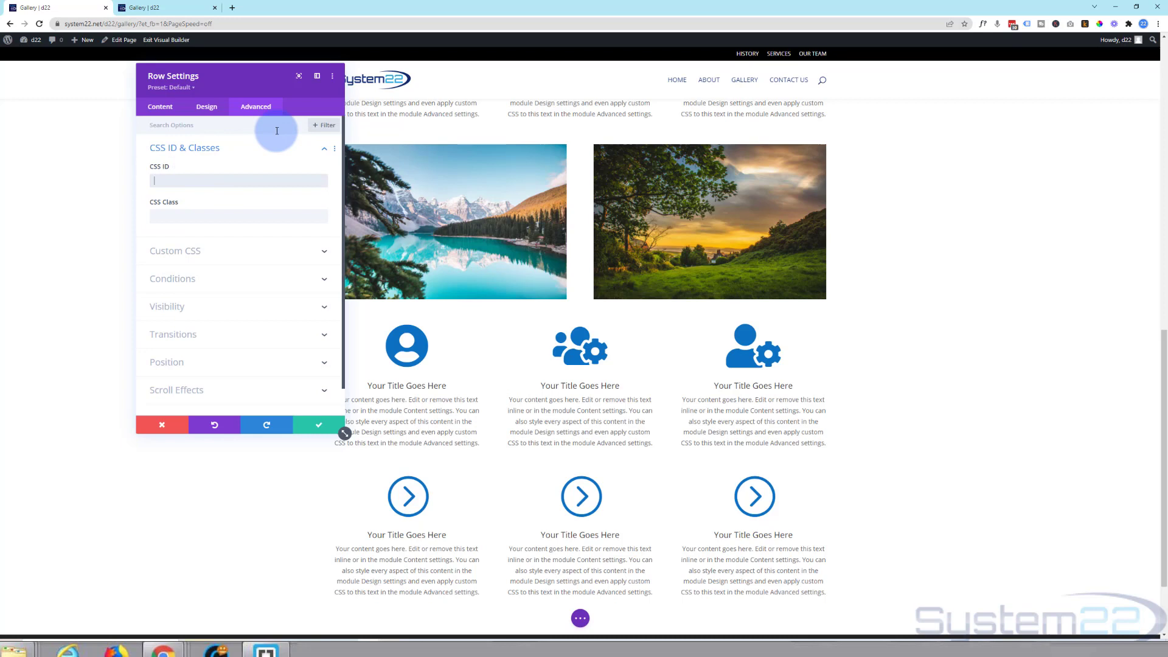
{"action": "type", "text": "blur"}
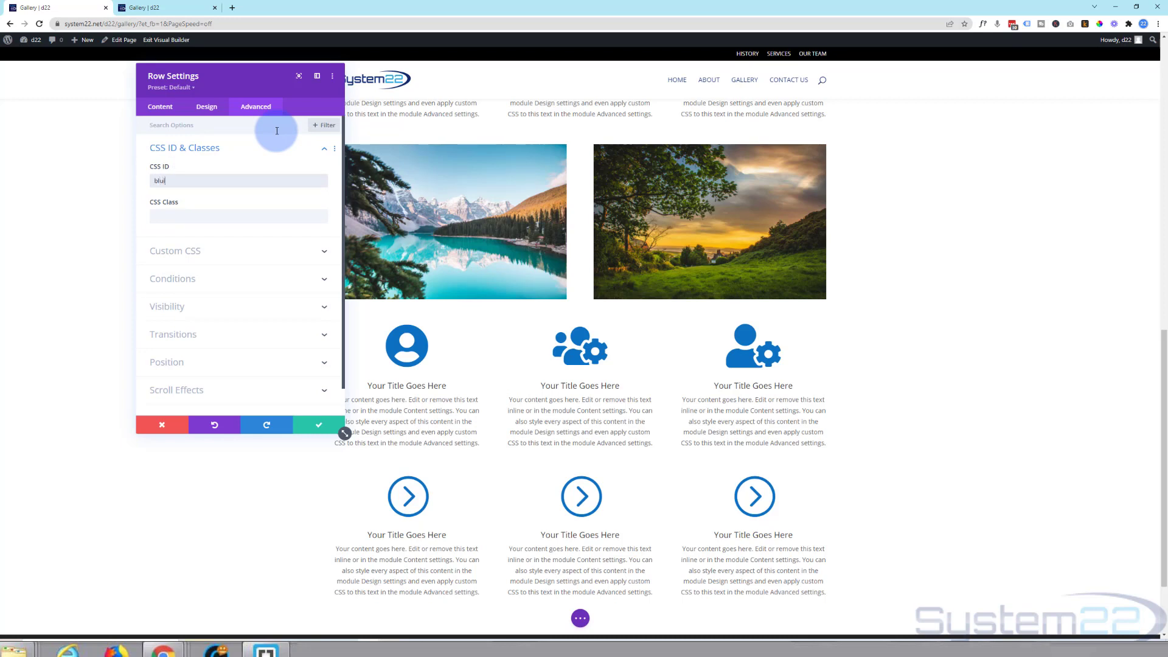
{"action": "type", "text": "icons"}
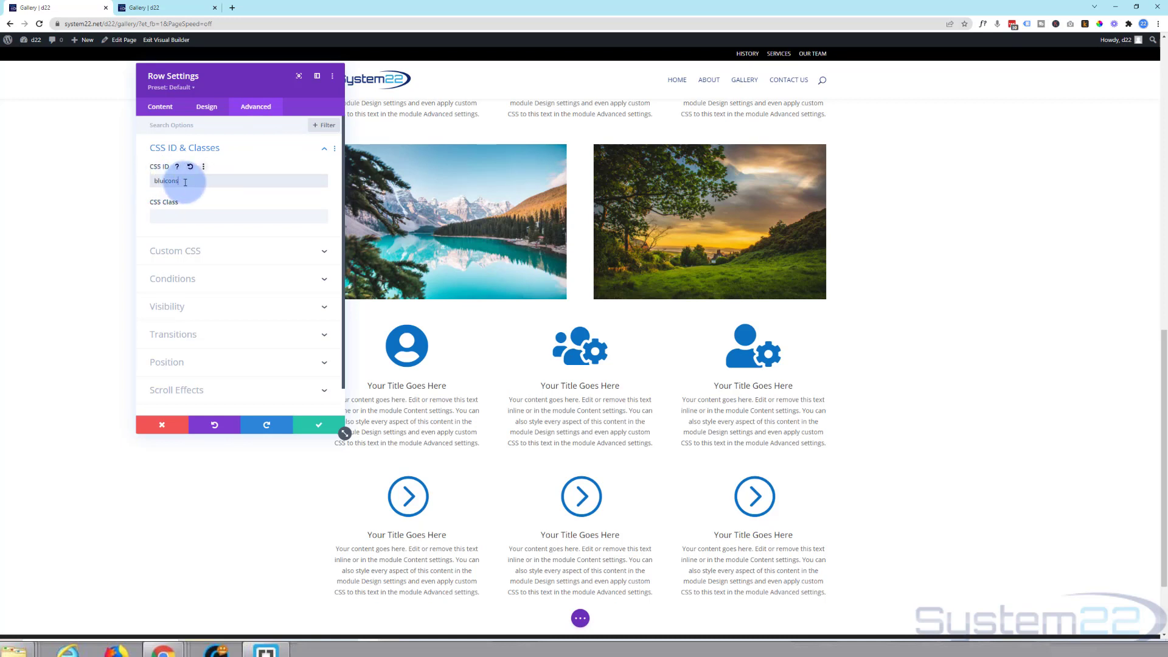
{"action": "left_click", "coordinate": [319, 425]}
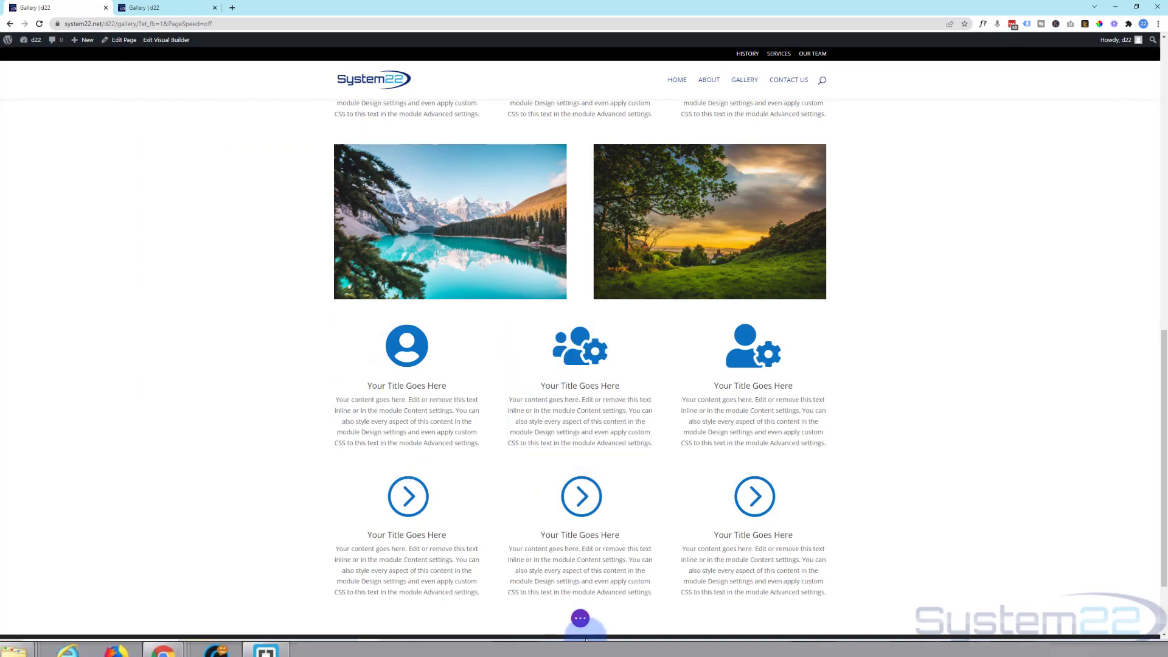
- Exit the Gallery page's Visual Builder and return to the home page via HOME
{"action": "left_click", "coordinate": [579, 616]}
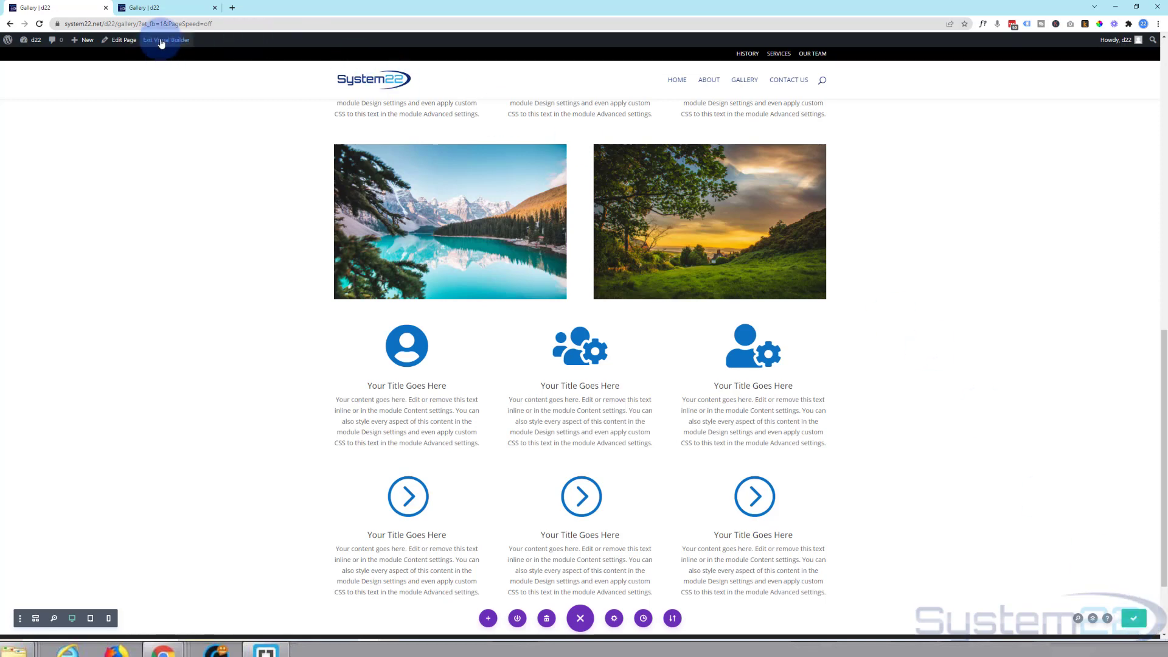
{"action": "left_click", "coordinate": [165, 39]}
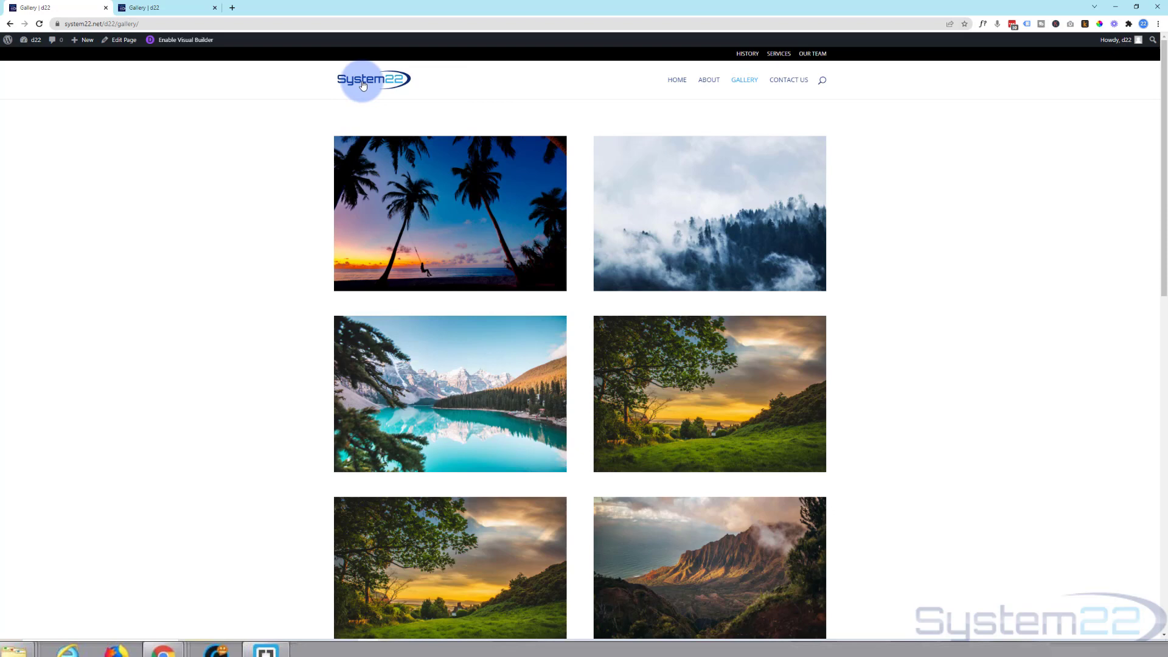
{"action": "left_click", "coordinate": [364, 82]}
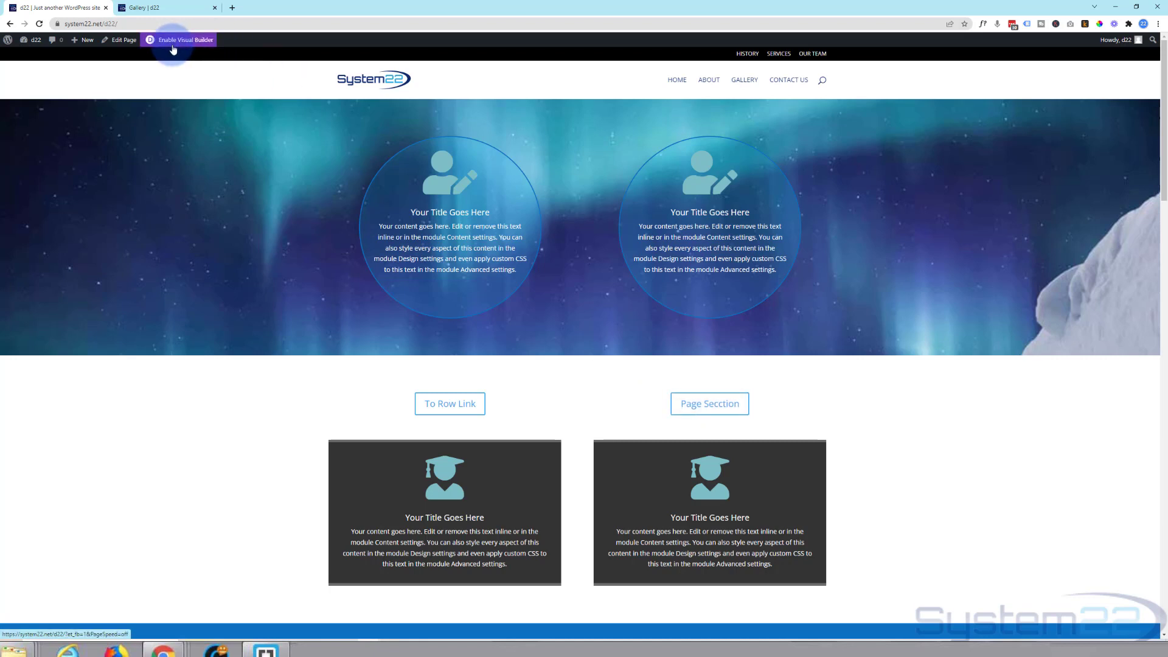
- Enable the Visual Builder on the home page and clear the Page Section button's link URL
{"action": "left_click", "coordinate": [175, 39]}
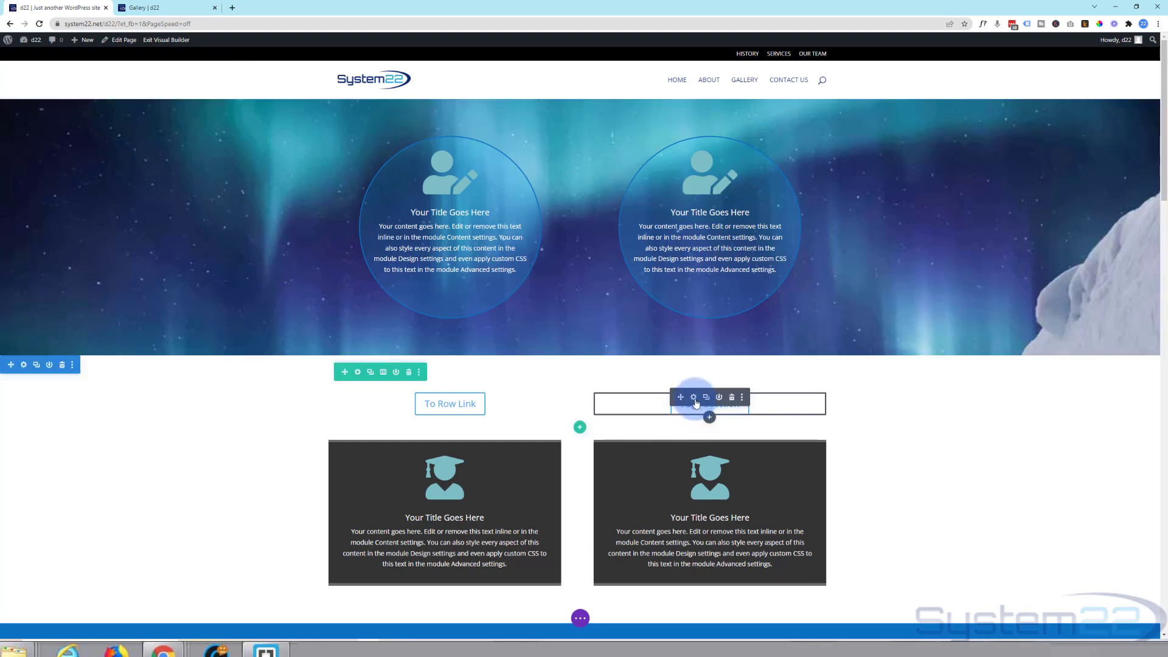
{"action": "left_click", "coordinate": [693, 396]}
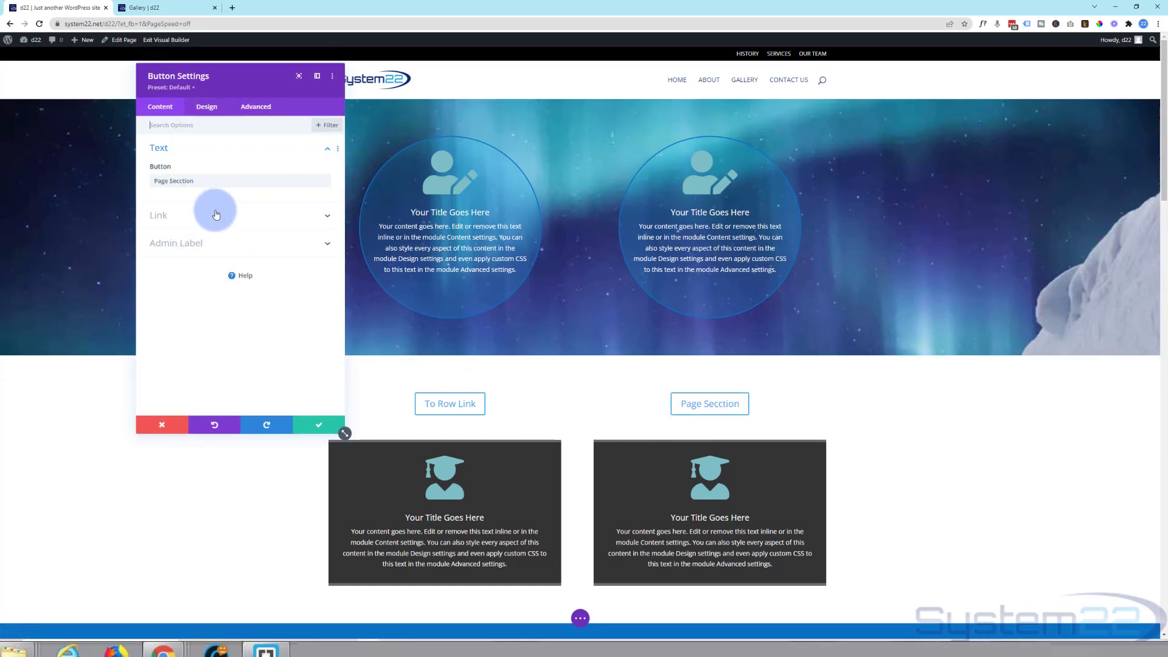
{"action": "left_click", "coordinate": [217, 215]}
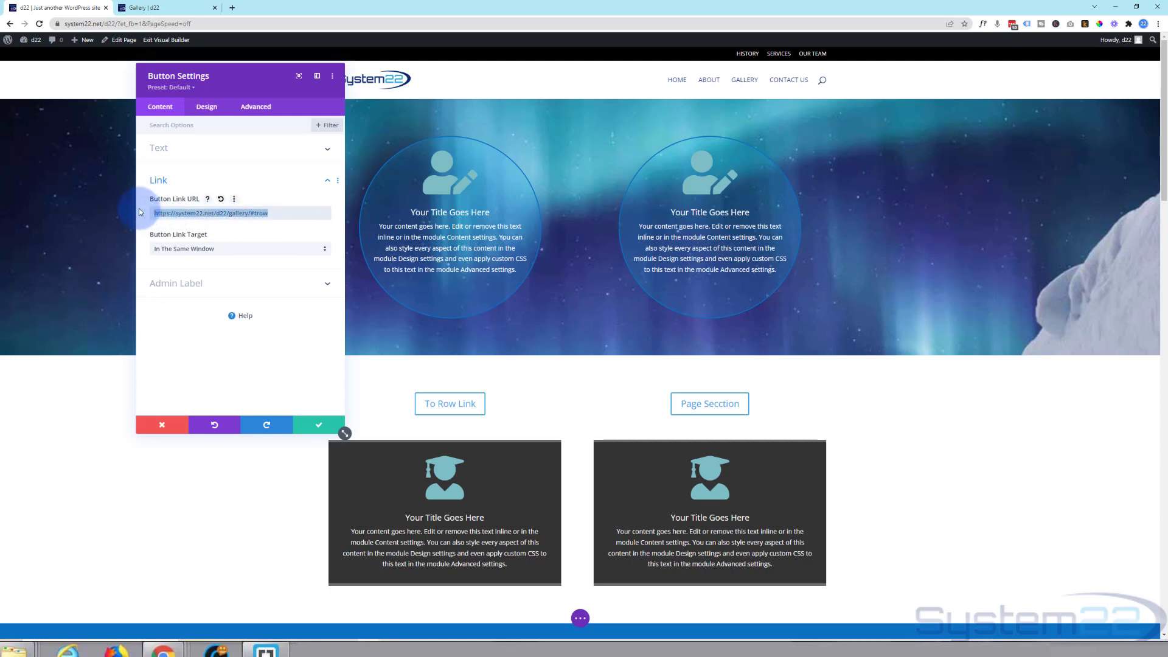
{"action": "key", "text": "Delete"}
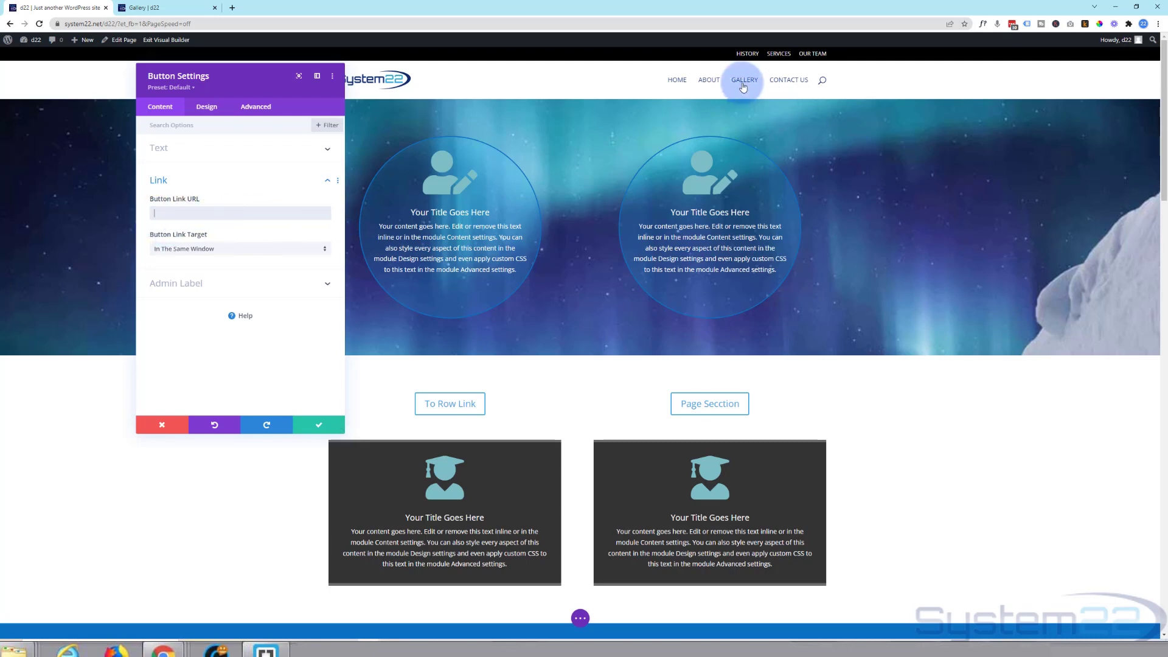
{"action": "right_click", "coordinate": [743, 79]}
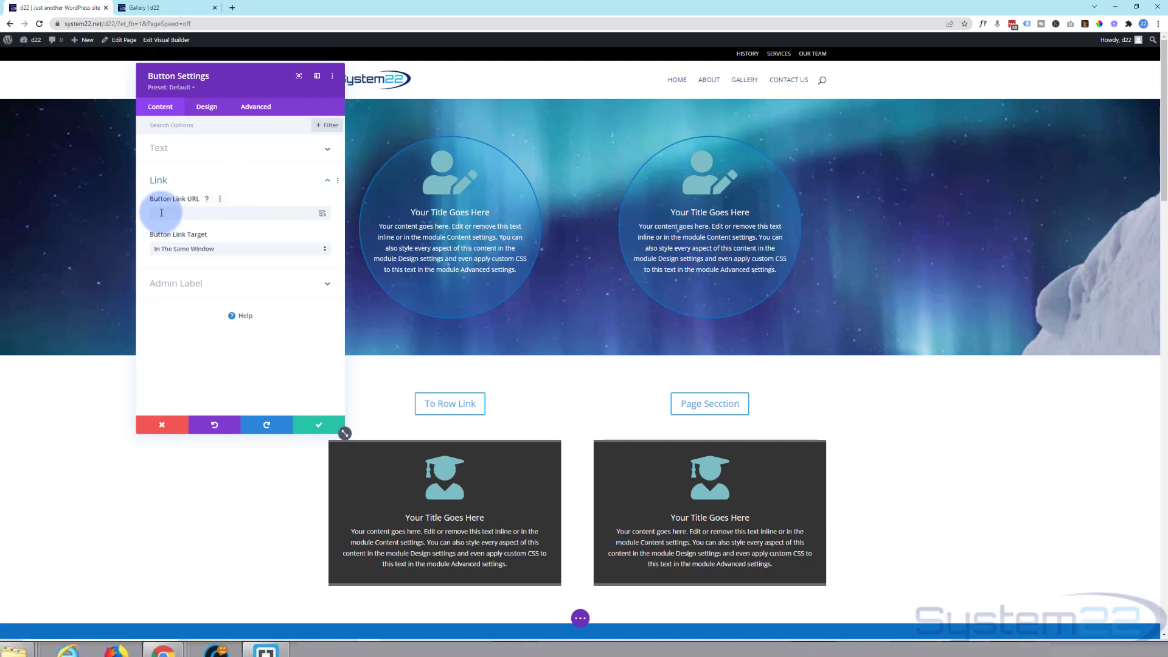
{"action": "type", "text": "https://system22.net/d22/gallery/"}
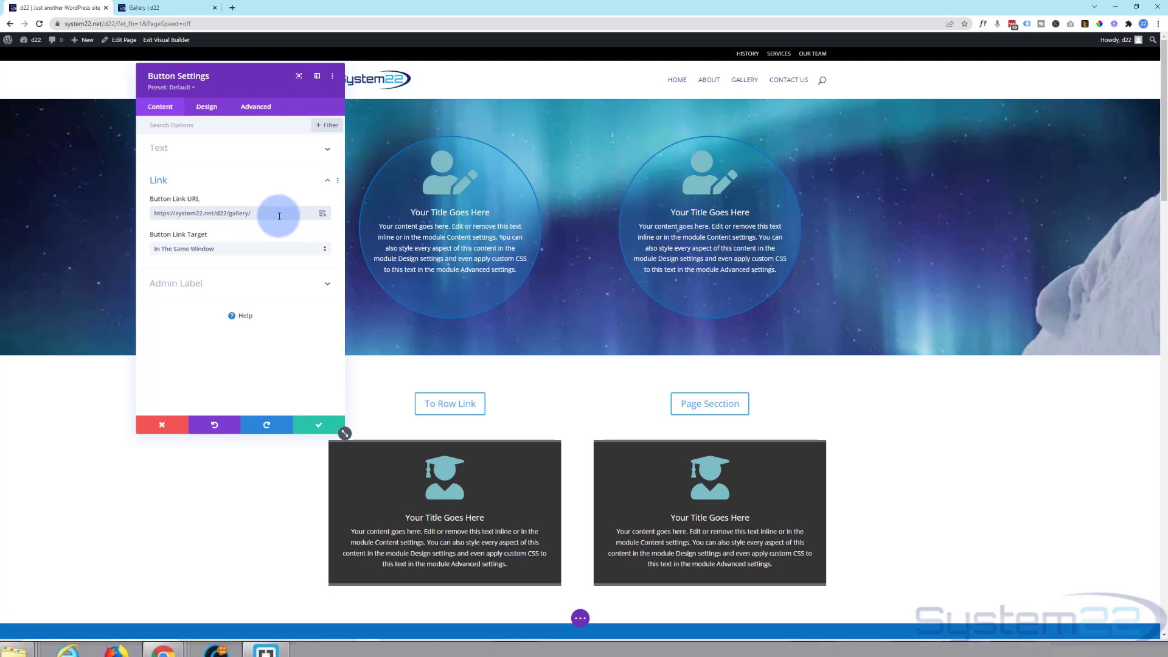
{"action": "type", "text": "#"}
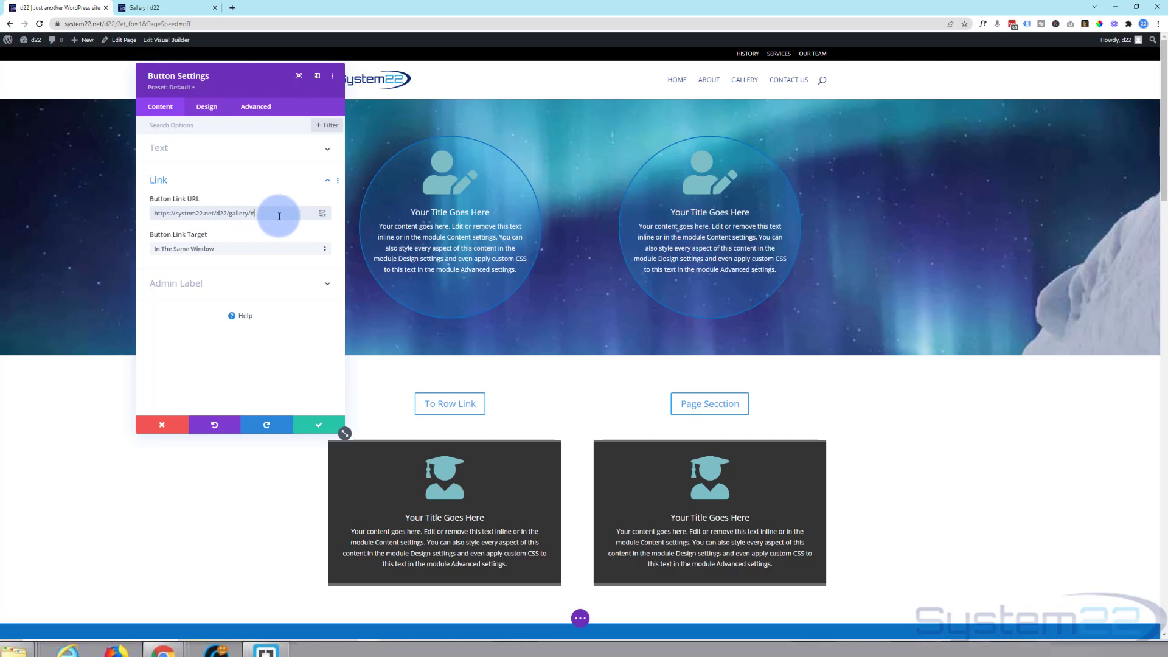
{"action": "type", "text": "bluicons"}
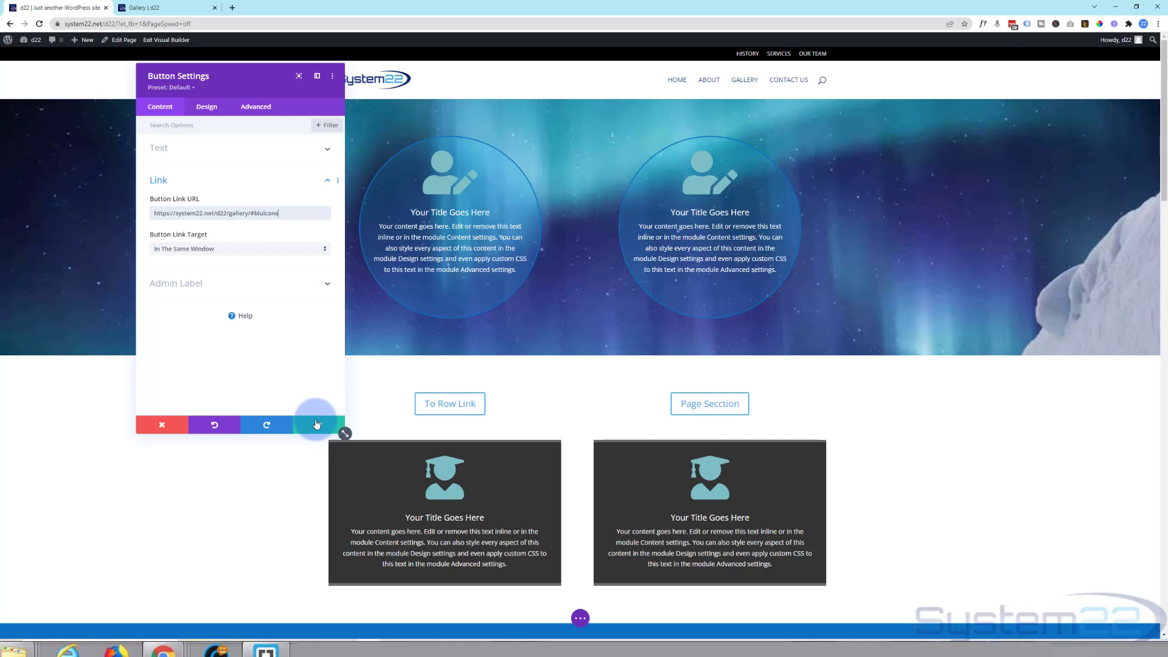
{"action": "left_click", "coordinate": [318, 424]}
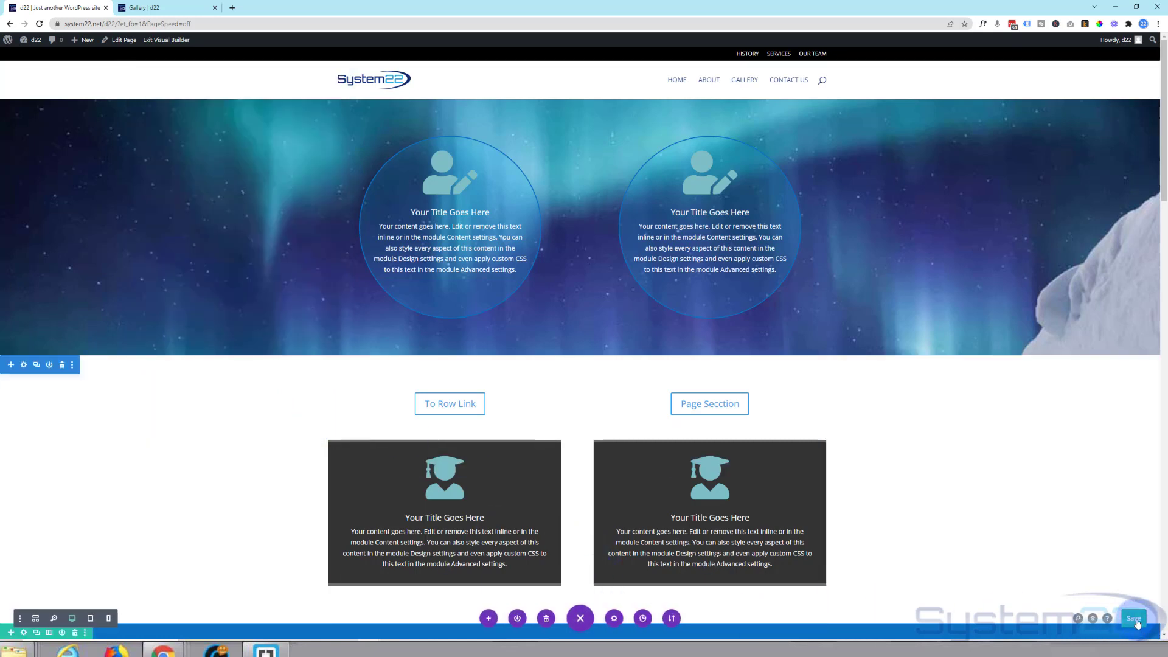
- Save the home page changes and exit Visual Builder
{"action": "left_click", "coordinate": [1134, 618]}
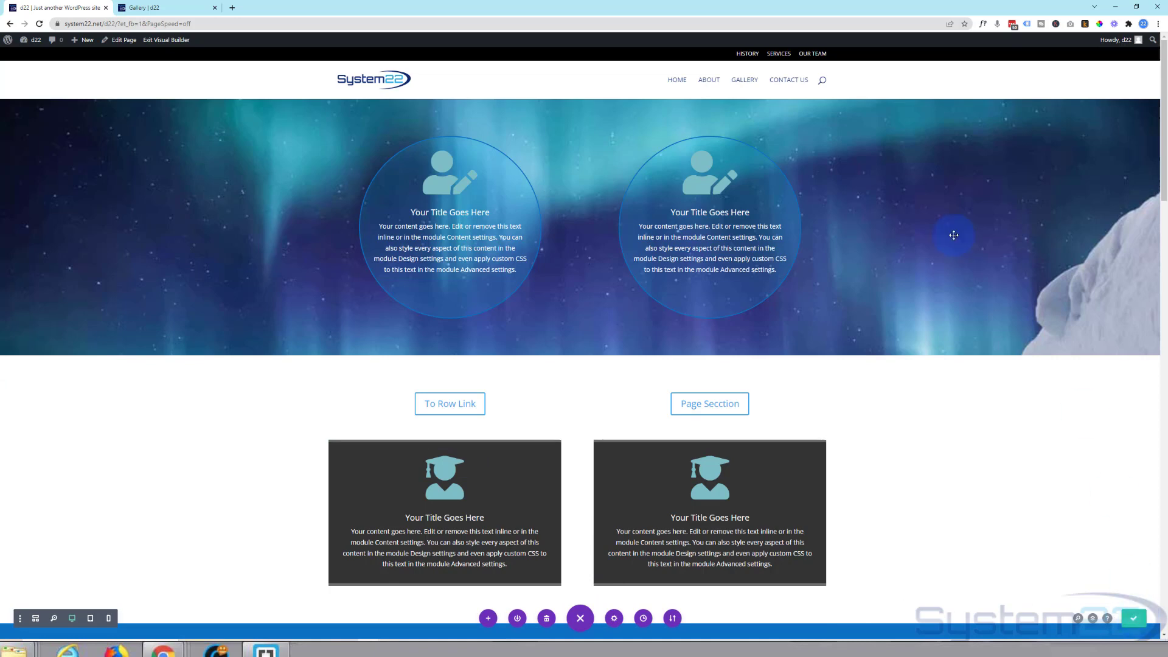
{"action": "left_click", "coordinate": [164, 40]}
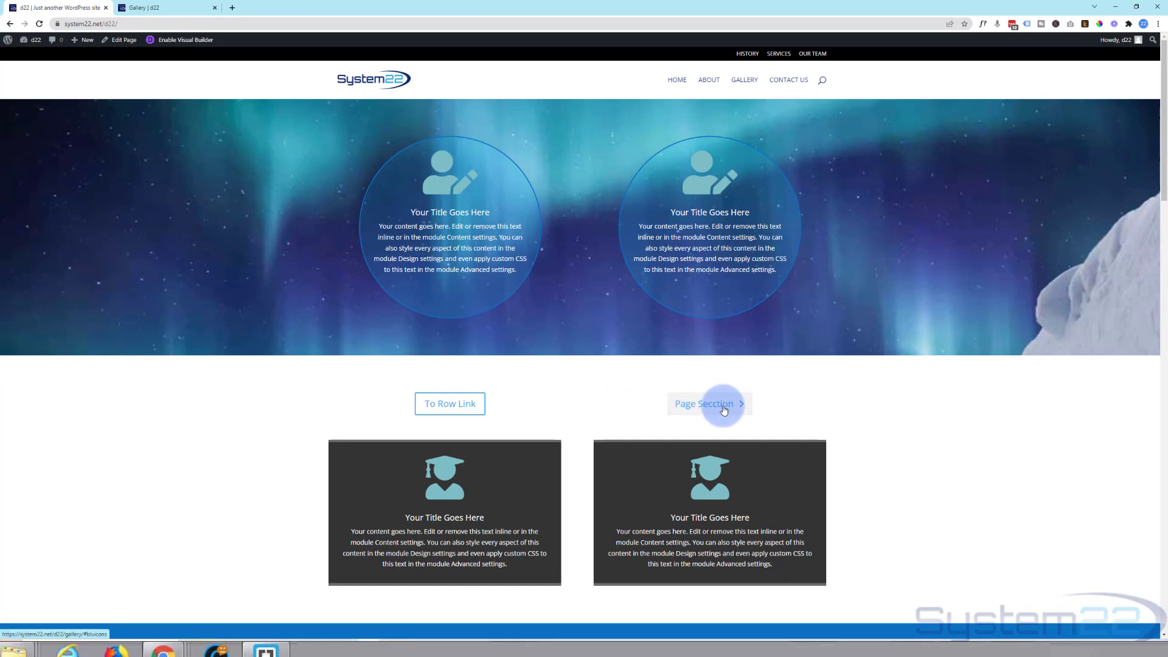
- Follow the Page Section button to the Gallery page's blue icons row
{"action": "left_click", "coordinate": [721, 407]}
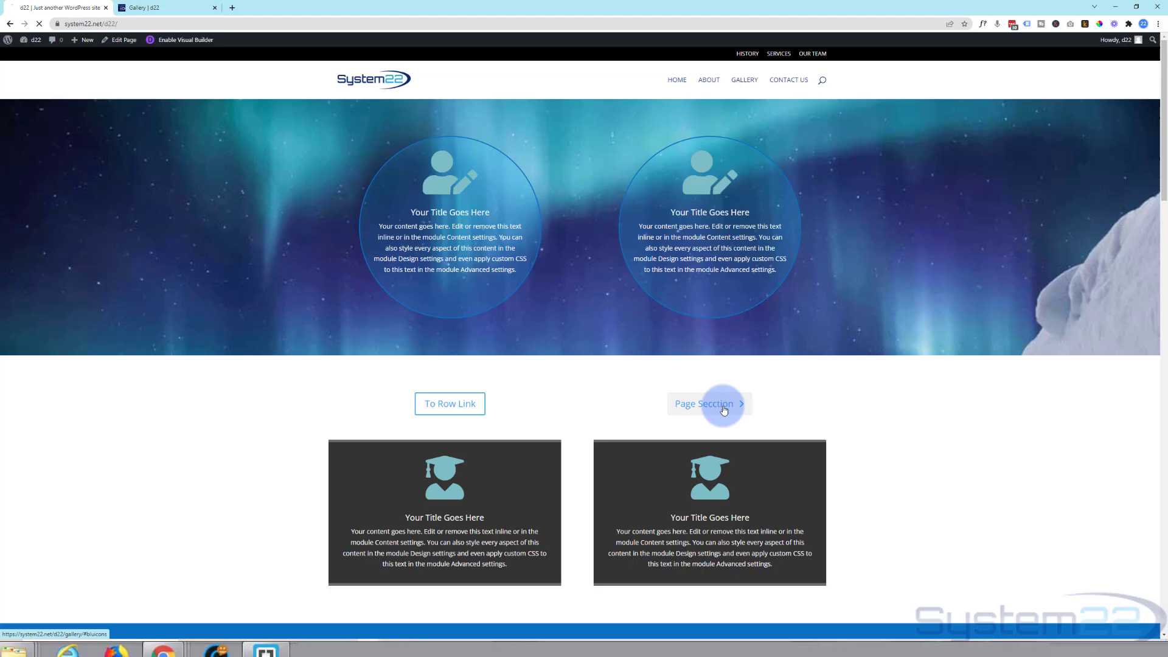
{"action": "left_click", "coordinate": [709, 404]}
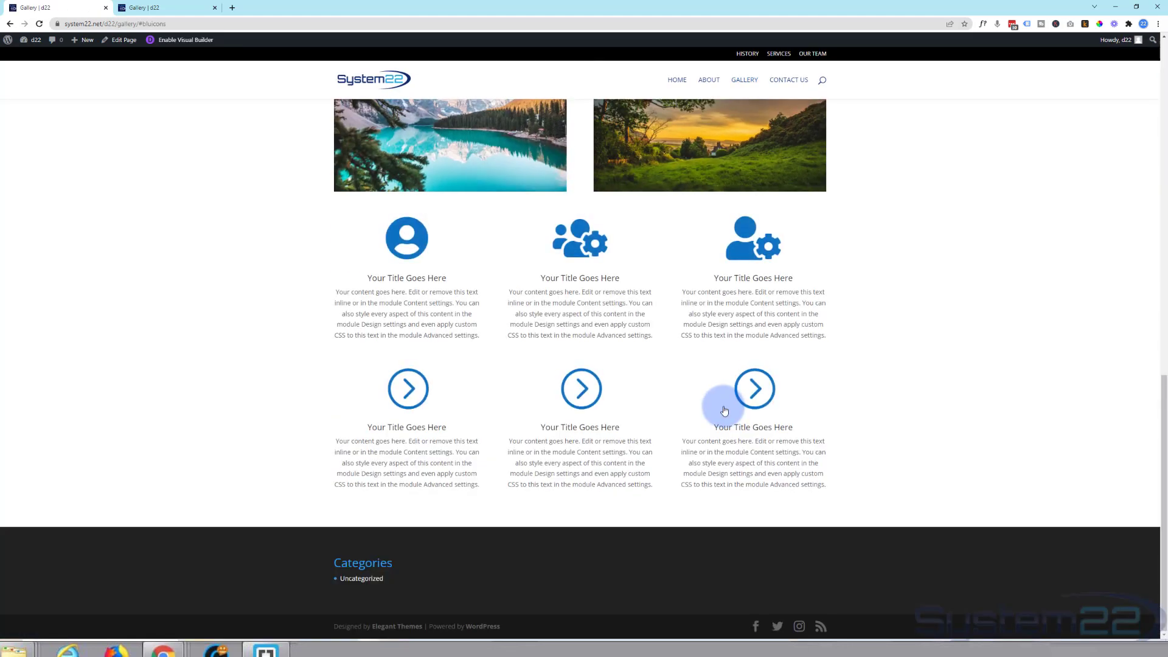
{"action": "mouse_move", "coordinate": [489, 55]}
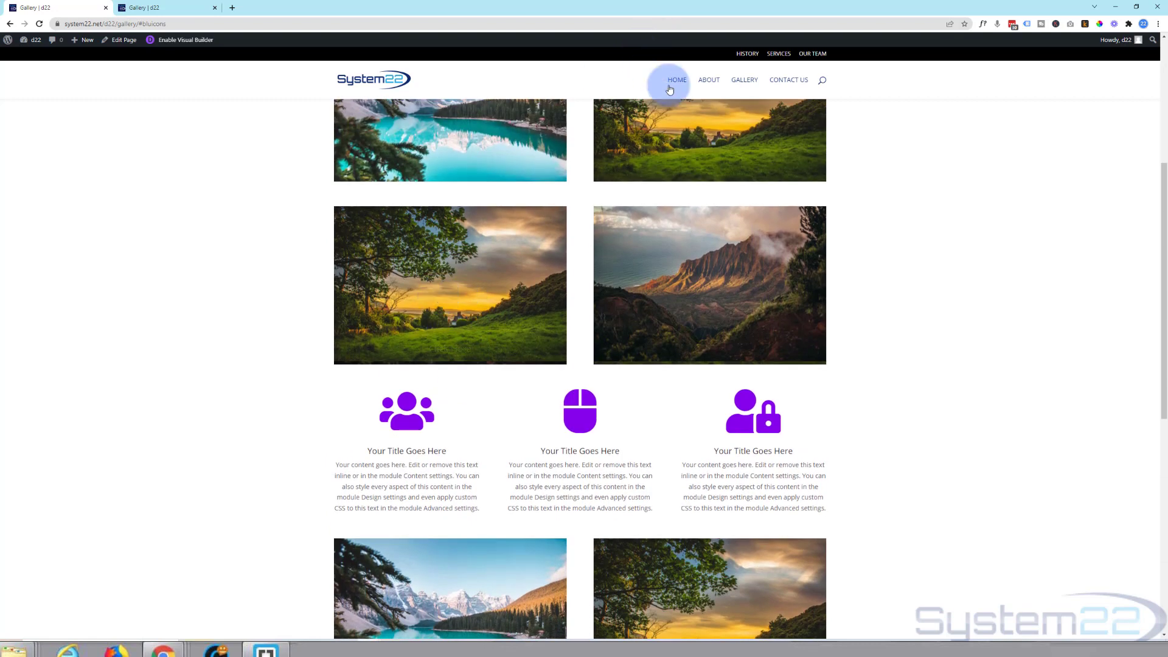
{"action": "mouse_move", "coordinate": [633, 81]}
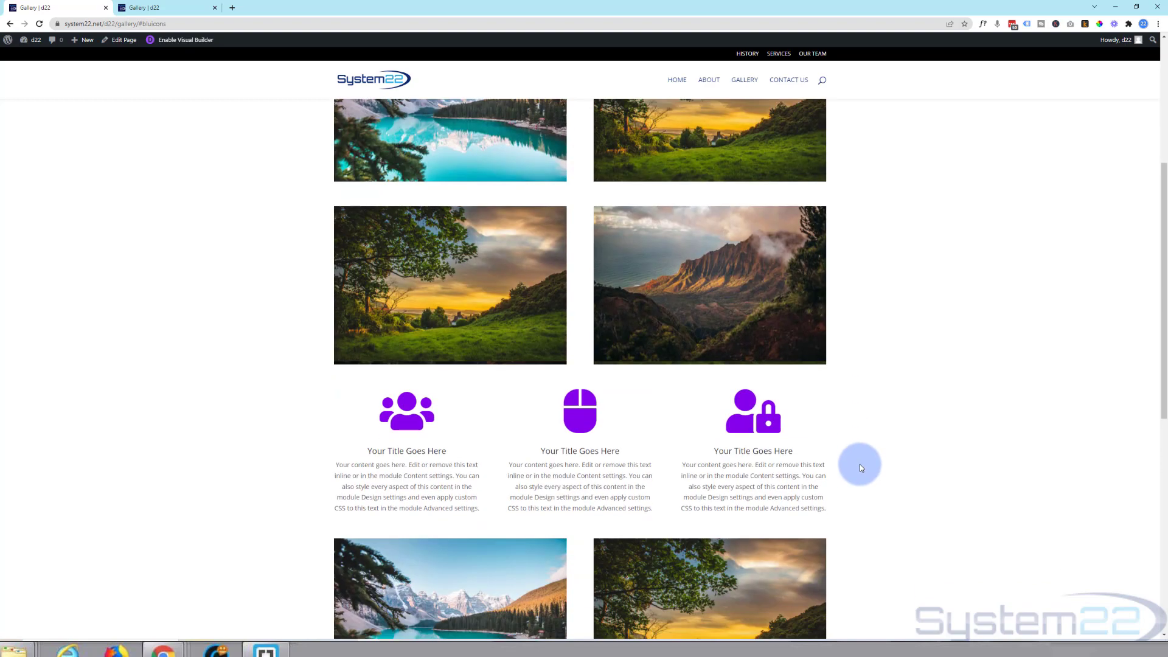
- Enable Visual Builder on the Gallery page and open the purple icons row's Row Settings
{"action": "scroll", "scroll_direction": "down", "scroll_amount": 3}
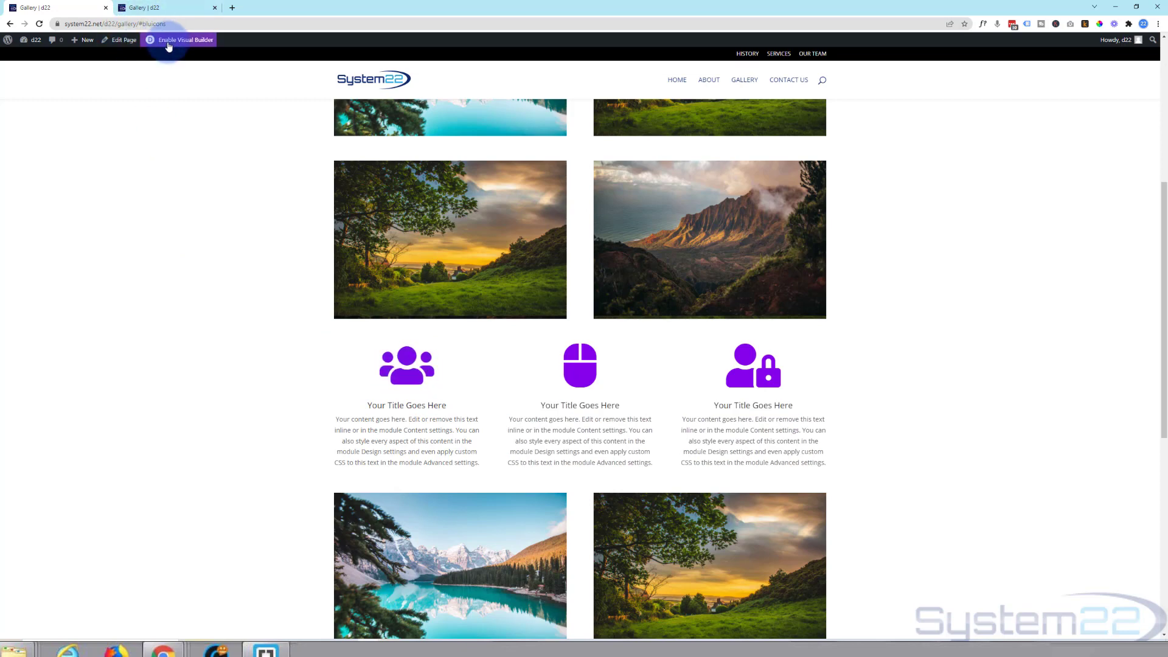
{"action": "left_click", "coordinate": [179, 39]}
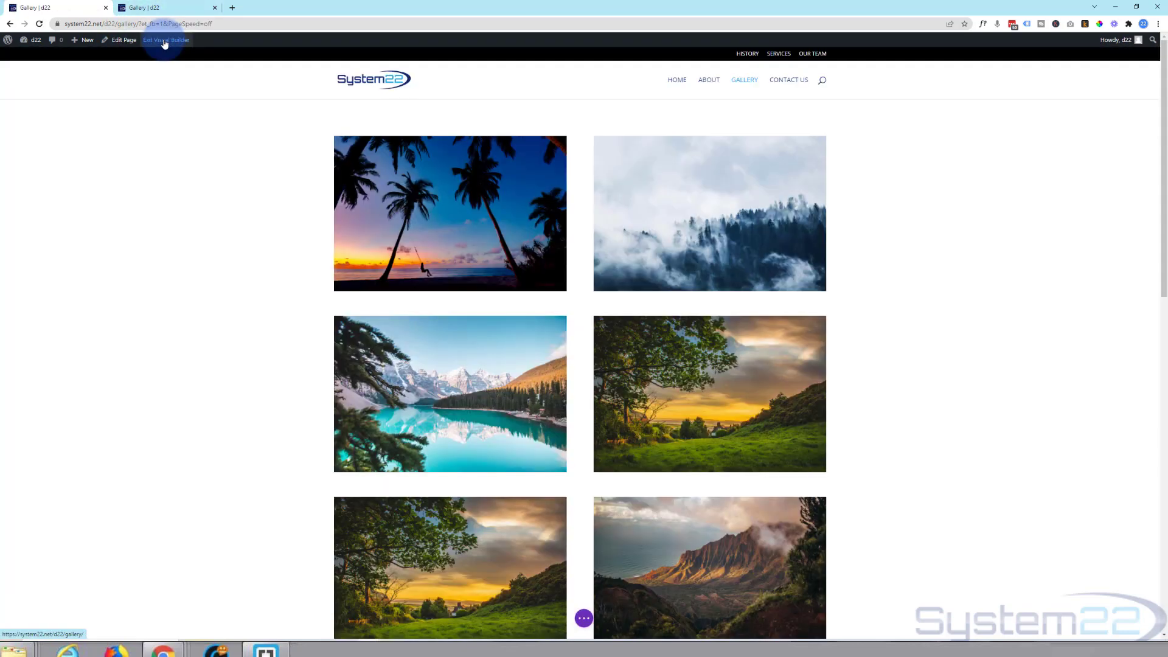
{"action": "scroll", "scroll_direction": "down", "scroll_amount": 3}
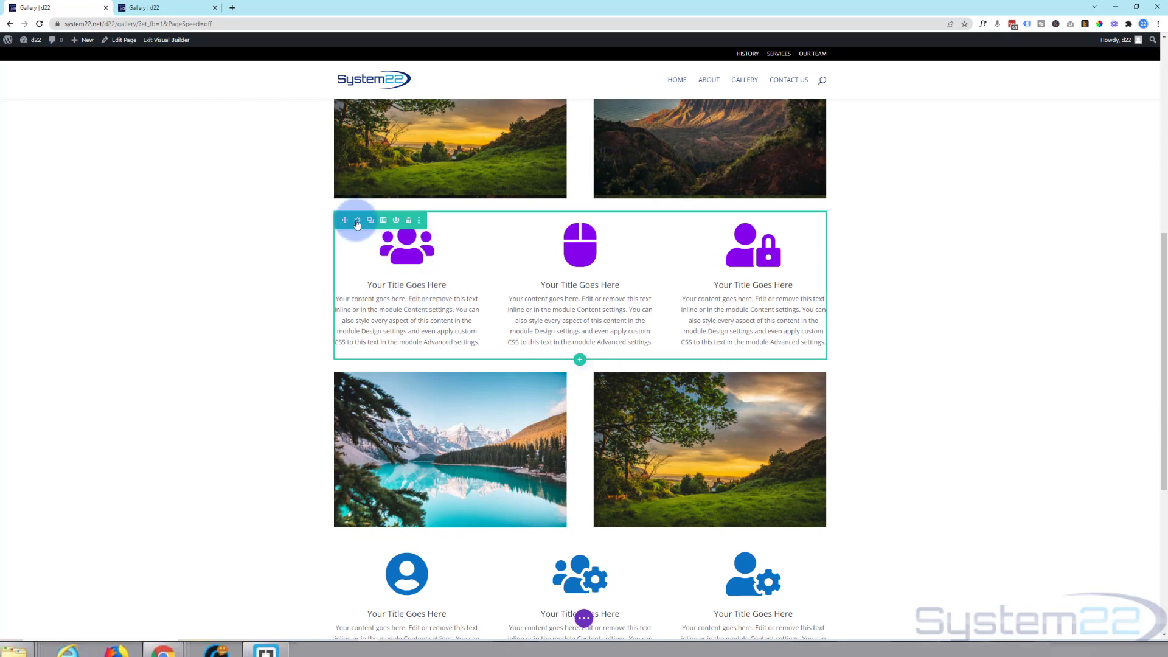
{"action": "left_click", "coordinate": [357, 220]}
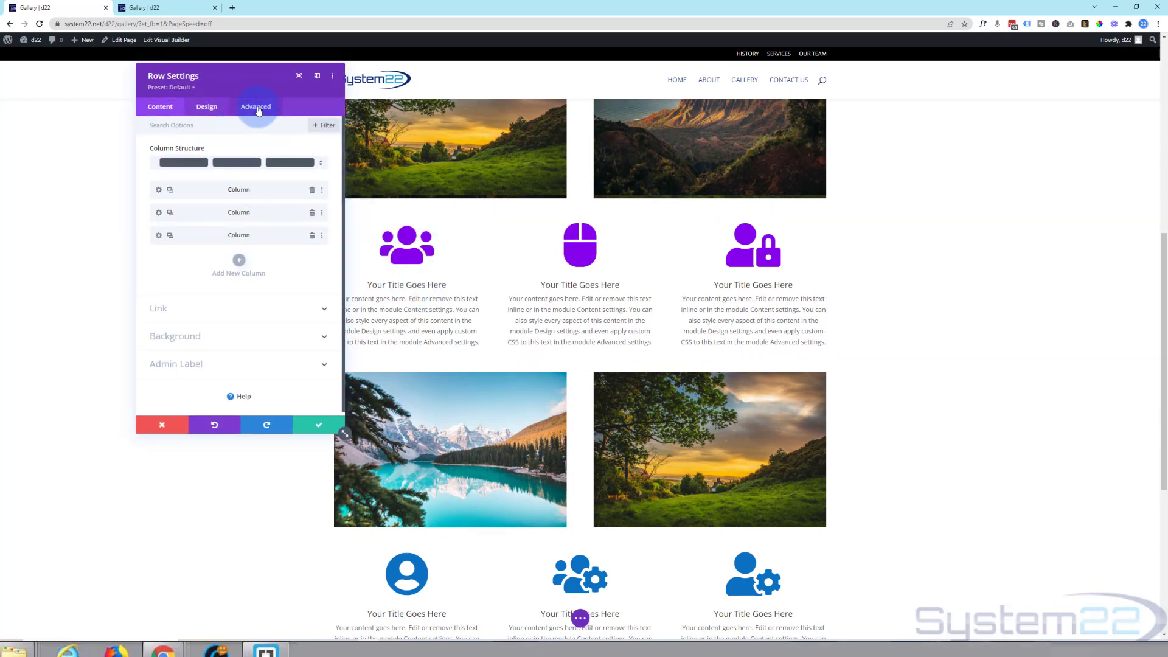
- Replace the purple row's CSS ID with 'purpicons' under Advanced and save the row
{"action": "left_click", "coordinate": [256, 106]}
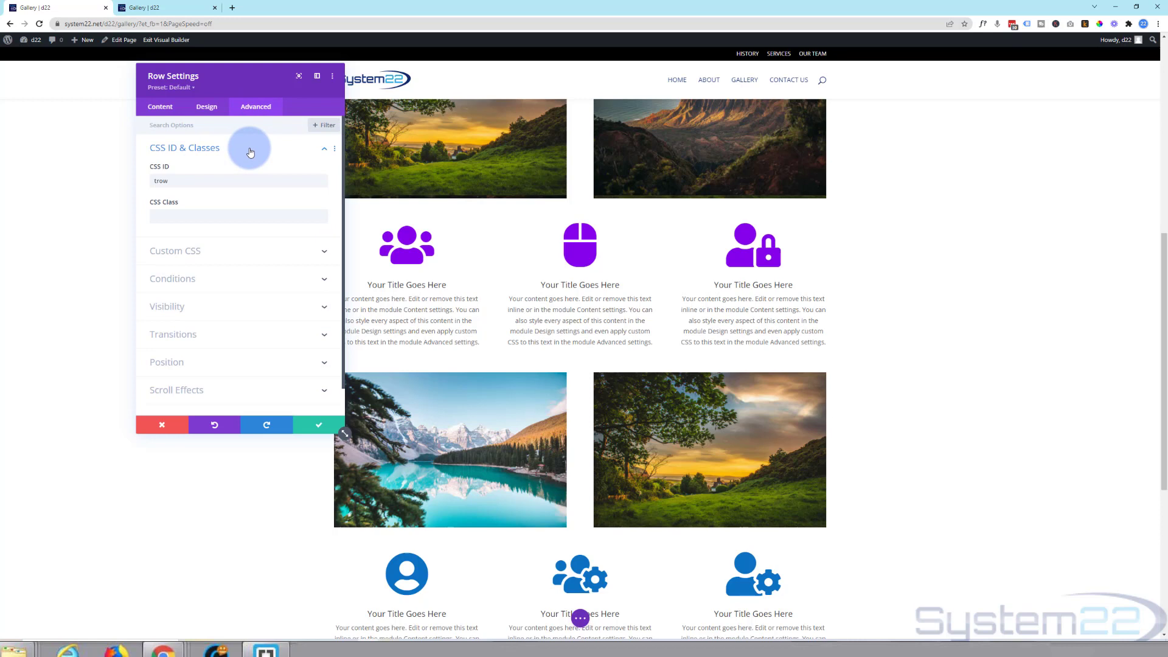
{"action": "double_click", "coordinate": [161, 181]}
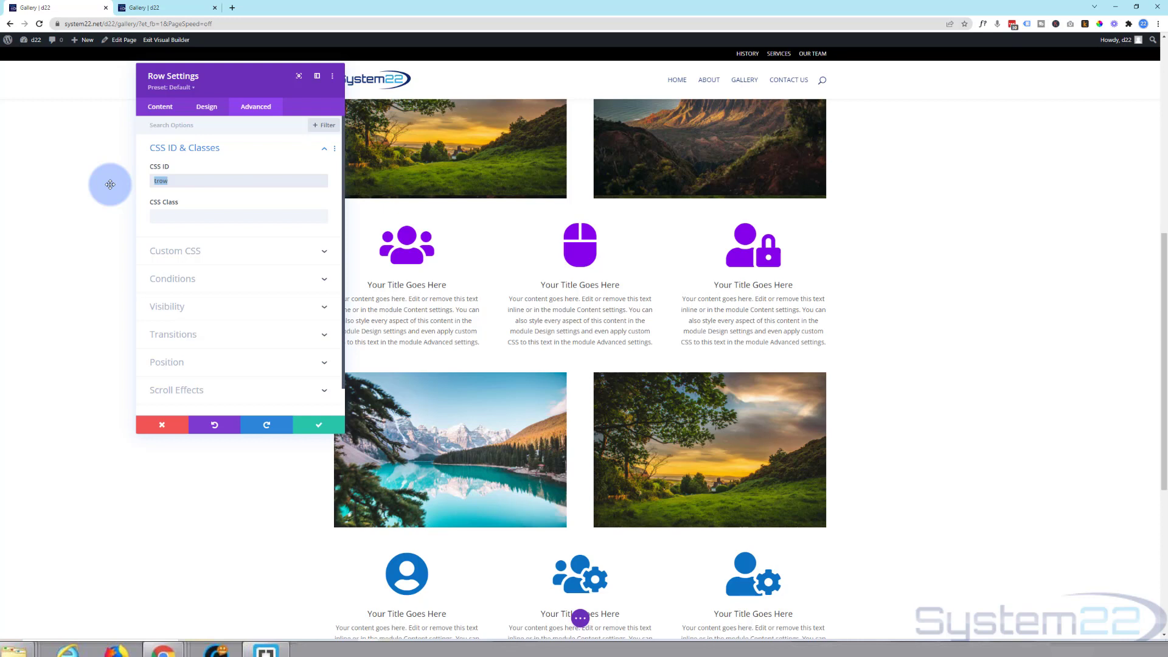
{"action": "type", "text": "purpicon"}
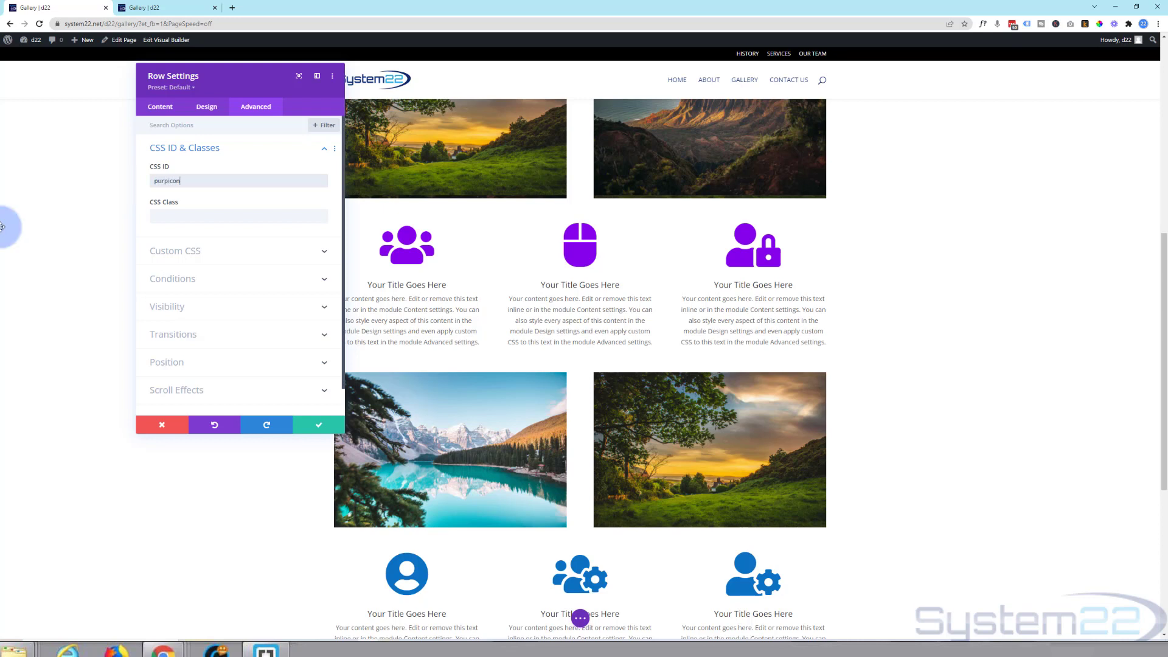
{"action": "type", "text": "s"}
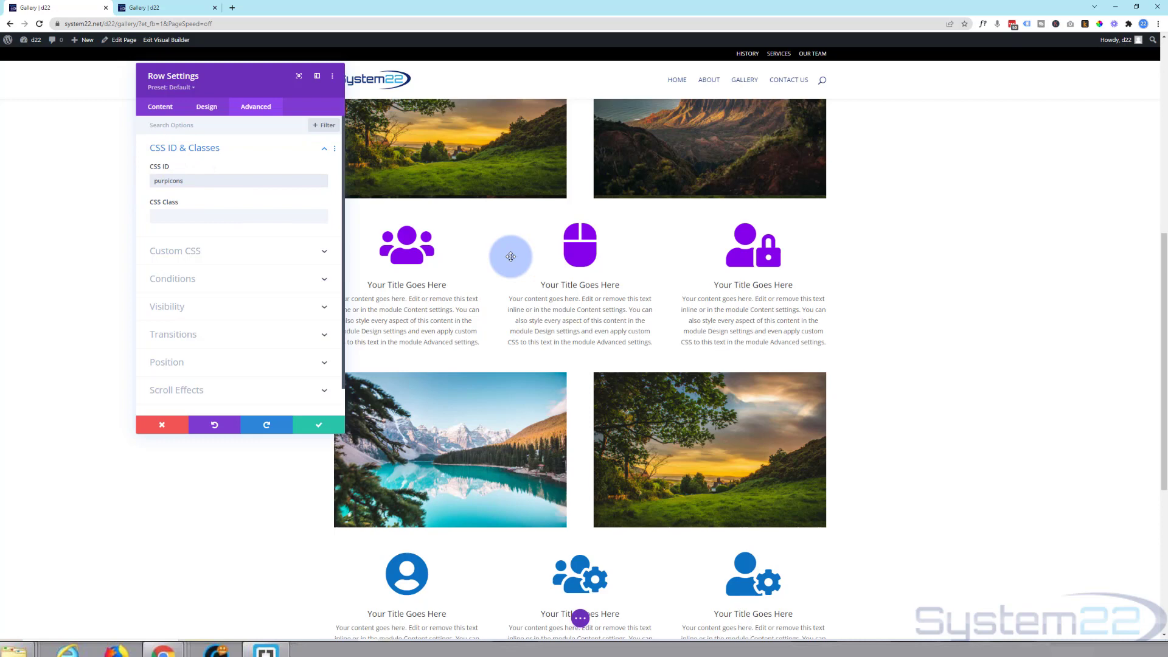
{"action": "scroll", "scroll_direction": "down", "scroll_amount": 3}
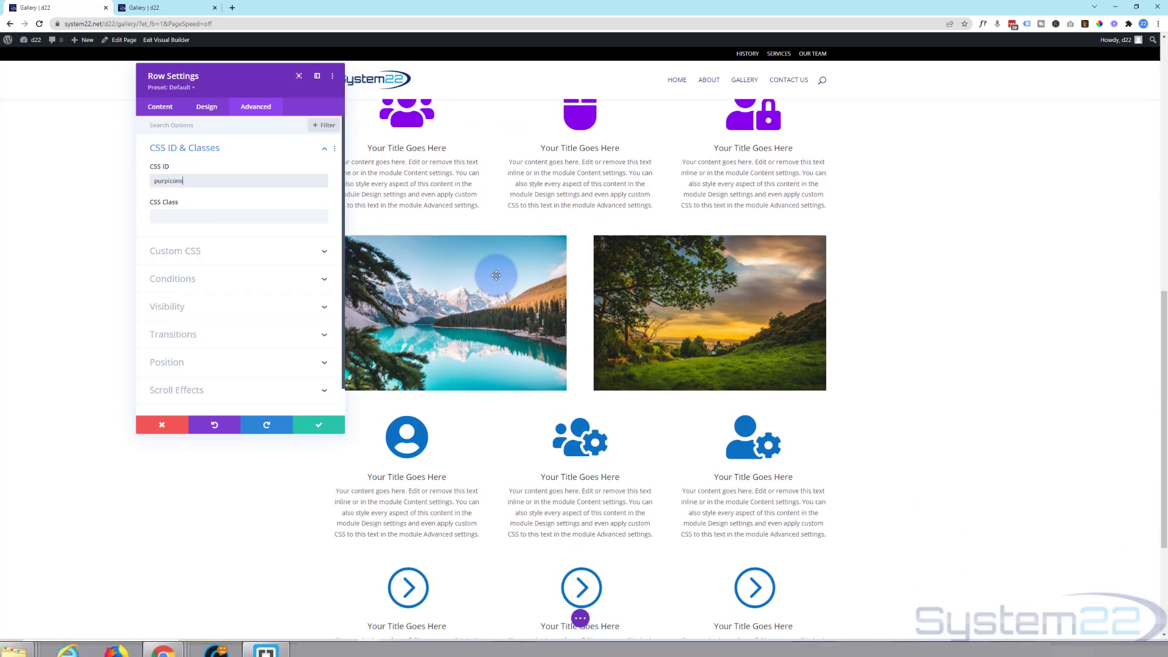
{"action": "mouse_move", "coordinate": [494, 279]}
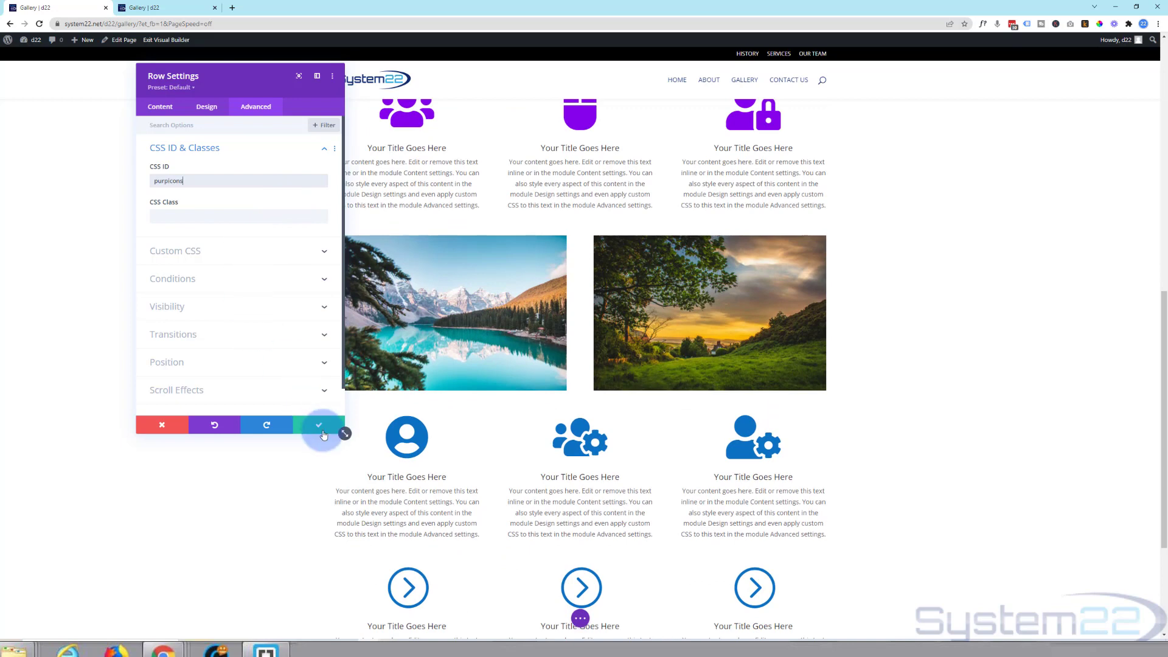
{"action": "left_click", "coordinate": [318, 424]}
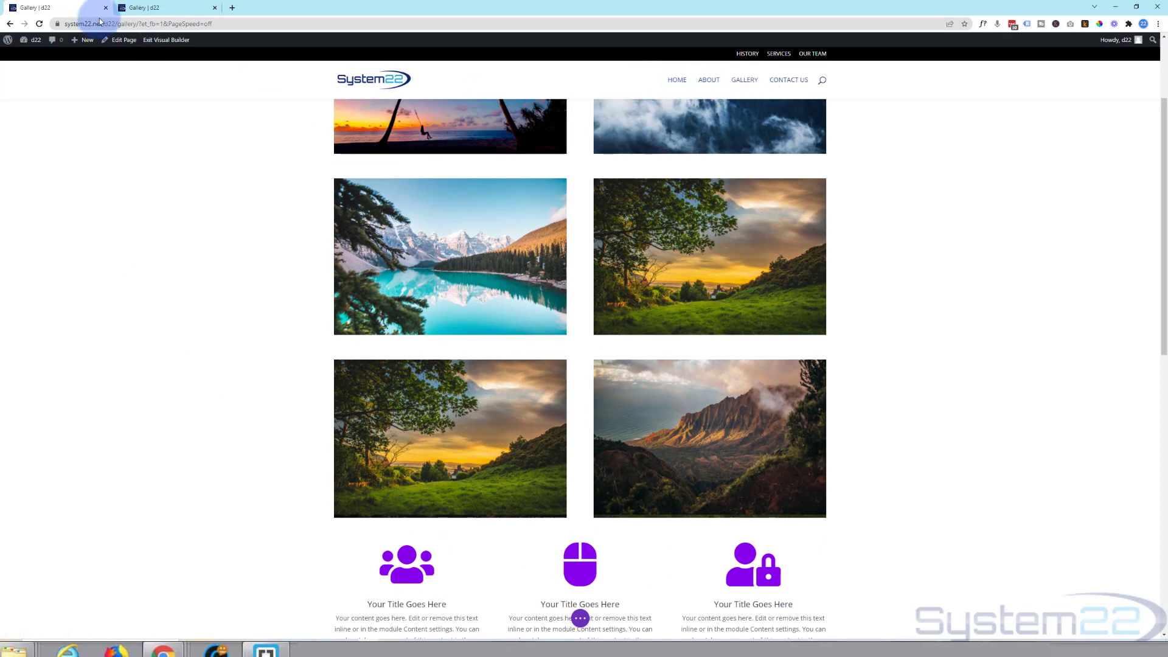
- Copy the Gallery page URL from the address bar and exit Visual Builder
{"action": "left_click", "coordinate": [134, 24]}
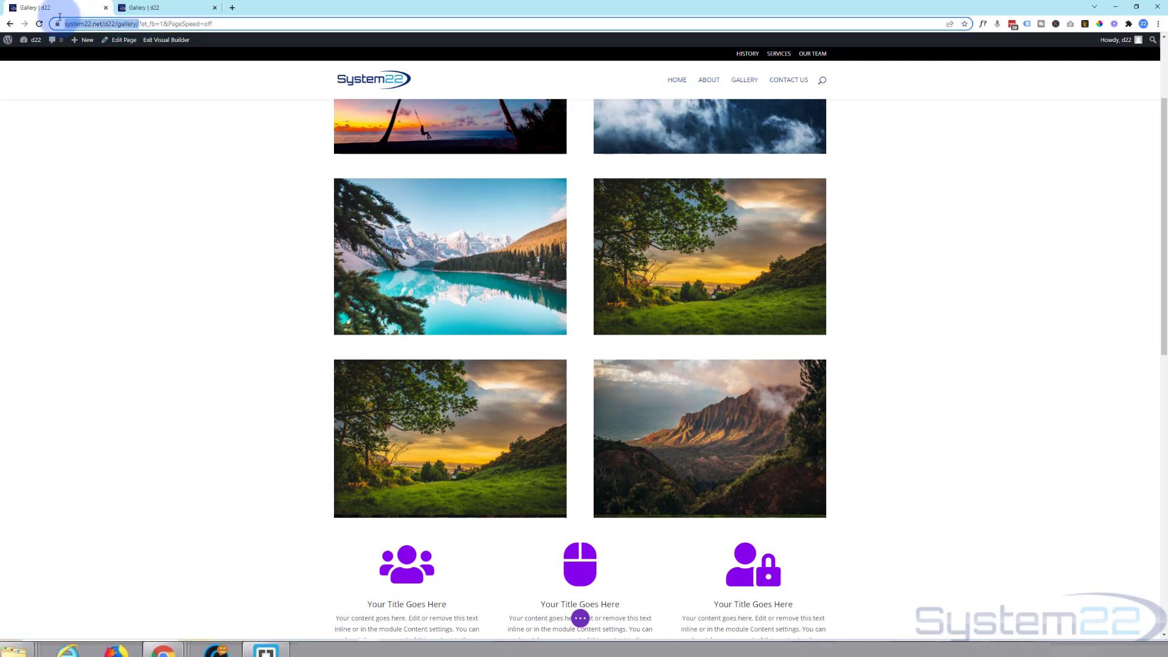
{"action": "right_click", "coordinate": [744, 80]}
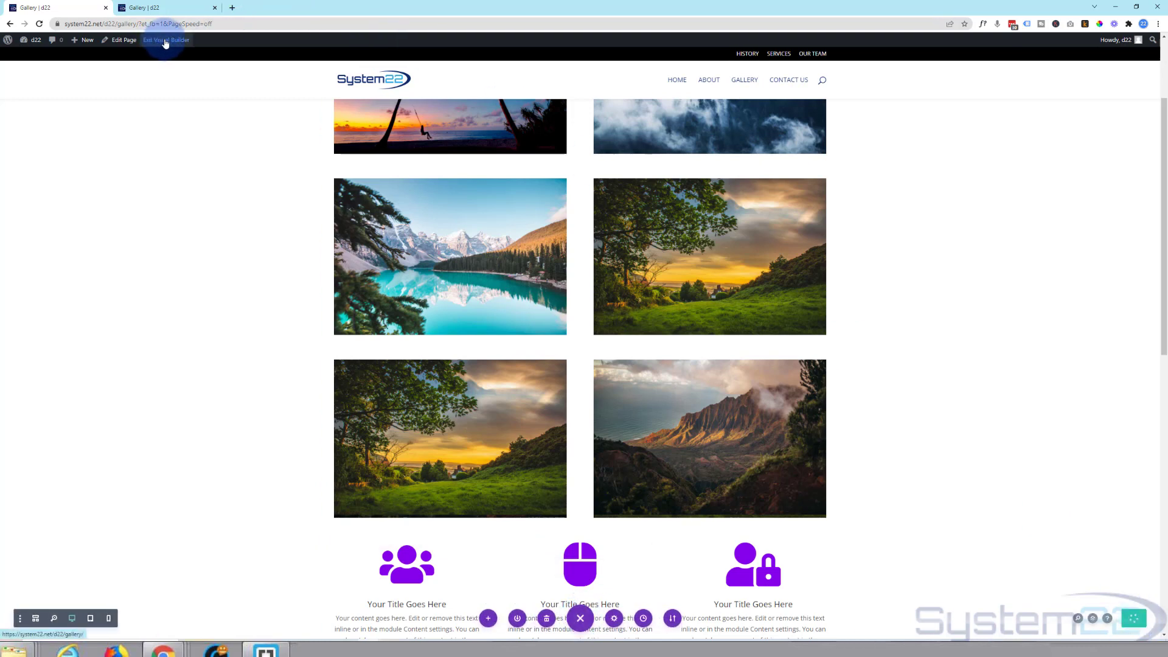
{"action": "left_click", "coordinate": [164, 40]}
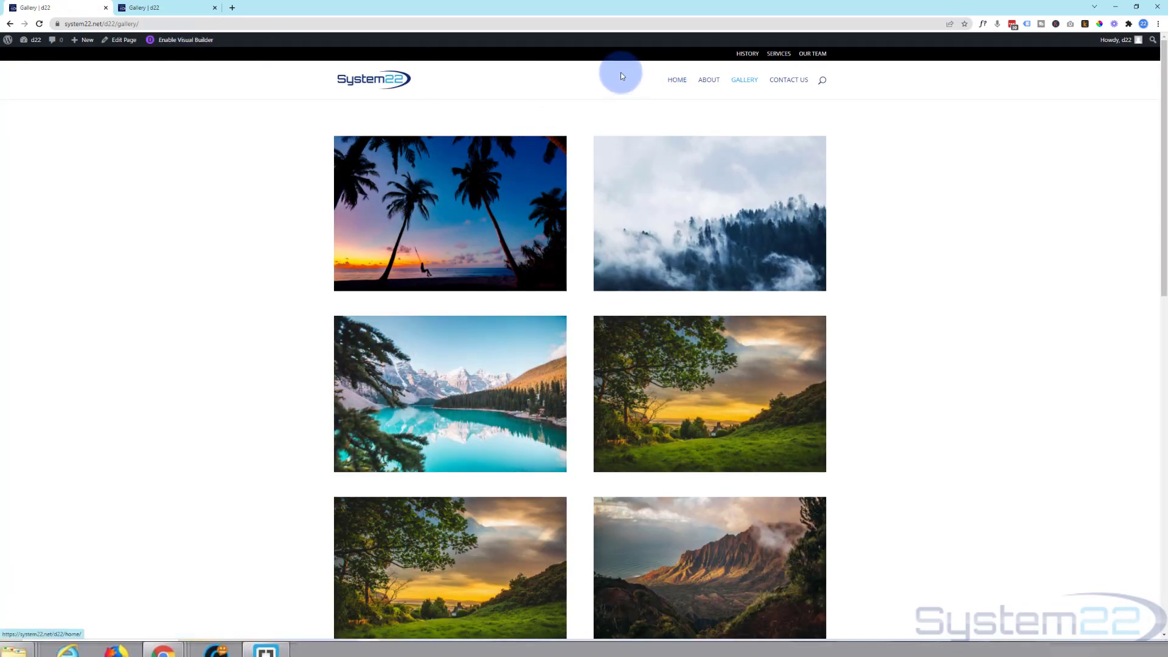
{"action": "mouse_move", "coordinate": [122, 40]}
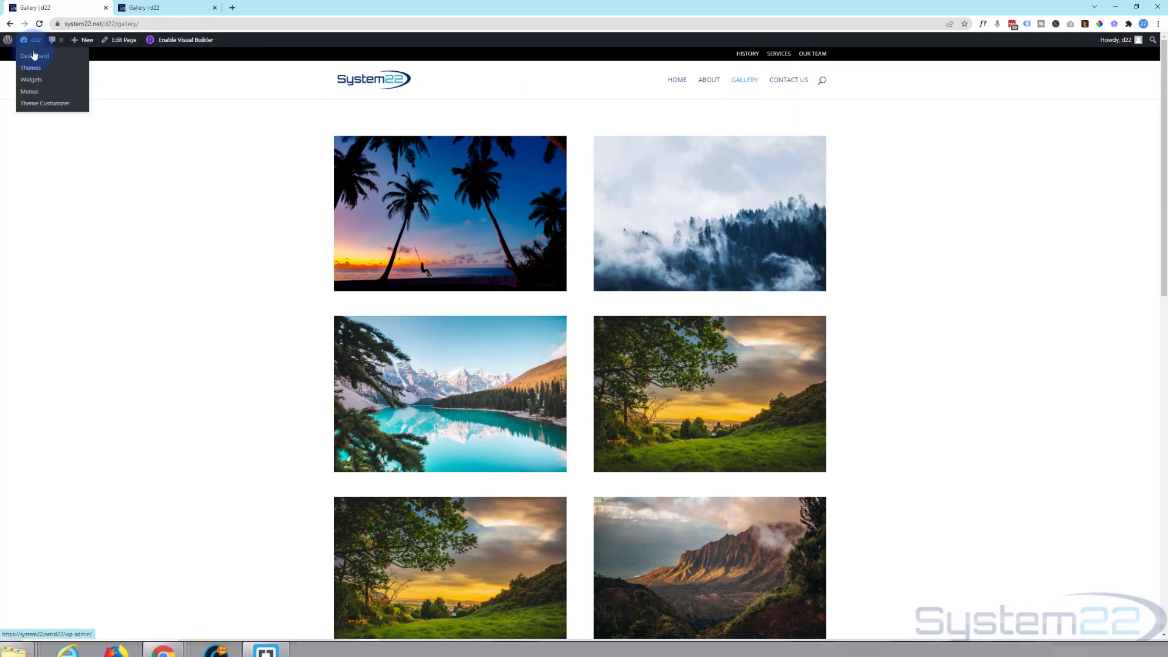
- Go to Appearance > Menus from the dashboard and load the Top (Primary Menu)
{"action": "left_click", "coordinate": [34, 55]}
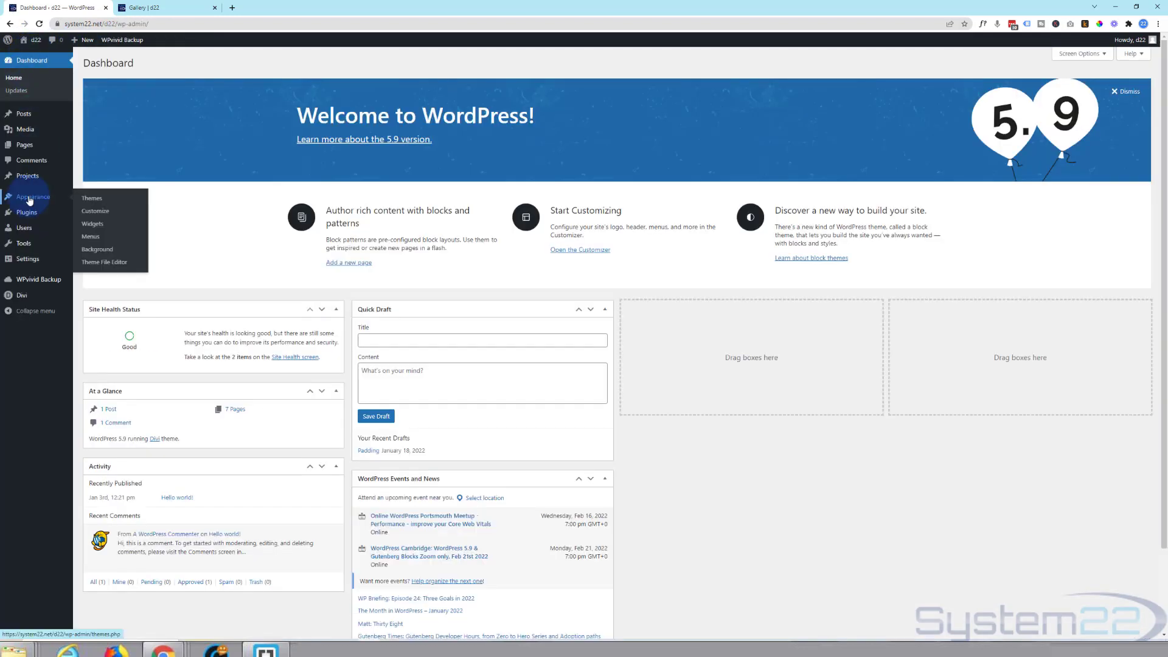
{"action": "left_click", "coordinate": [90, 236]}
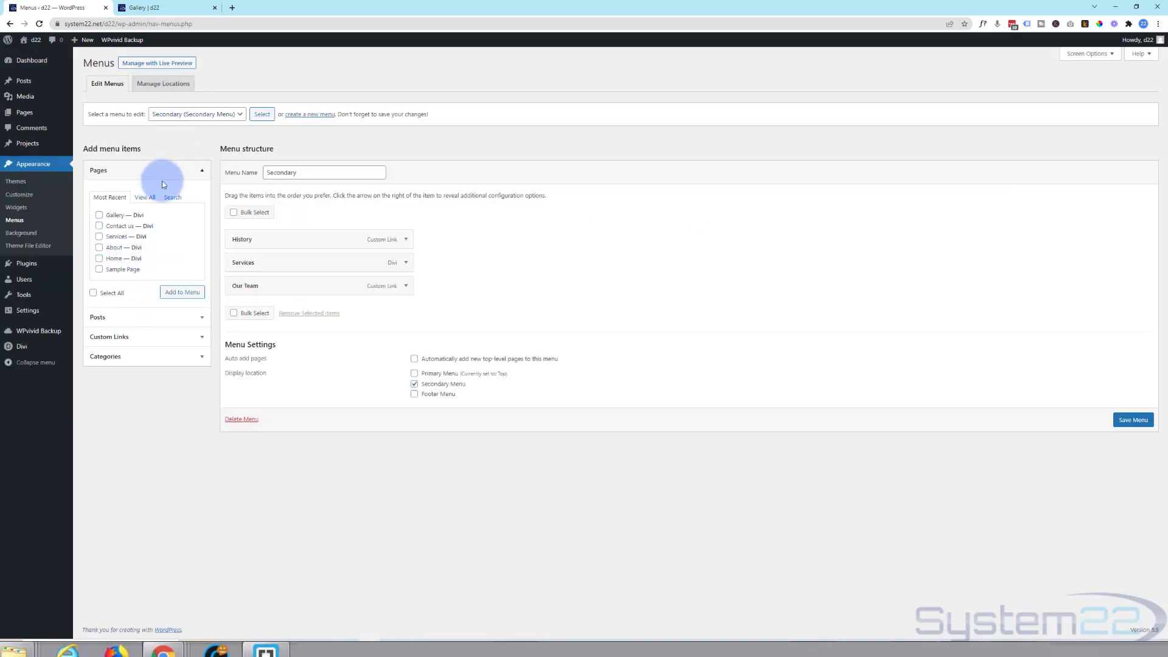
{"action": "left_click", "coordinate": [196, 114]}
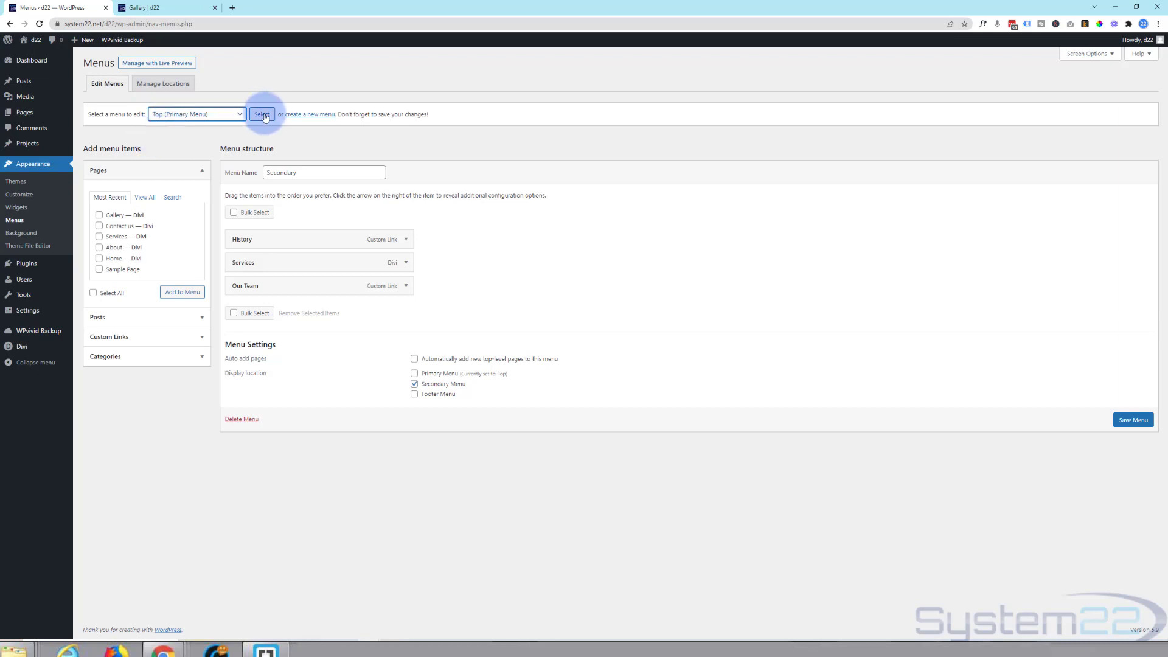
{"action": "left_click", "coordinate": [262, 114]}
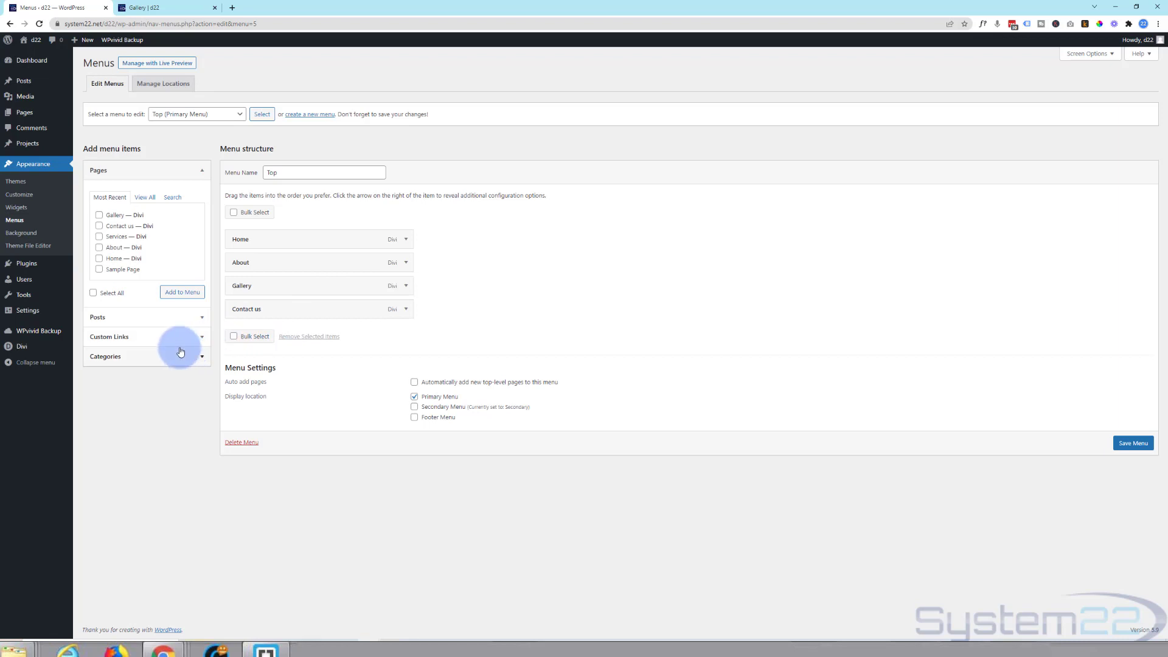
- Add a 'Purple' custom link with the gallery URL after About, then save the menu
{"action": "left_click", "coordinate": [202, 334]}
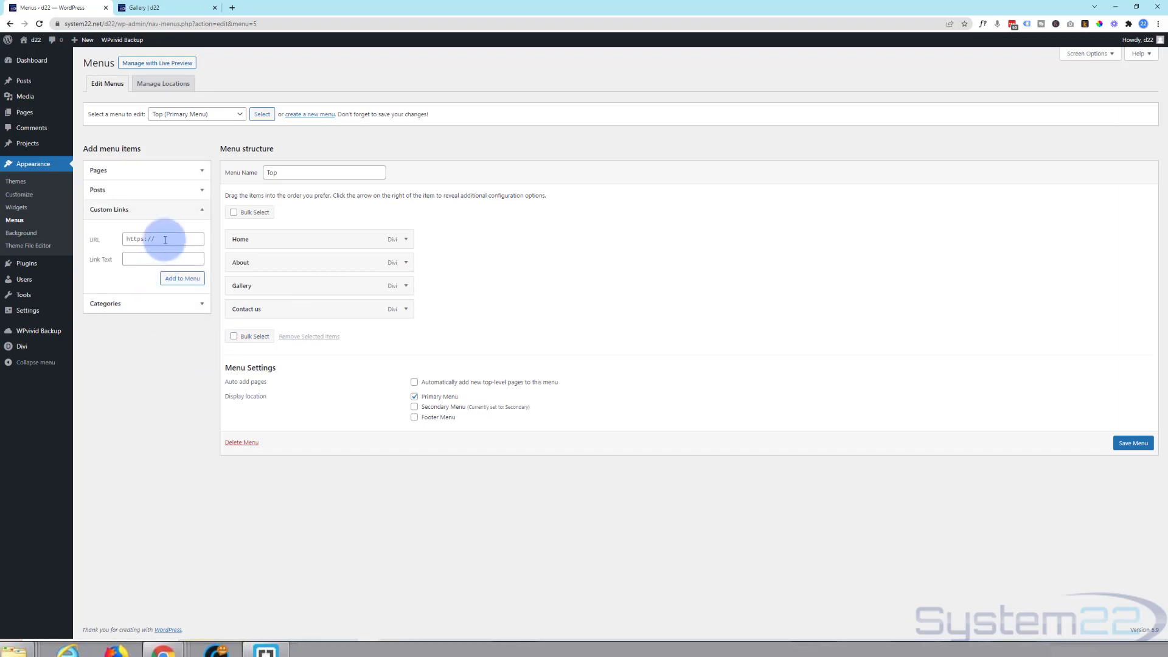
{"action": "left_click", "coordinate": [162, 239]}
{"action": "type", "text": "https://system22.net/"}
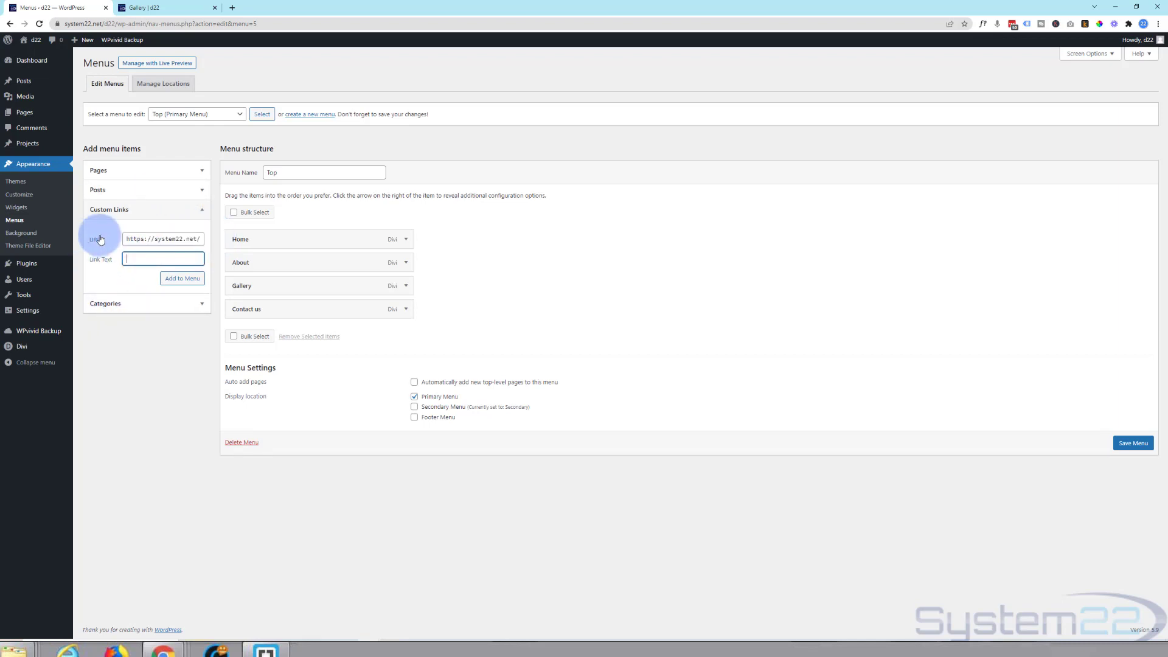
{"action": "type", "text": "P"}
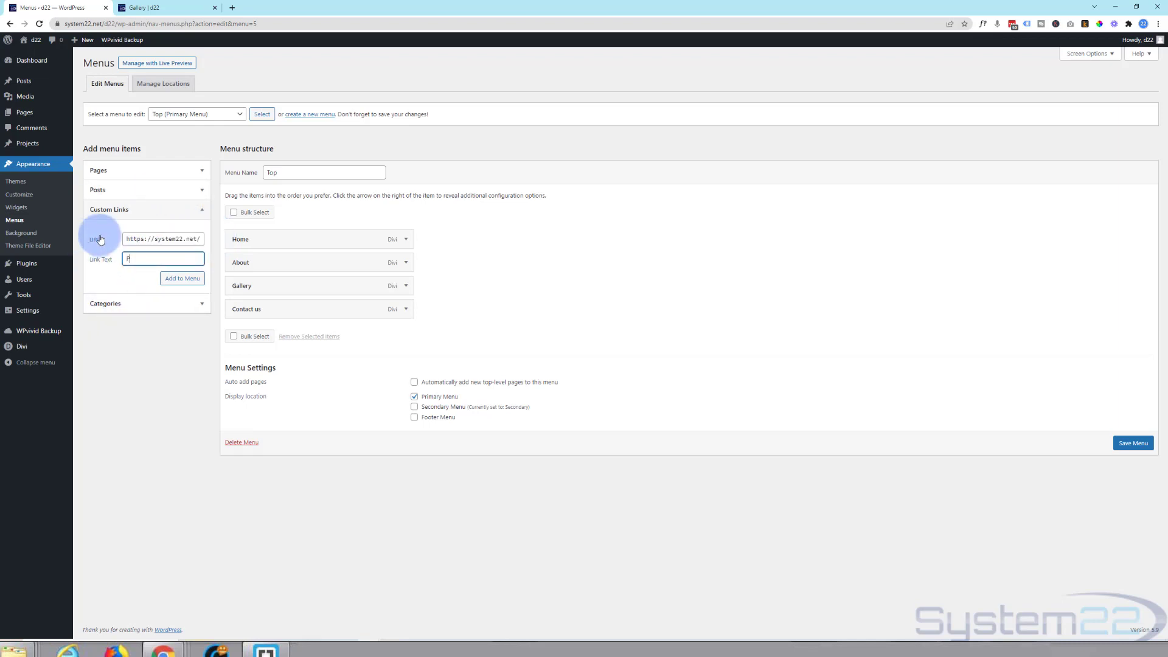
{"action": "type", "text": "Purple"}
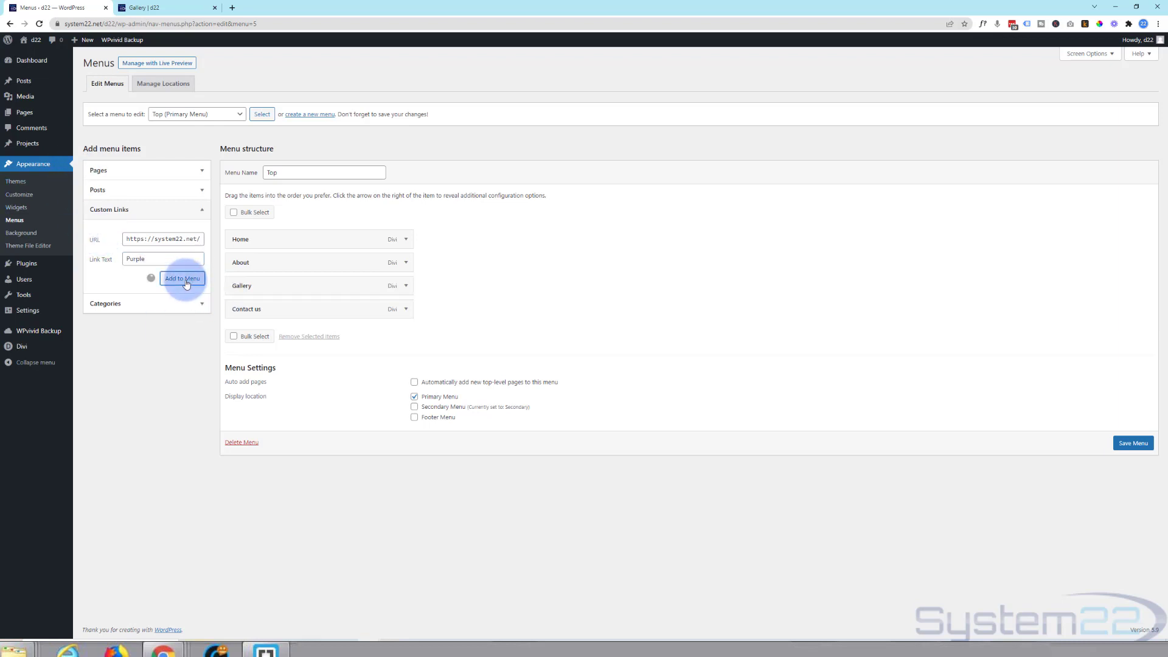
{"action": "left_click", "coordinate": [182, 278]}
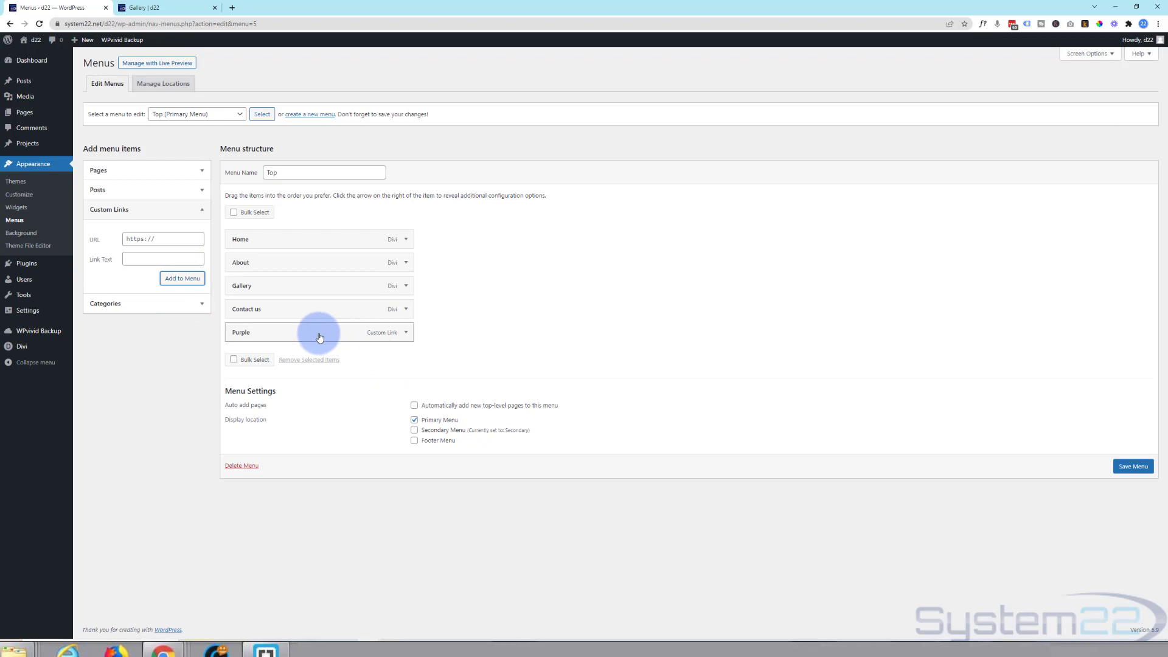
{"action": "left_click_drag", "start_coordinate": [319, 332], "coordinate": [319, 285]}
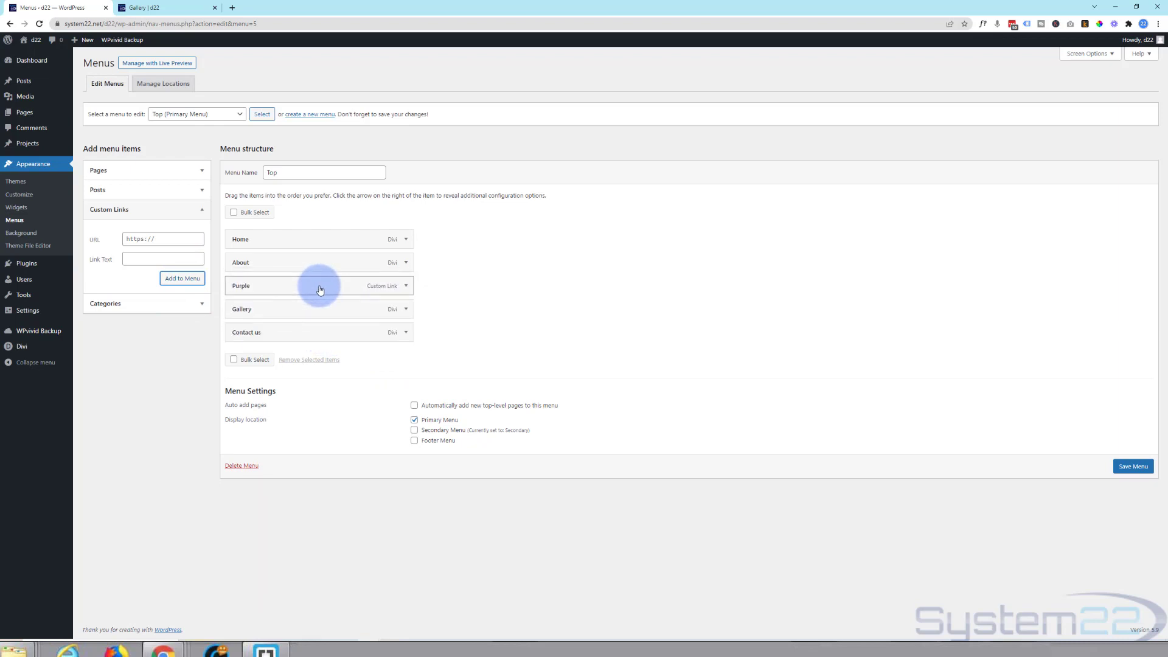
{"action": "mouse_move", "coordinate": [1120, 523]}
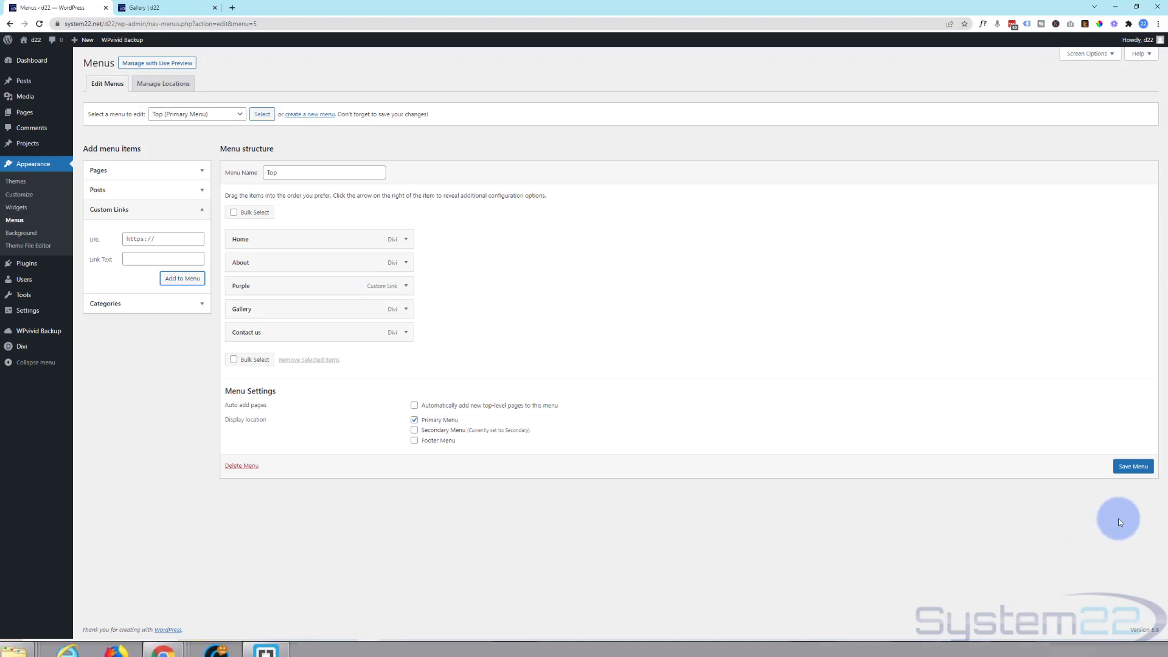
{"action": "left_click", "coordinate": [1134, 466]}
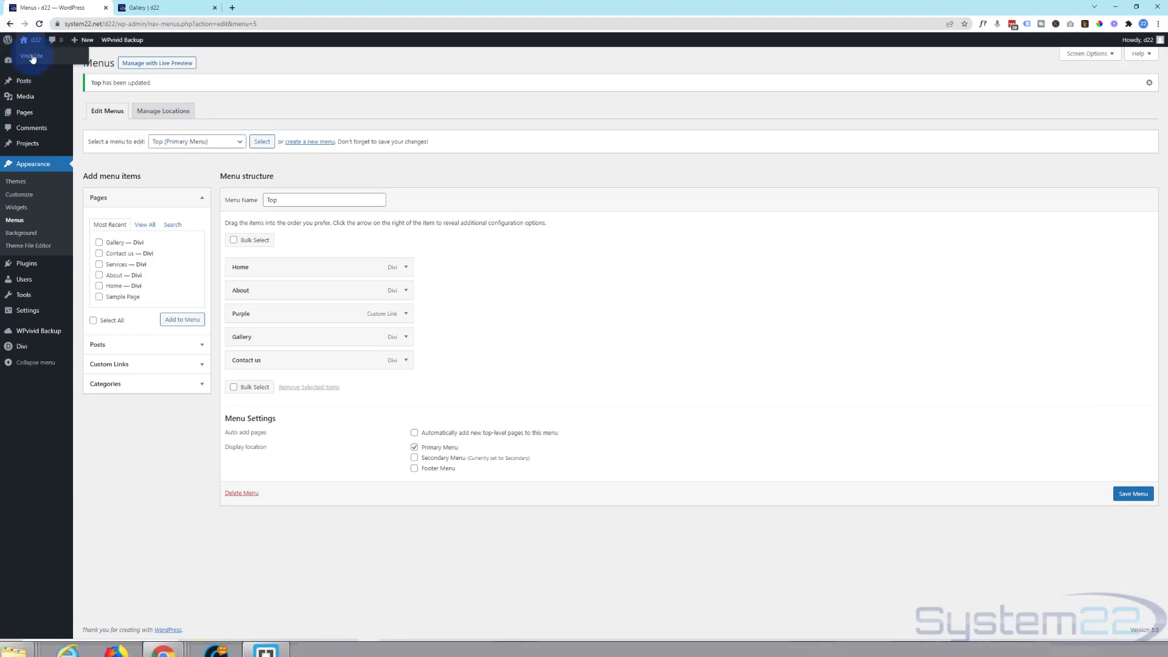
- Visit the live site and click PURPLE in the main menu to test the link
{"action": "left_click", "coordinate": [29, 57]}
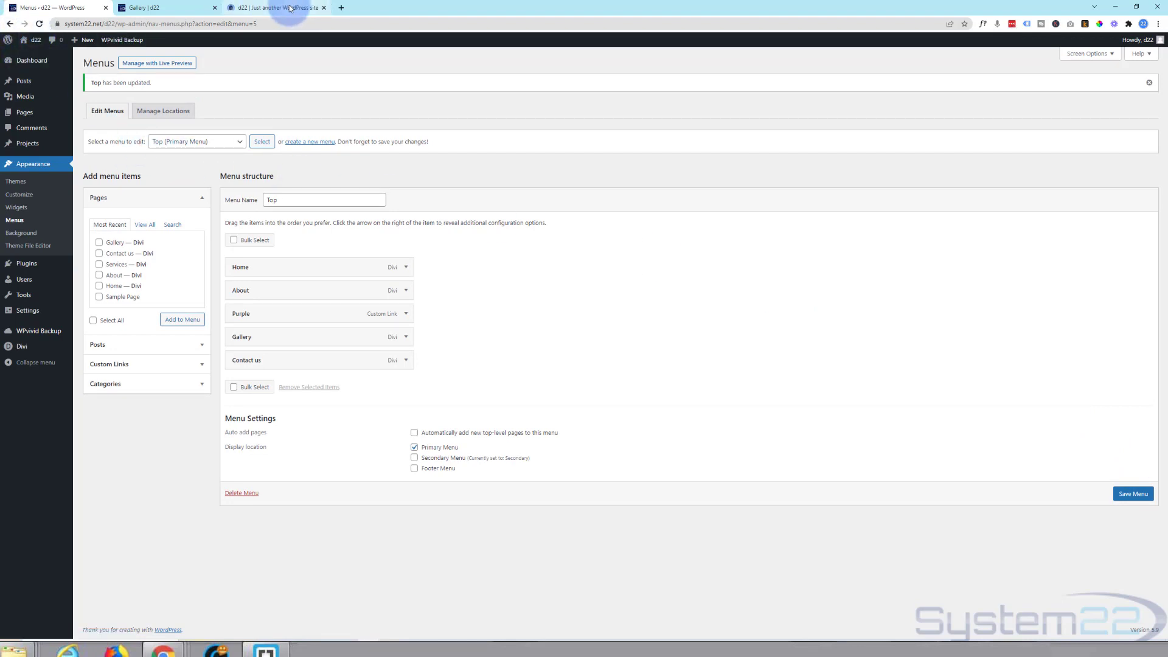
{"action": "left_click", "coordinate": [270, 8]}
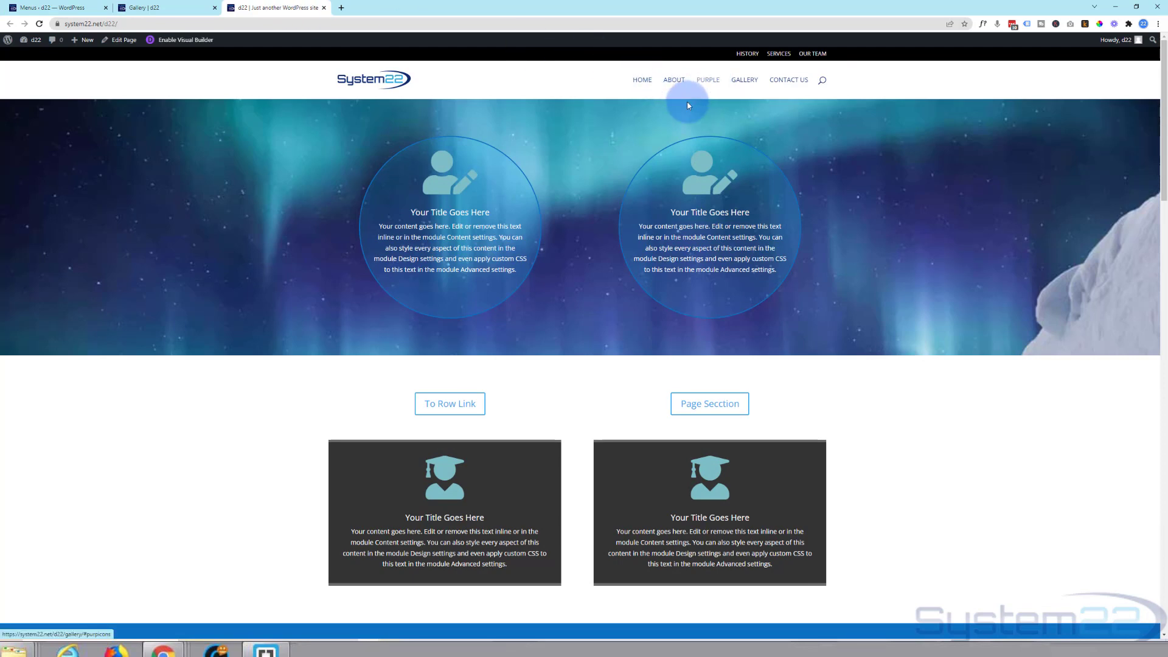
{"action": "scroll", "scroll_direction": "down", "scroll_amount": 3}
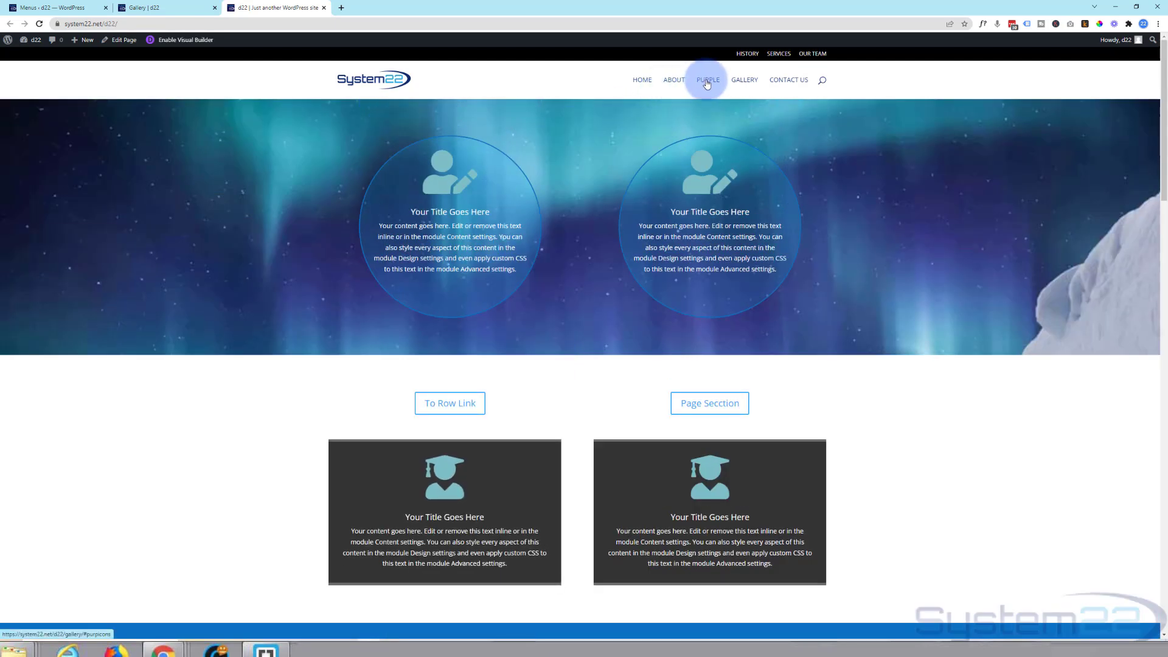
{"action": "left_click", "coordinate": [707, 80]}
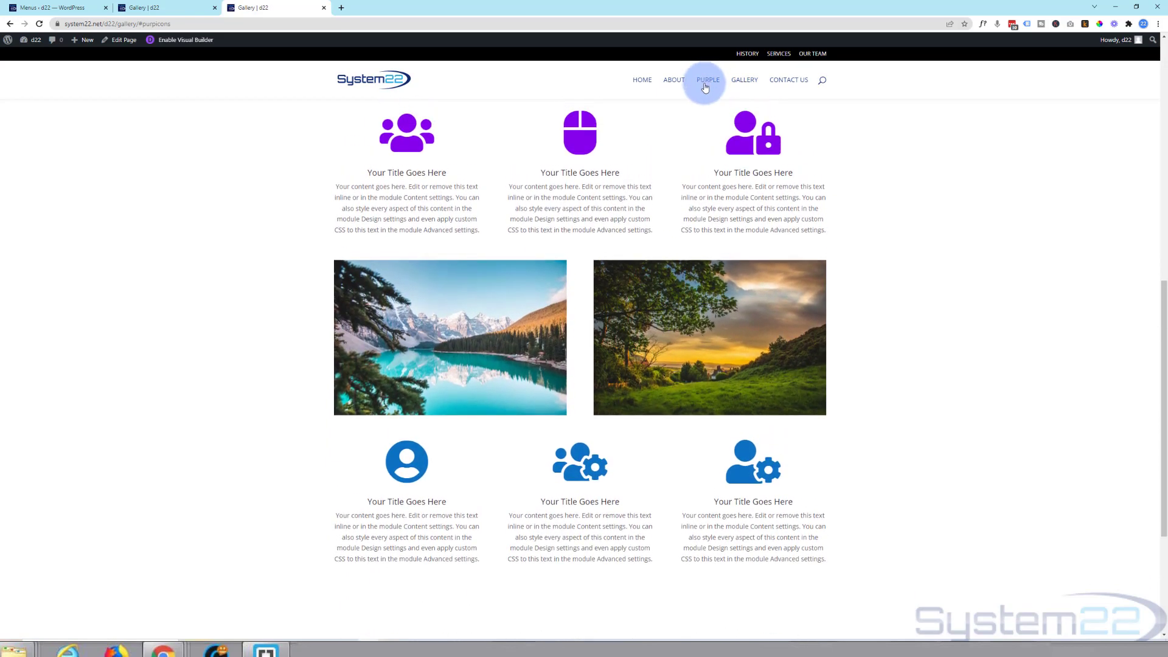
{"action": "mouse_move", "coordinate": [709, 85]}
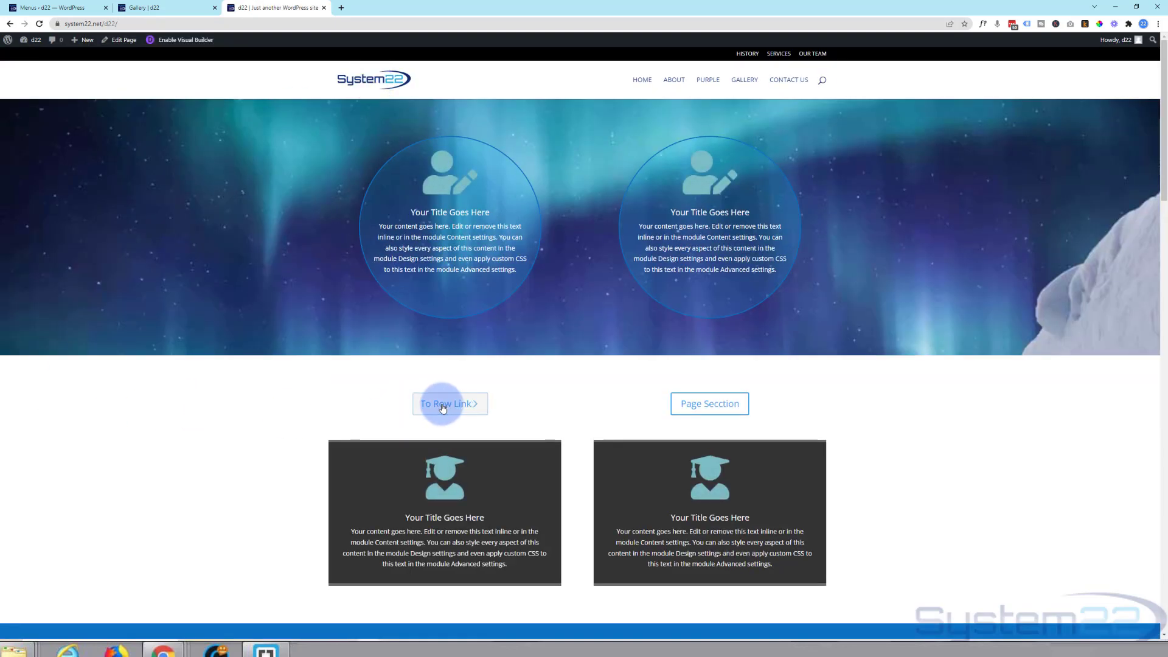
{"action": "scroll", "scroll_direction": "down", "scroll_amount": 3}
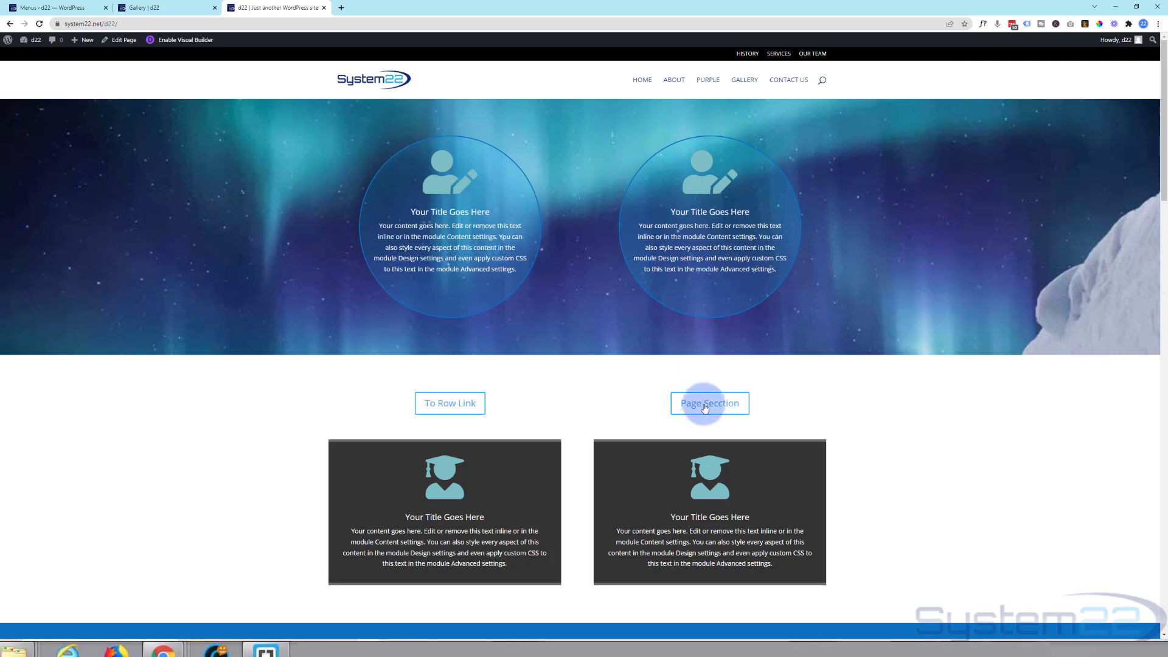
{"action": "mouse_move", "coordinate": [745, 79]}
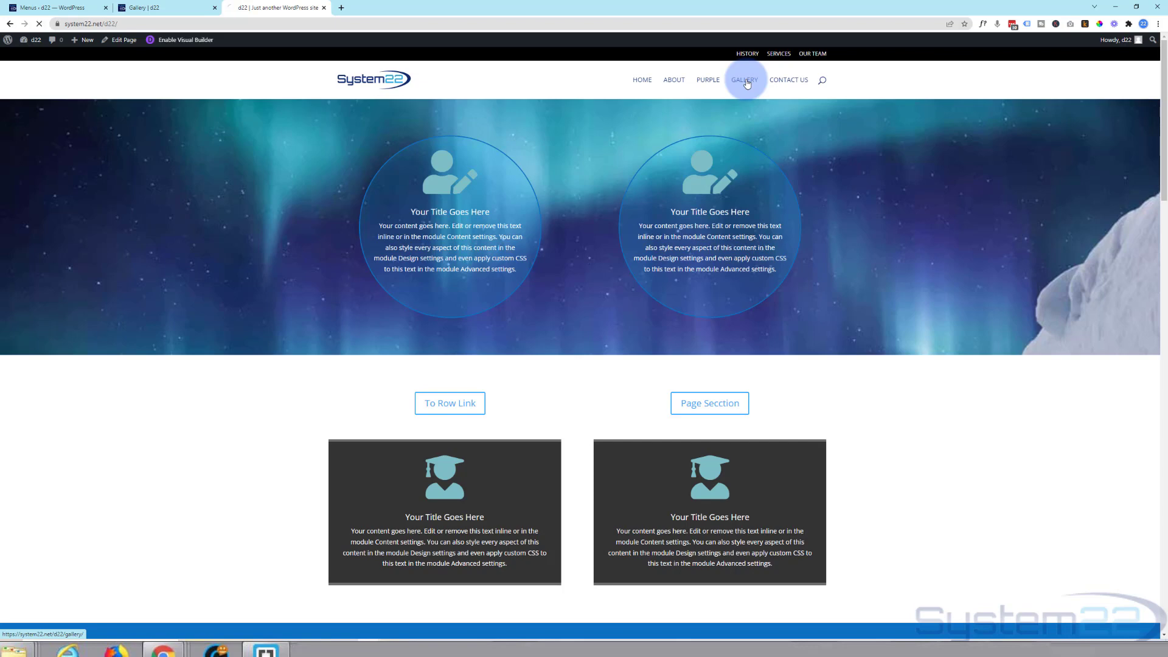
{"action": "left_click", "coordinate": [745, 80]}
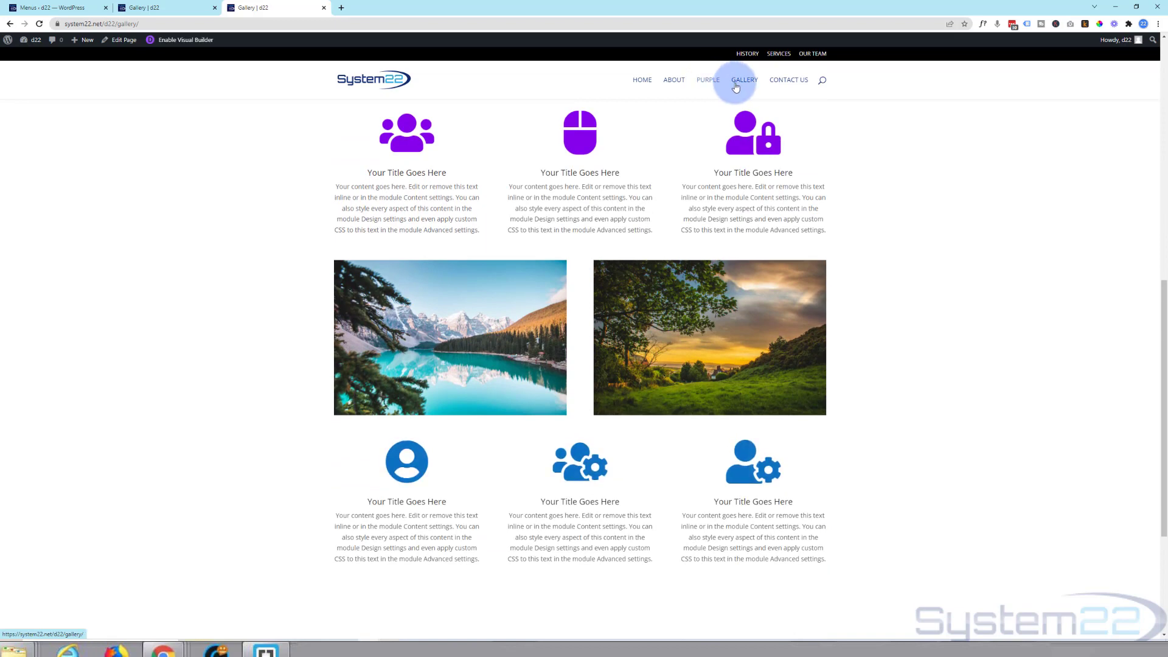
{"action": "left_click", "coordinate": [354, 80]}
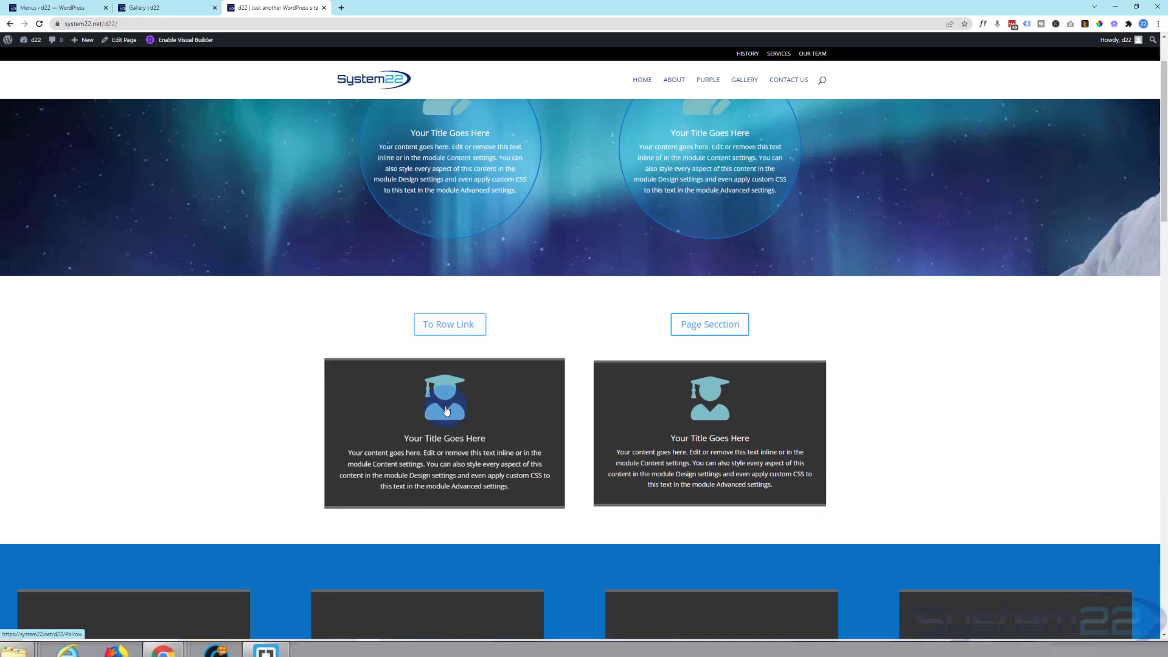
{"action": "scroll", "scroll_direction": "down", "scroll_amount": 3}
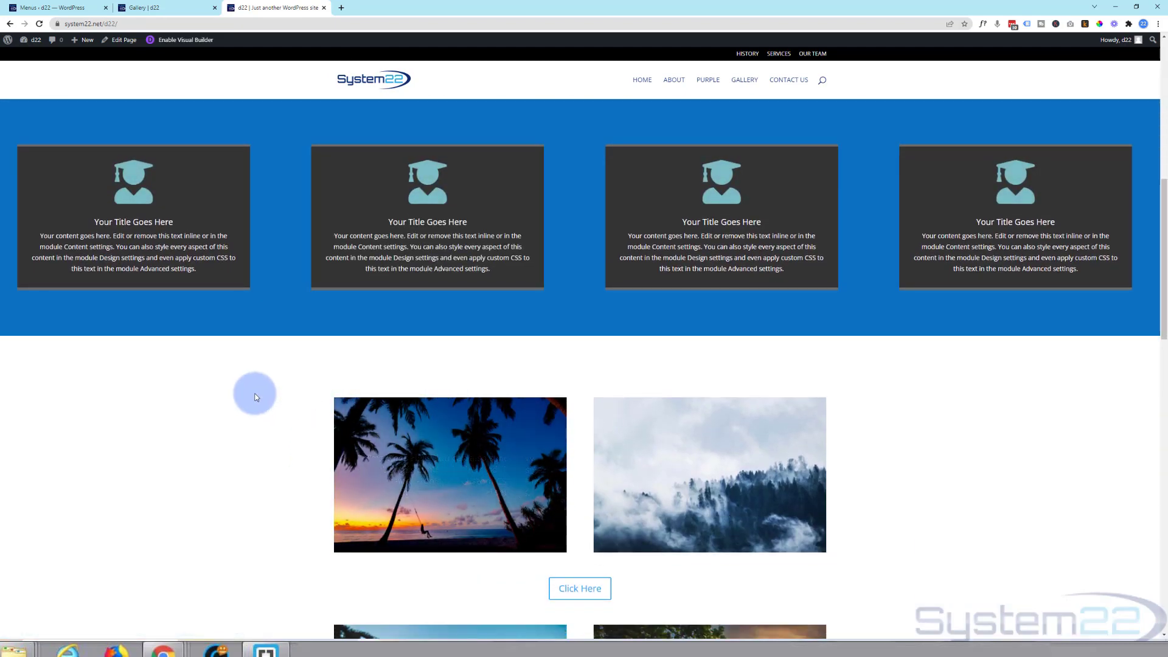